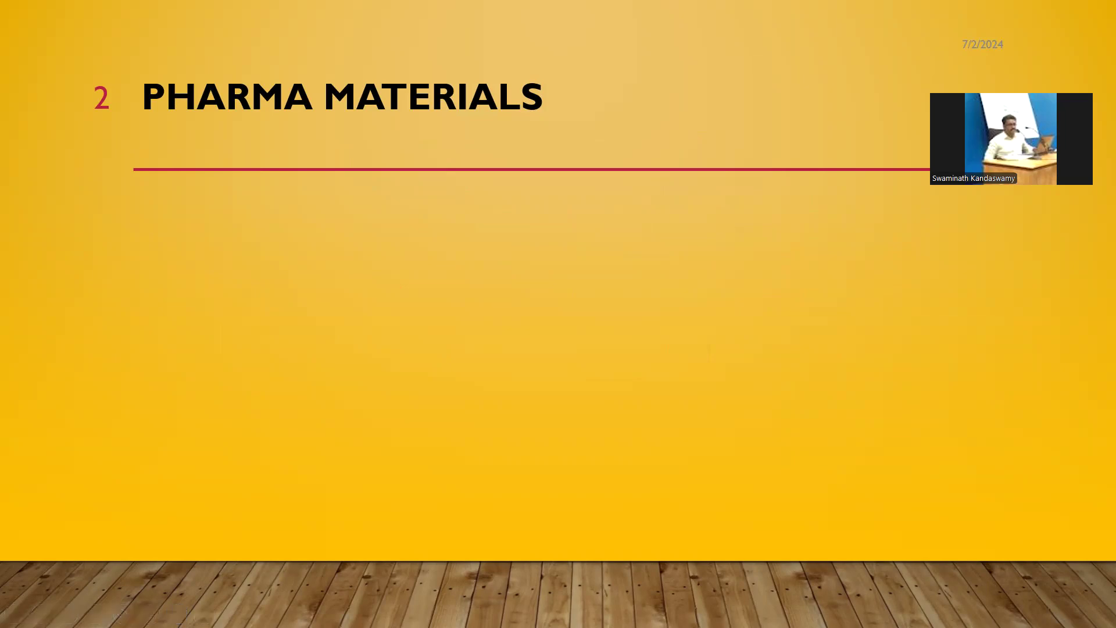
# Step: Leave the Pharma Materials slide show so the SAP Easy Access menu is visible
pyautogui.press('Escape')
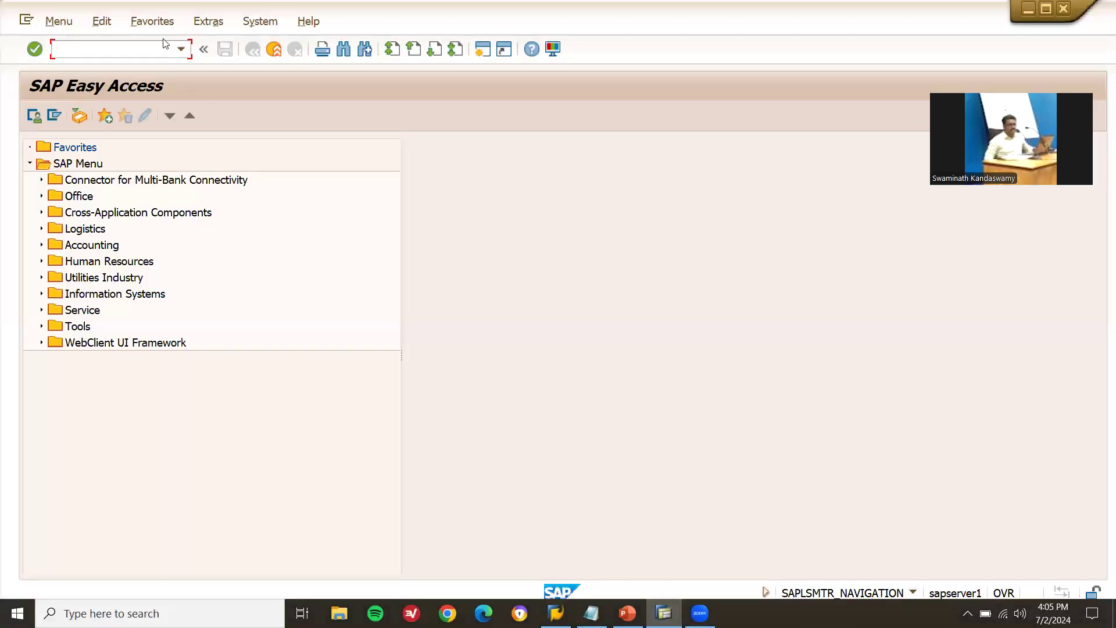
# Step: Start MM01 for a Zraw Materials material with Basic Data, Purchasing, MRP 1, Storage and Accounting views
pyautogui.write('MM')
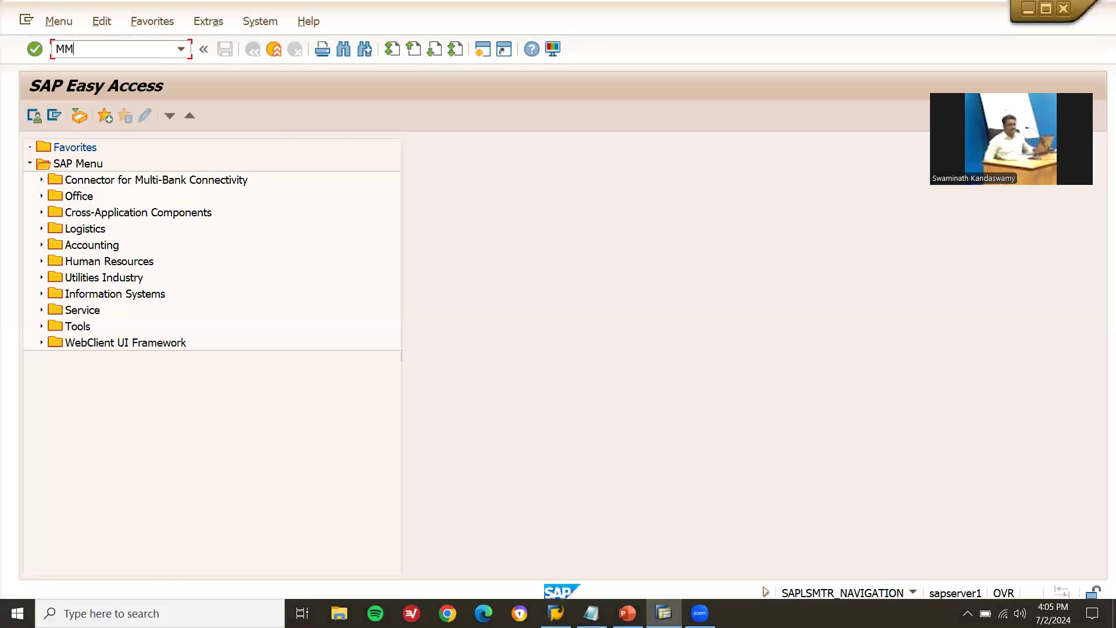
pyautogui.press('Enter')
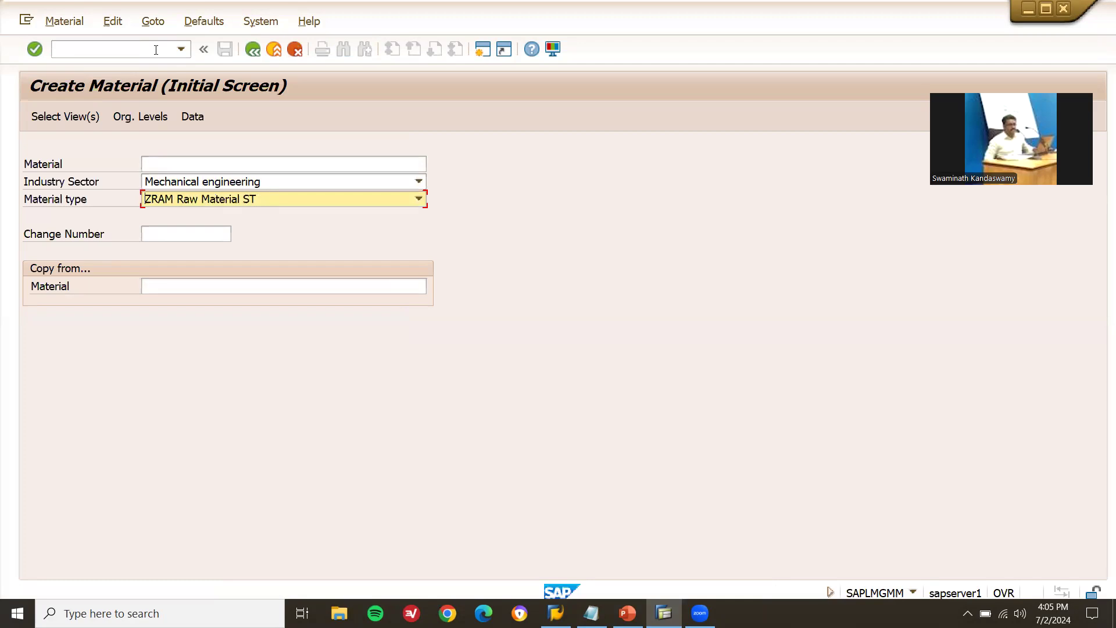
pyautogui.click(282, 199)
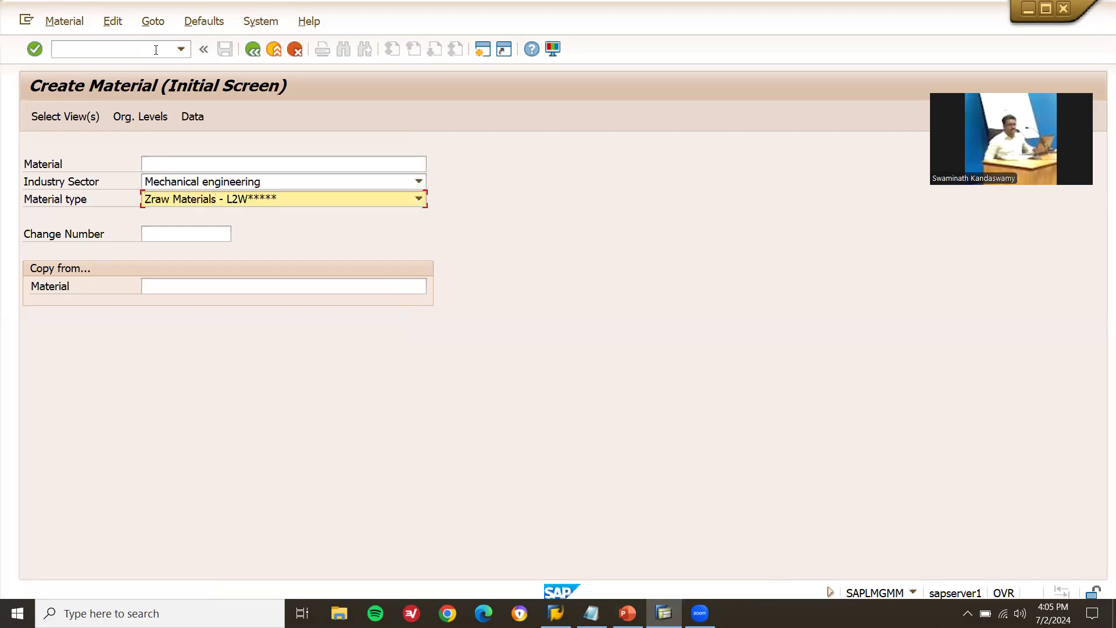
pyautogui.click(66, 116)
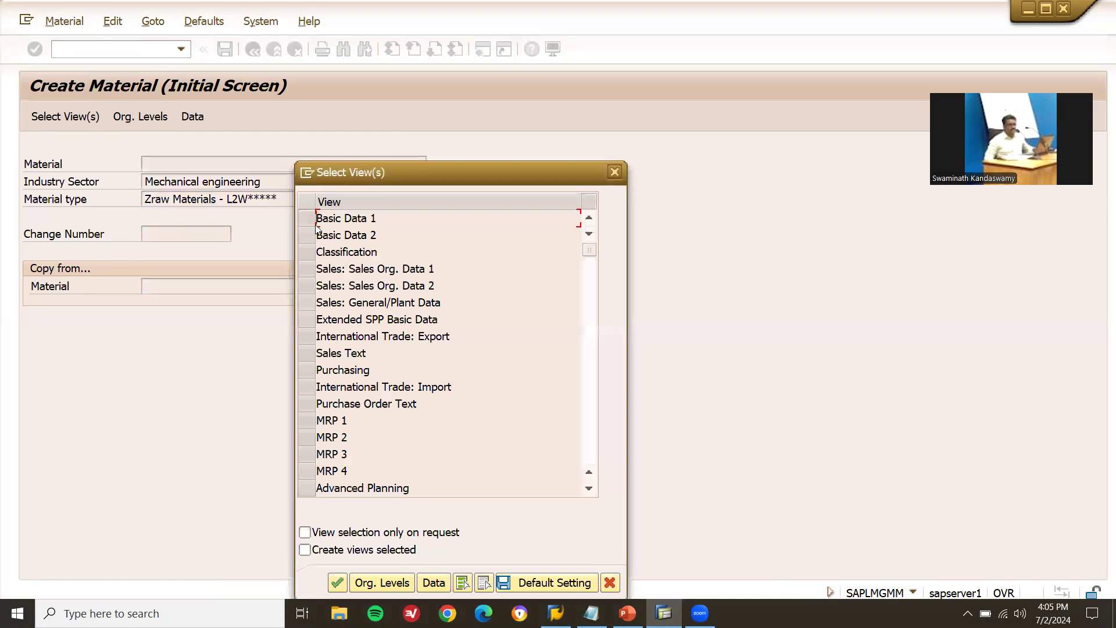
pyautogui.click(346, 234)
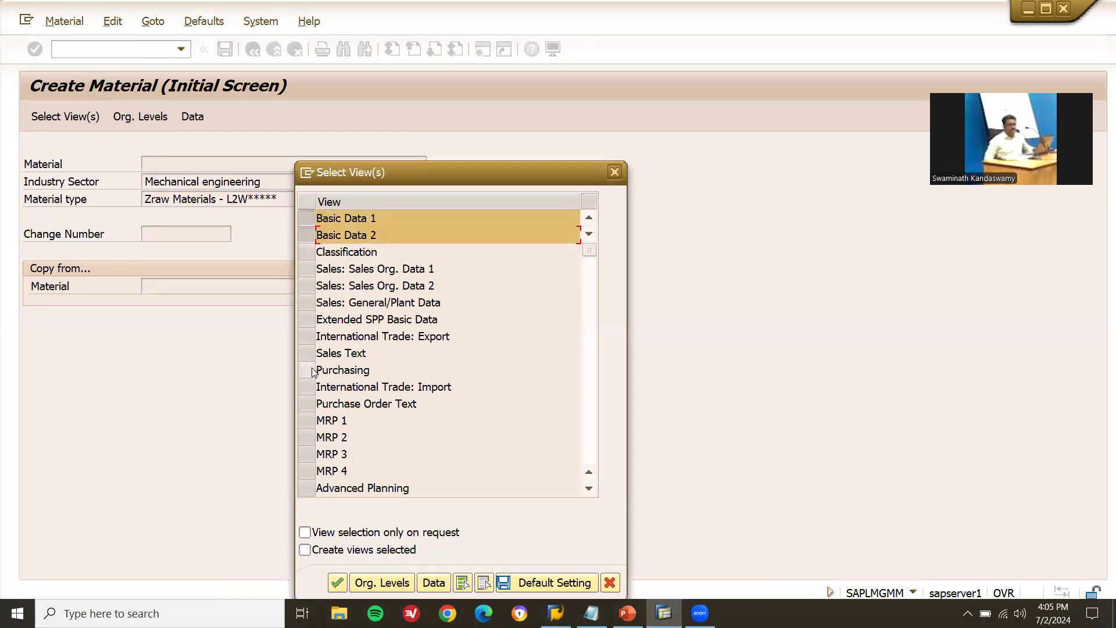
pyautogui.click(342, 370)
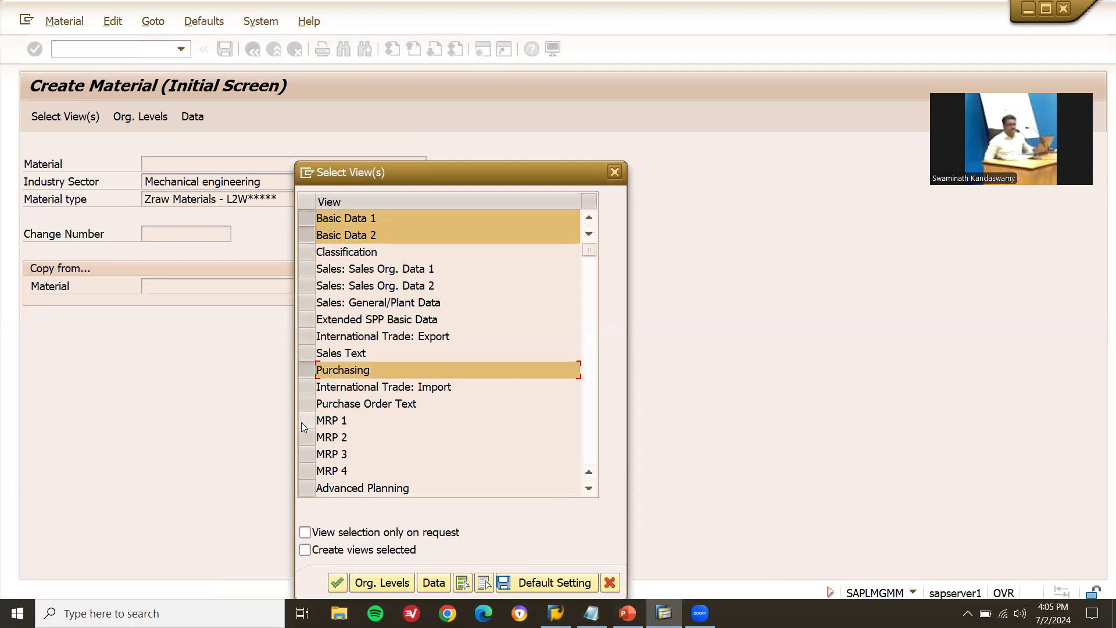
pyautogui.click(331, 420)
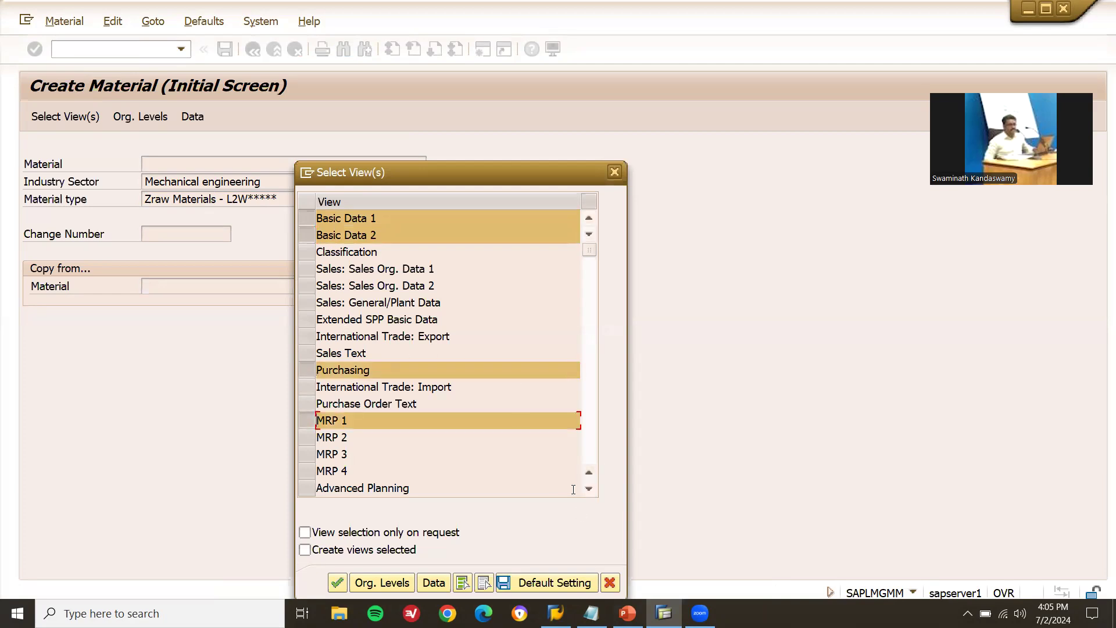
pyautogui.click(588, 490)
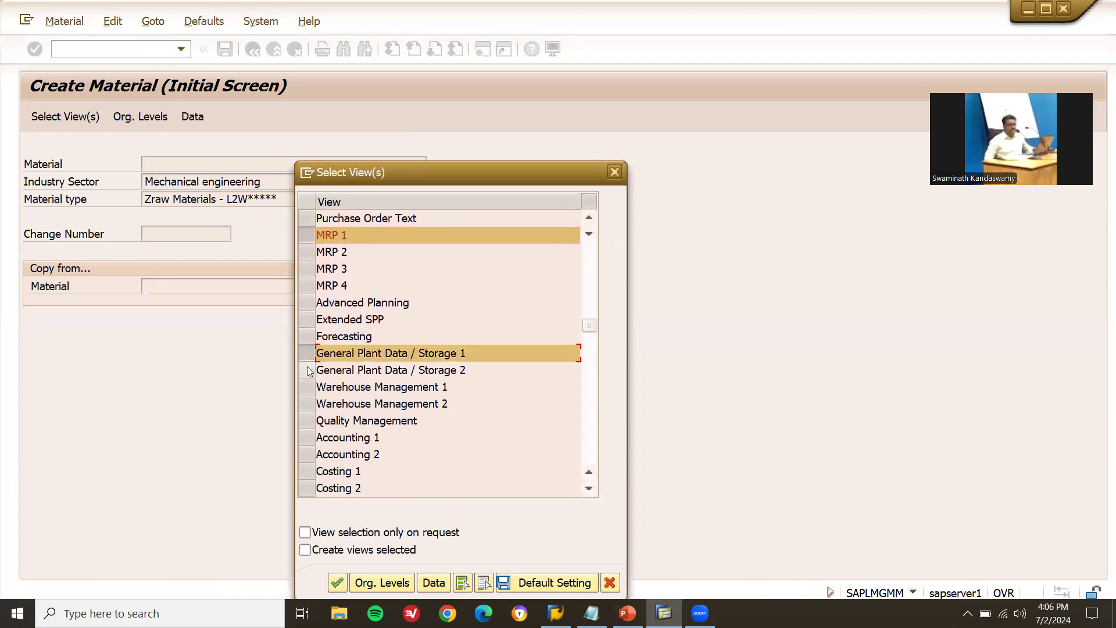
pyautogui.click(391, 370)
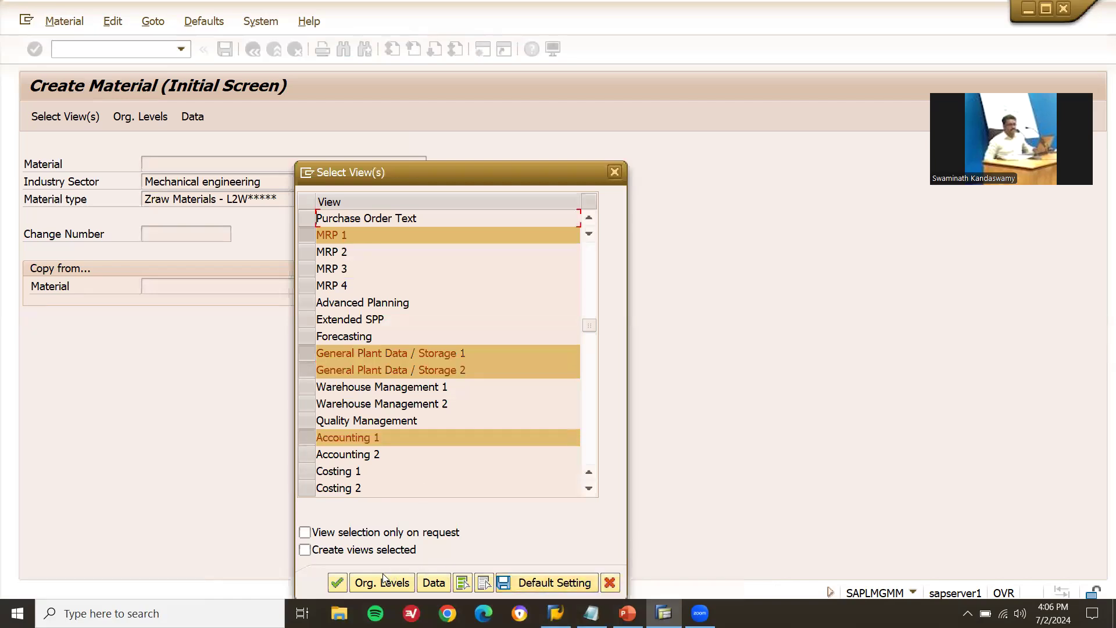
pyautogui.click(381, 583)
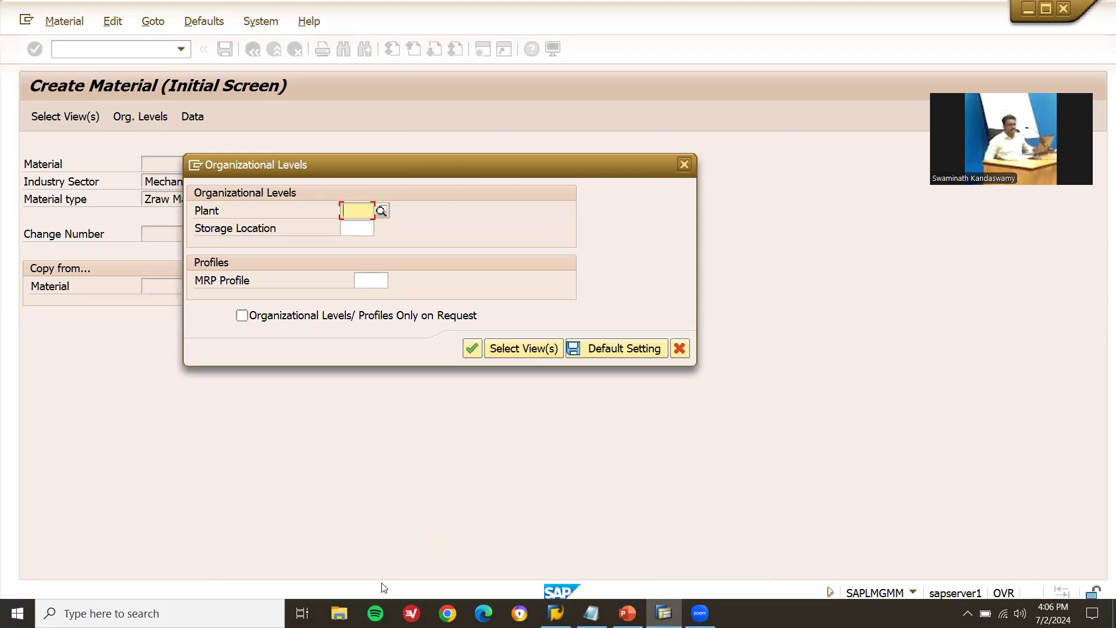
# Step: Set organizational levels to plant LD03 and storage location LD03 and confirm
pyautogui.write('LD03')
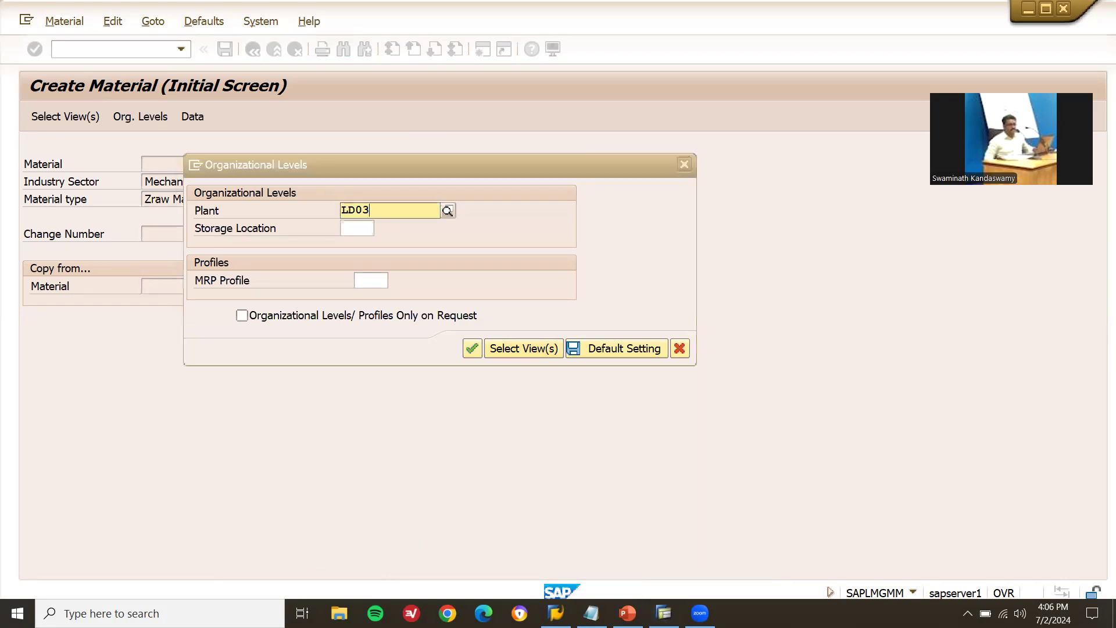
pyautogui.click(446, 210)
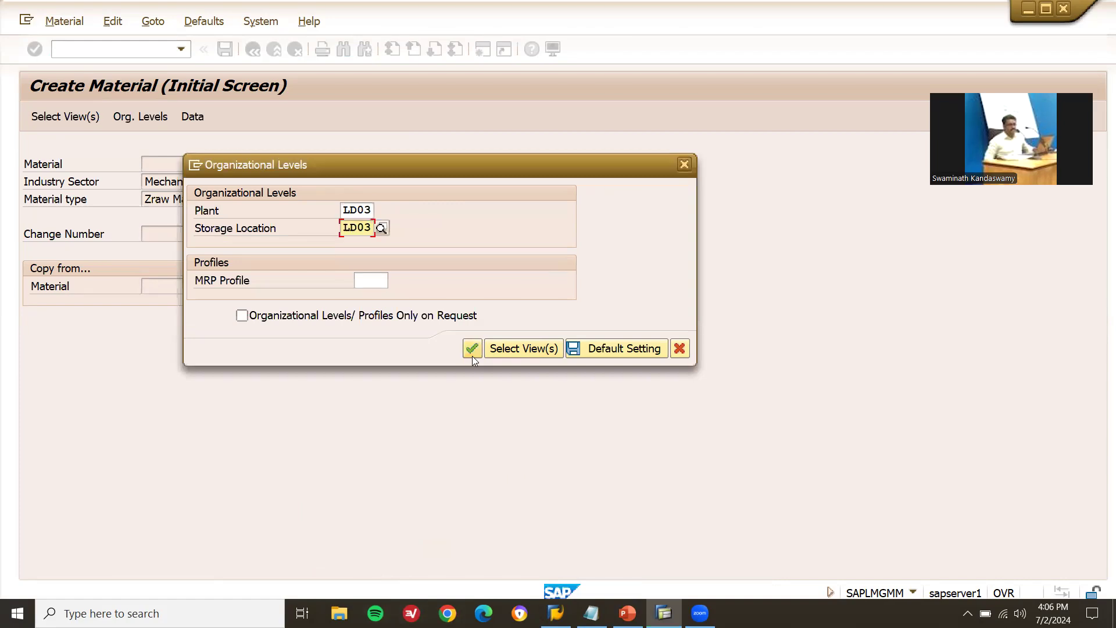
pyautogui.click(471, 348)
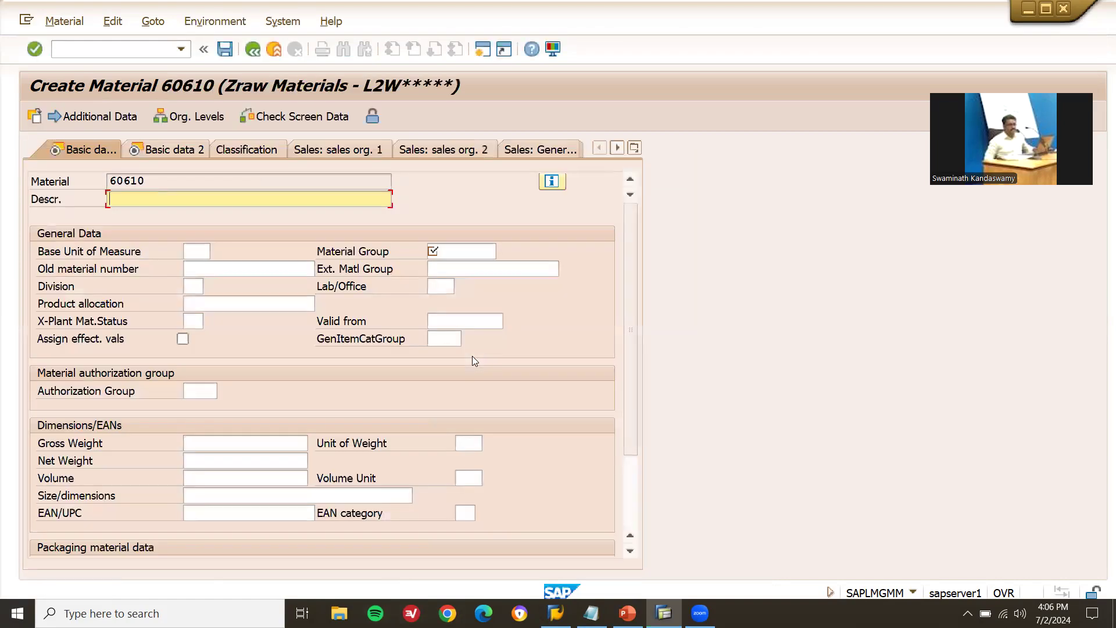
# Step: Describe the material as Nitrate with material group M001
pyautogui.write('NIT')
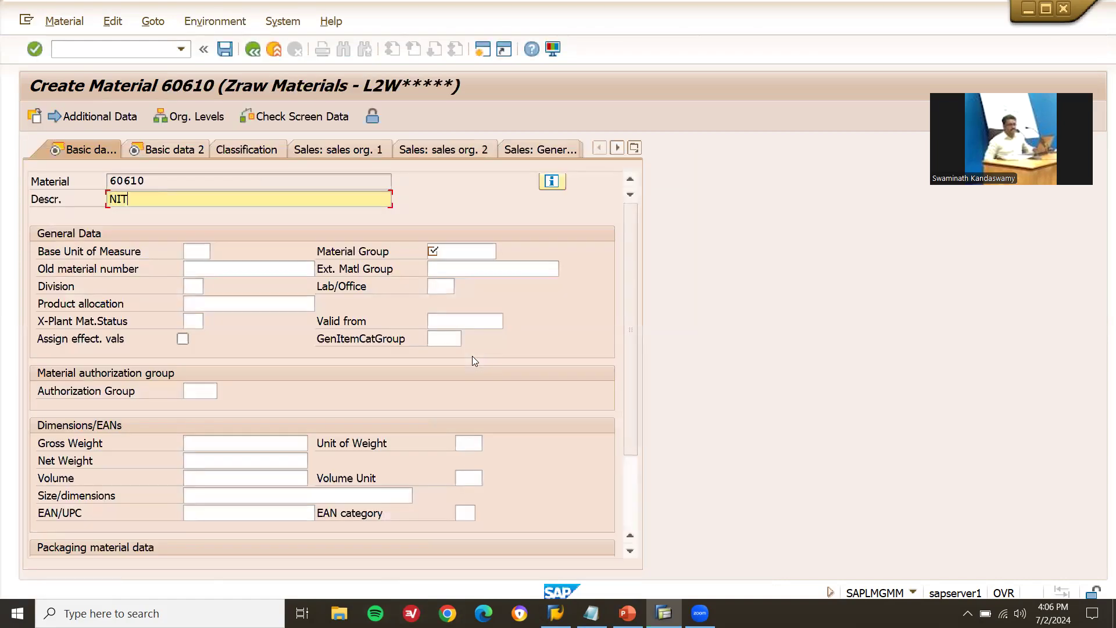
pyautogui.write('RA')
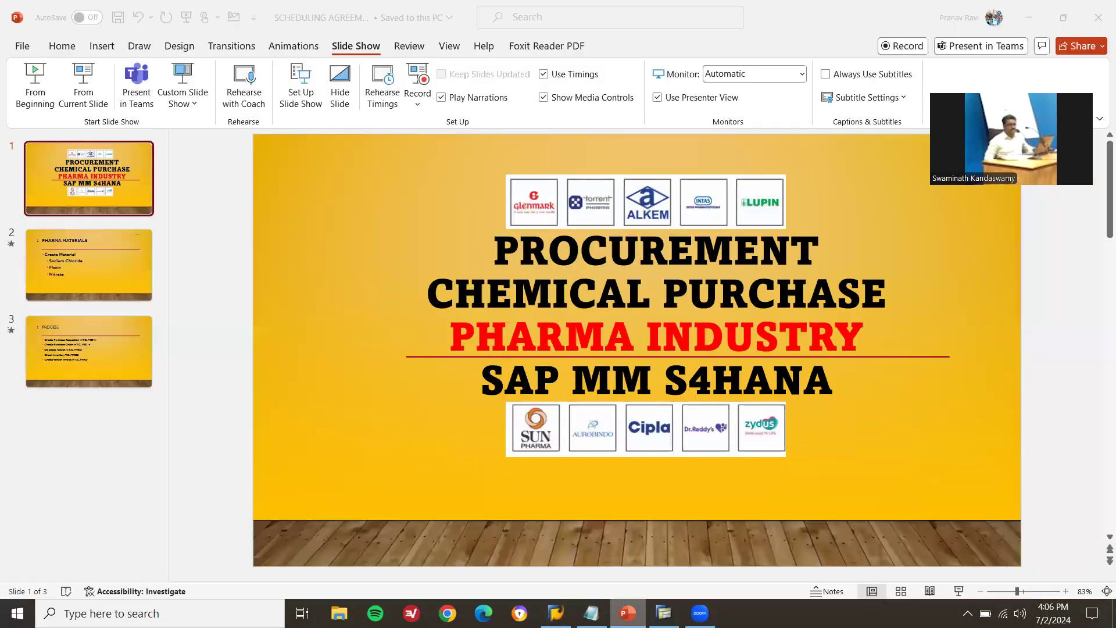
pyautogui.click(89, 265)
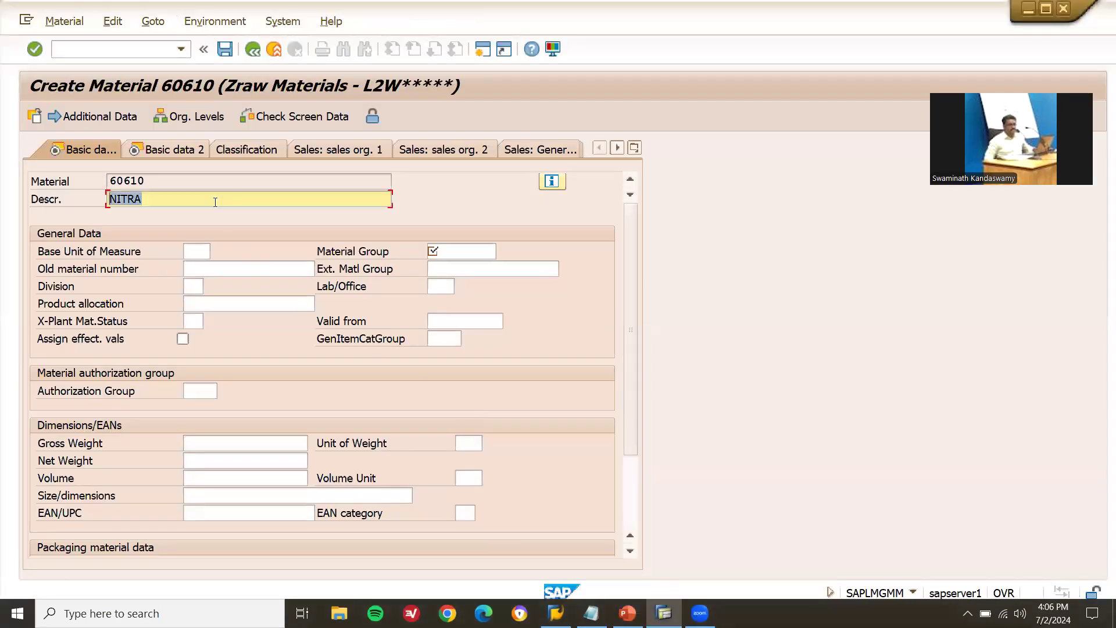
pyautogui.write('Nitrate')
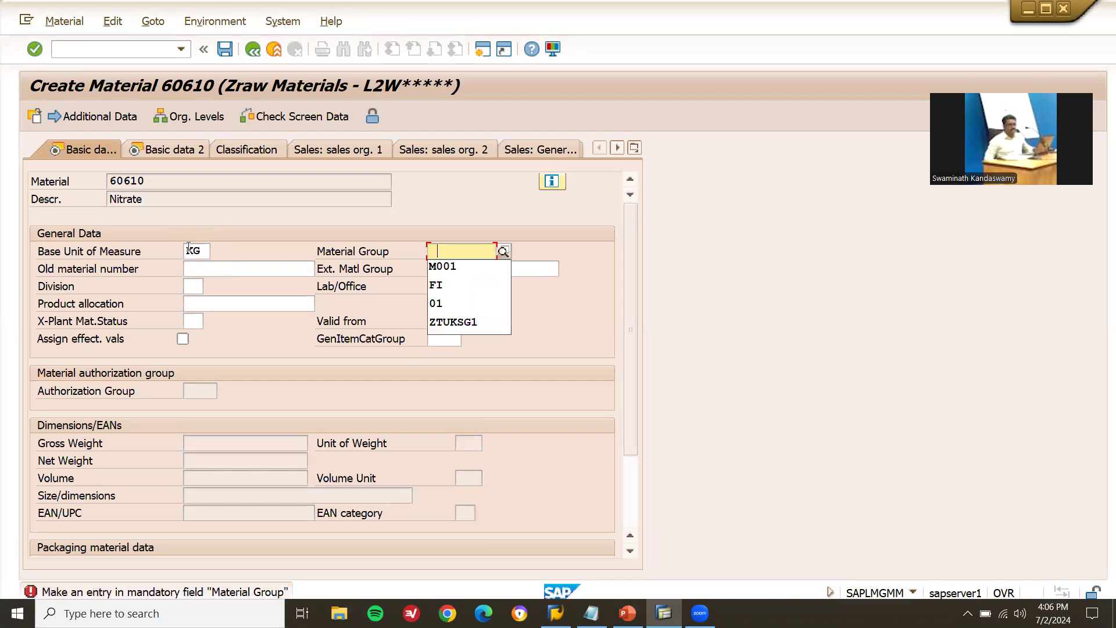
pyautogui.click(172, 150)
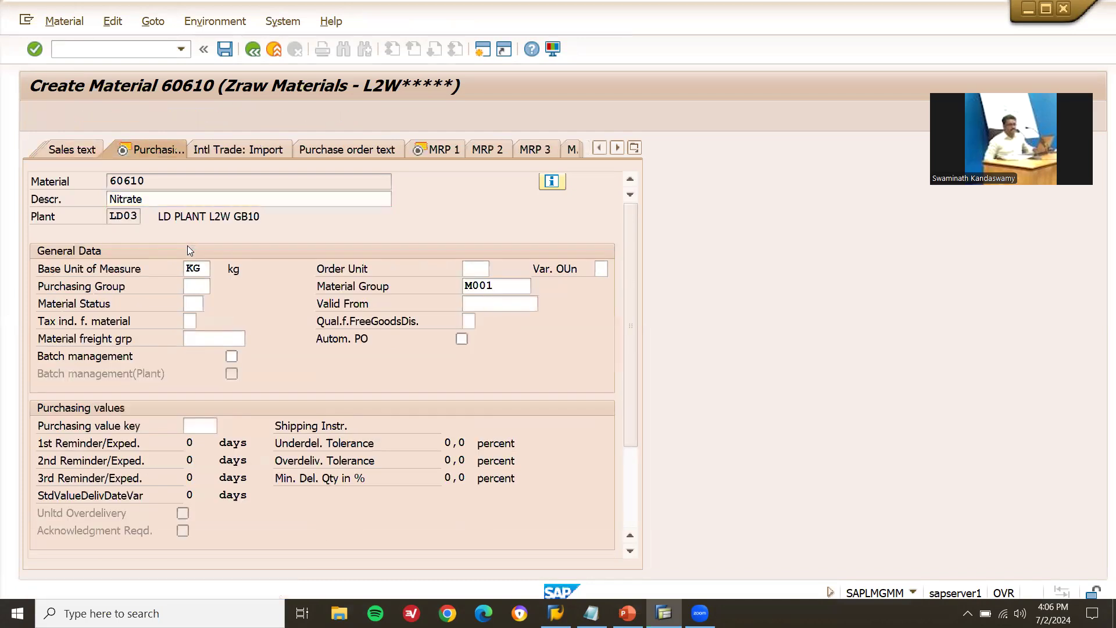
# Step: Choose an MRP type and a valuation class from their value lists
pyautogui.click(439, 150)
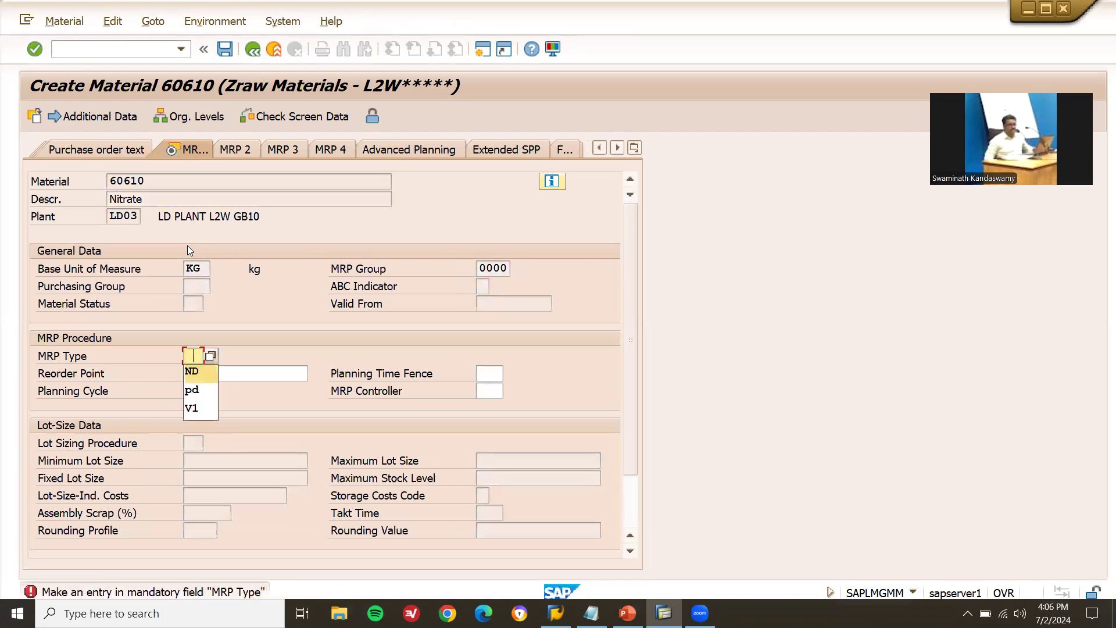
pyautogui.click(192, 371)
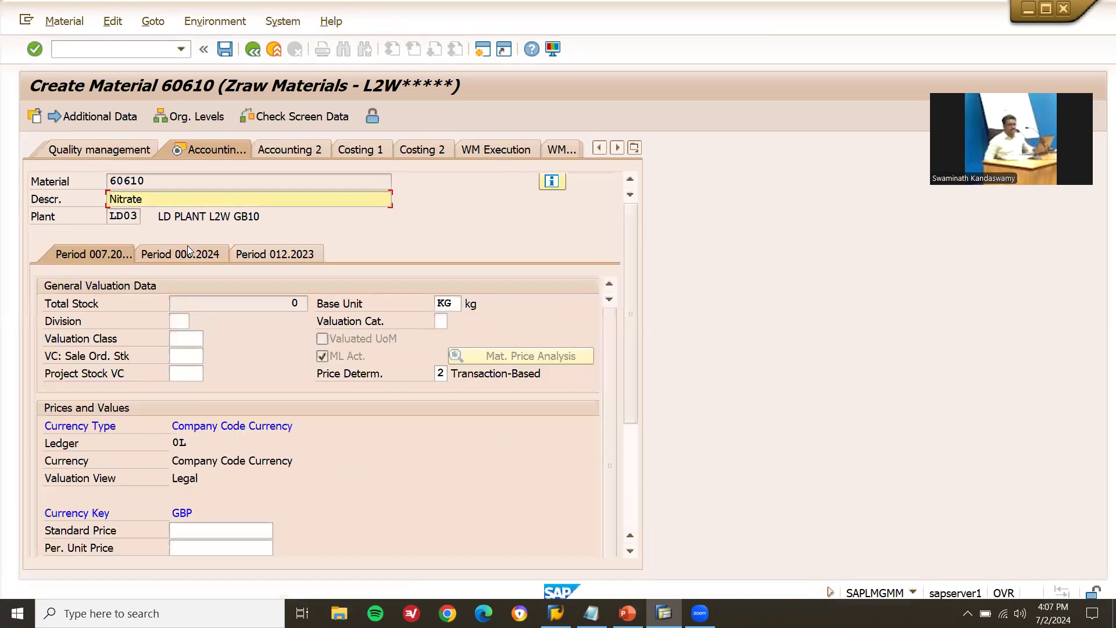
pyautogui.click(210, 339)
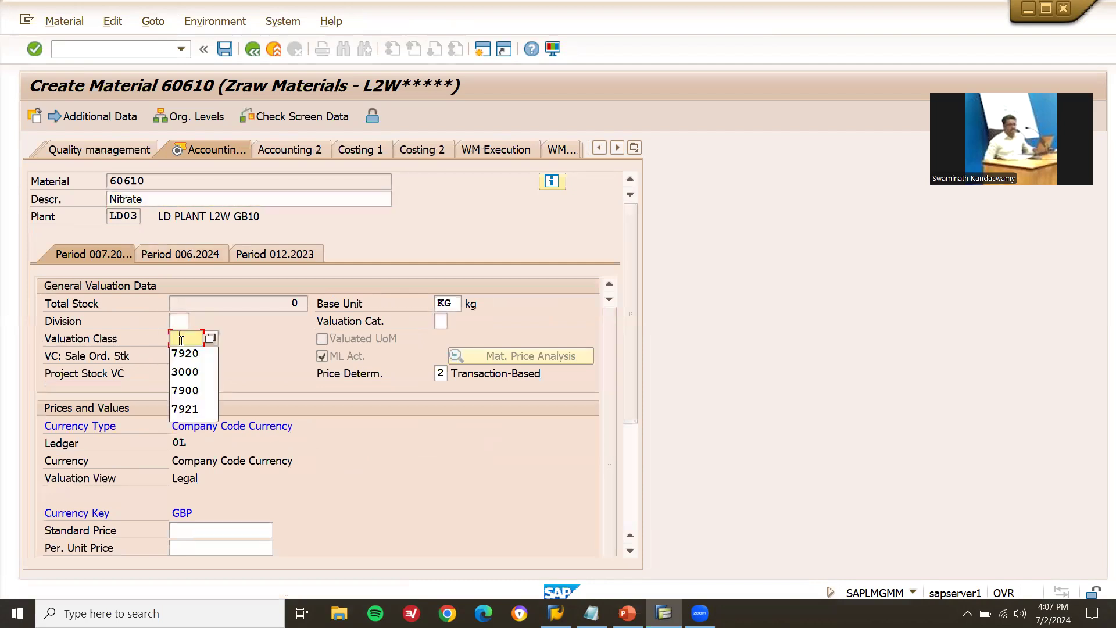
pyautogui.click(185, 373)
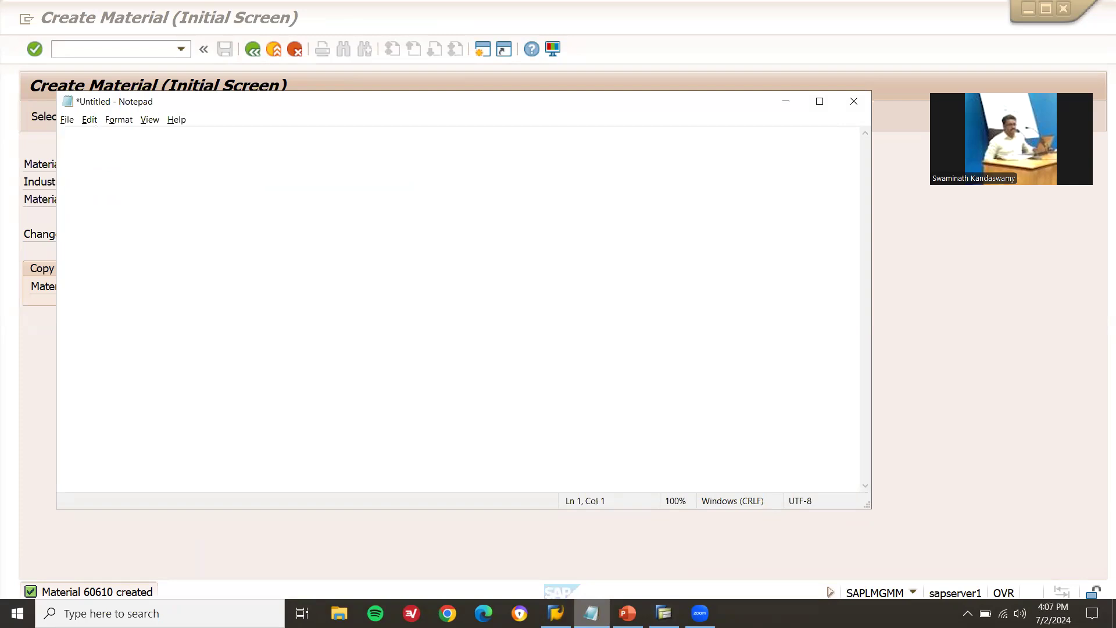
# Step: Create material Floxin for plant and storage location LD03, copying from material 60610
pyautogui.write('60610')
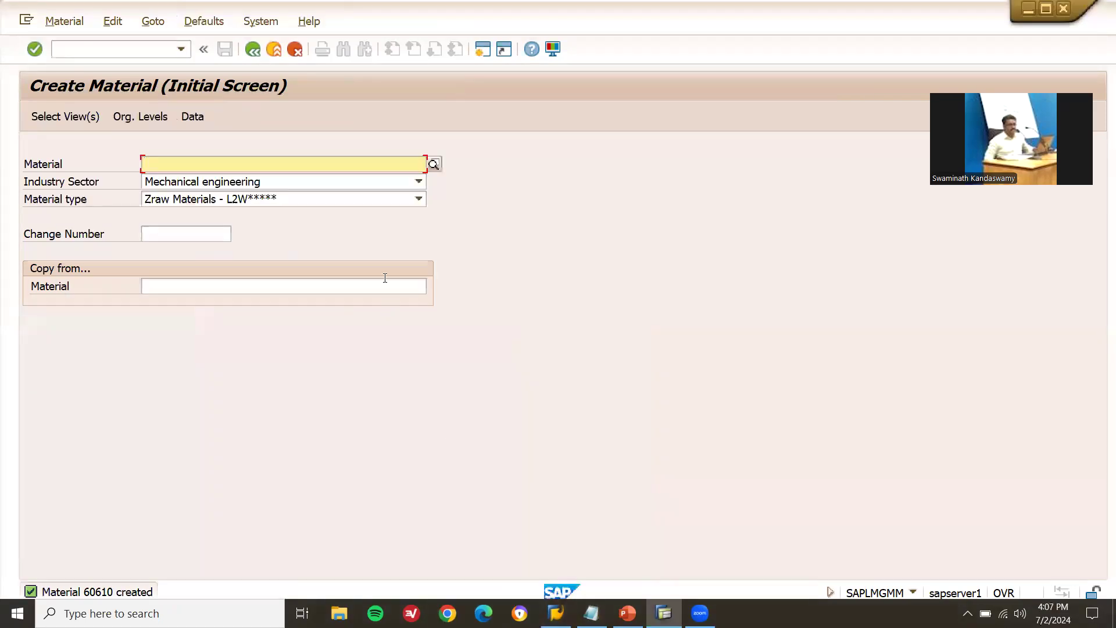
pyautogui.write('60610')
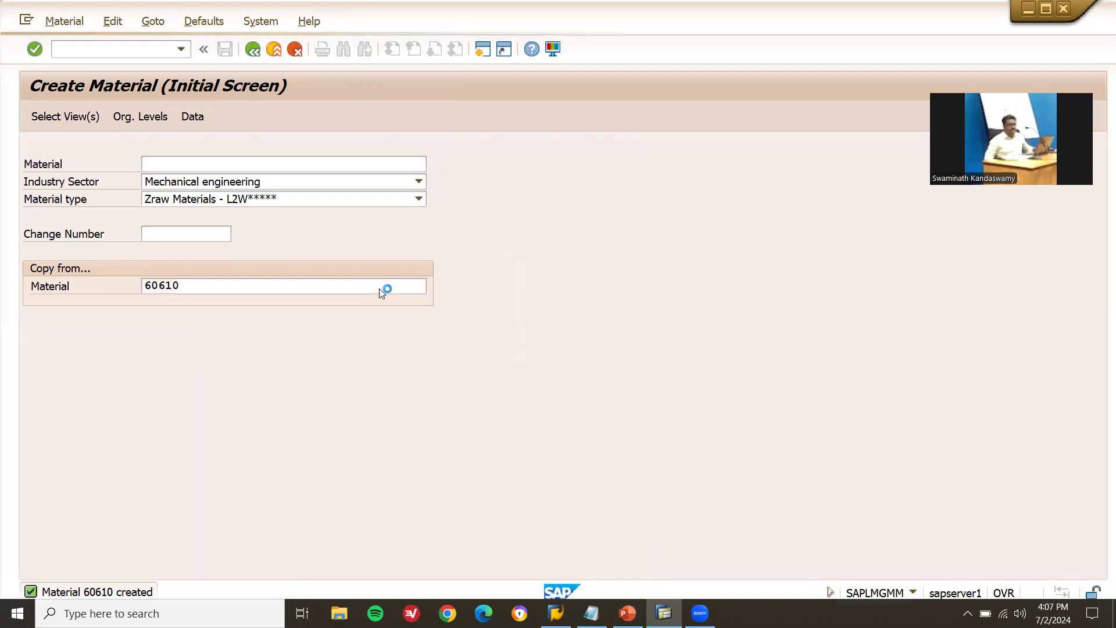
pyautogui.click(64, 117)
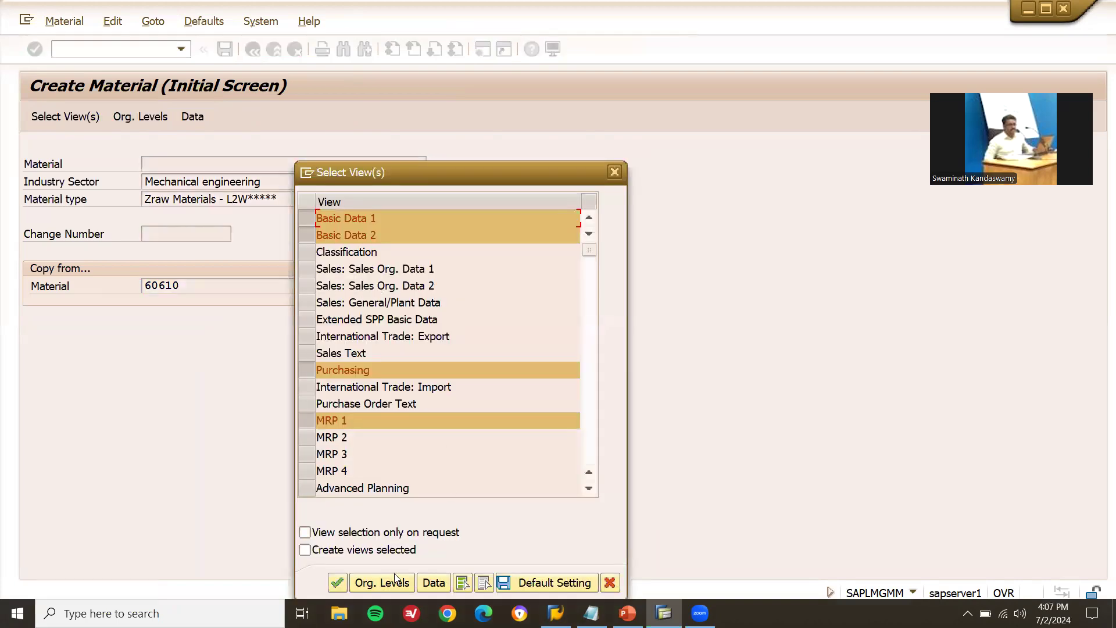
pyautogui.click(382, 583)
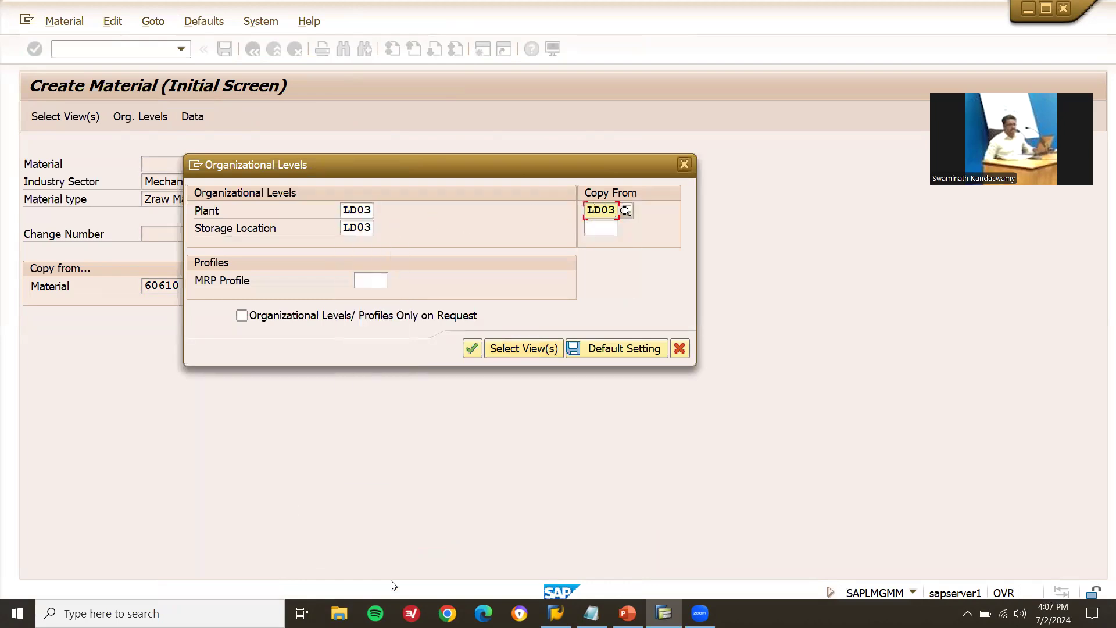
pyautogui.click(600, 228)
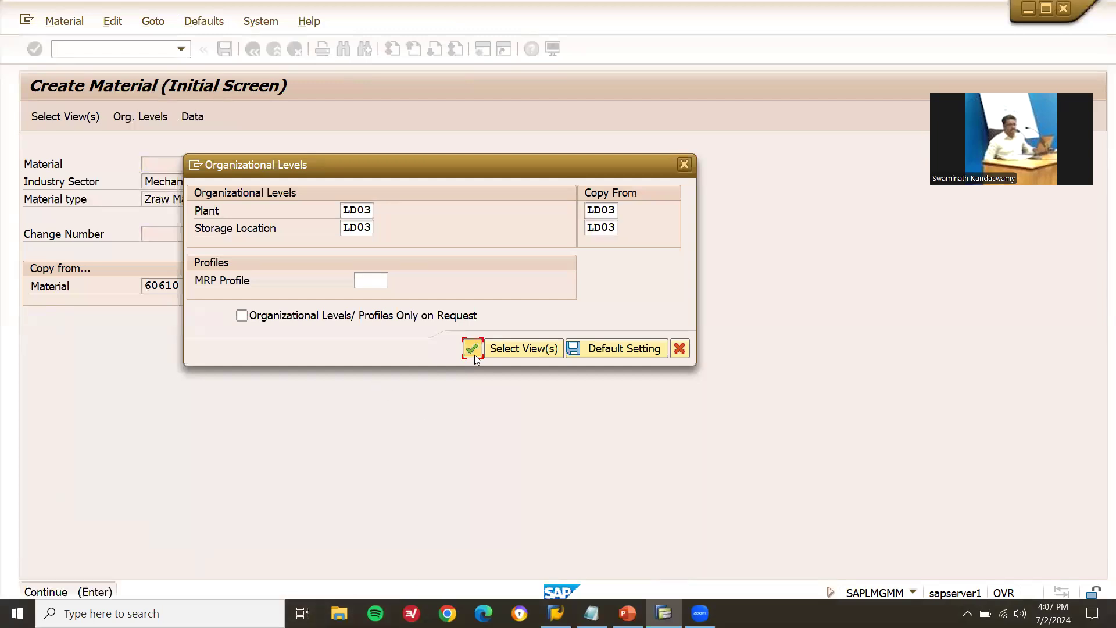
pyautogui.click(472, 348)
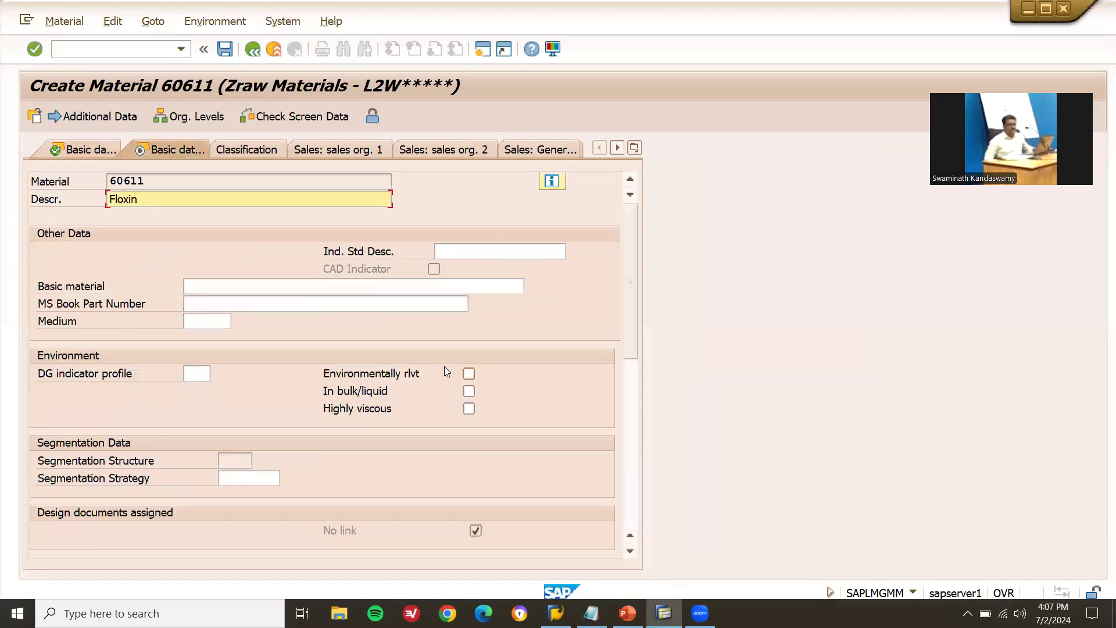
# Step: Step through the copied views and save the new material 60611
pyautogui.click(151, 150)
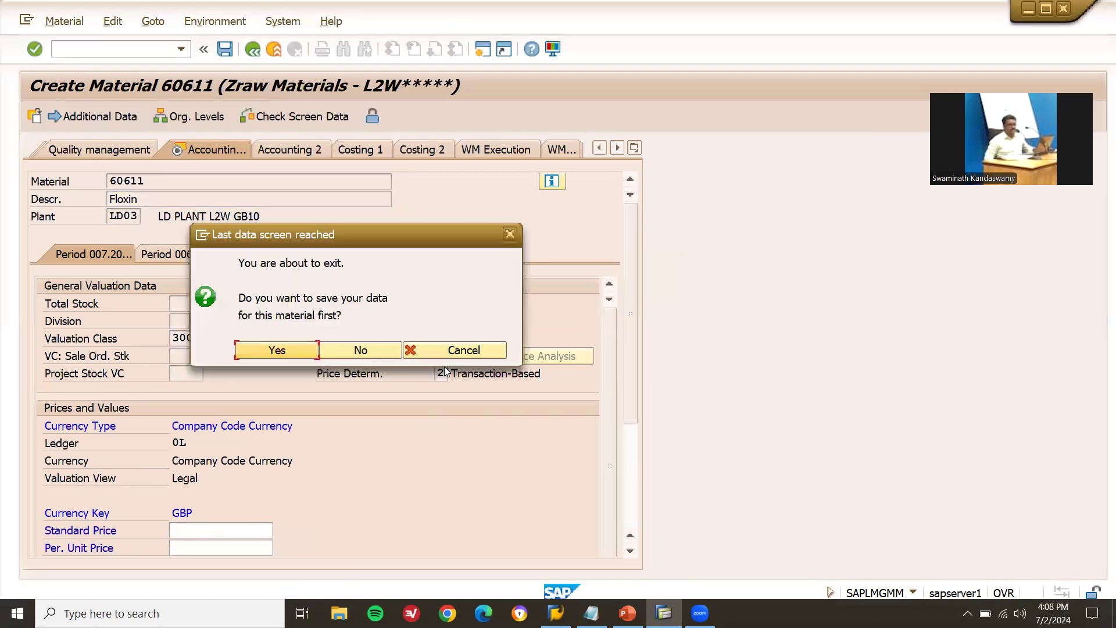
pyautogui.click(361, 350)
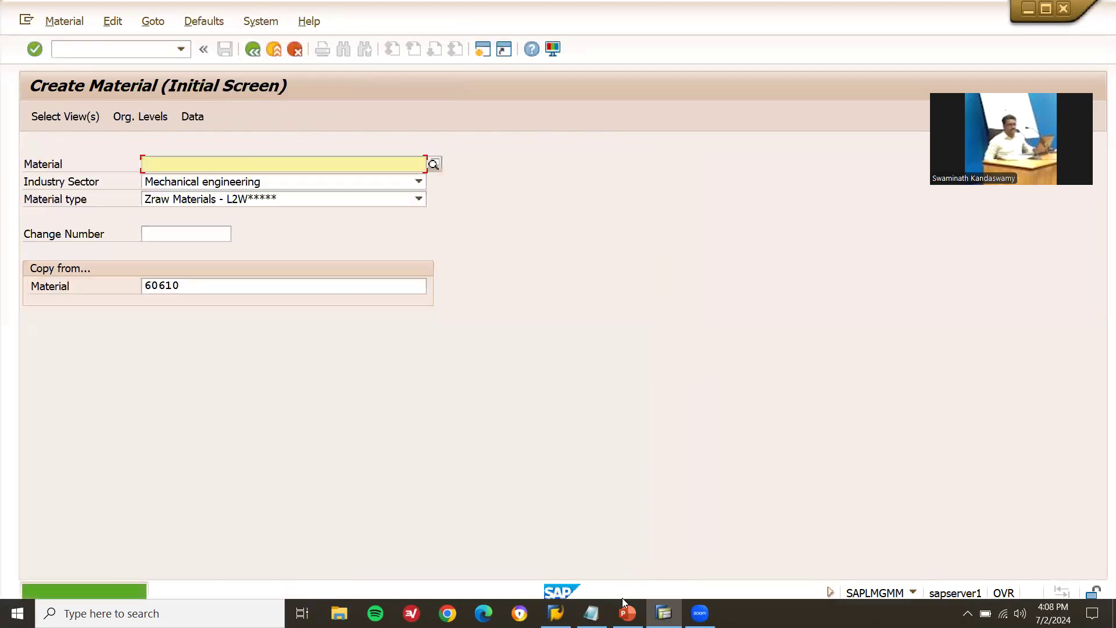
# Step: Note material number 60611 in Notepad
pyautogui.click(592, 613)
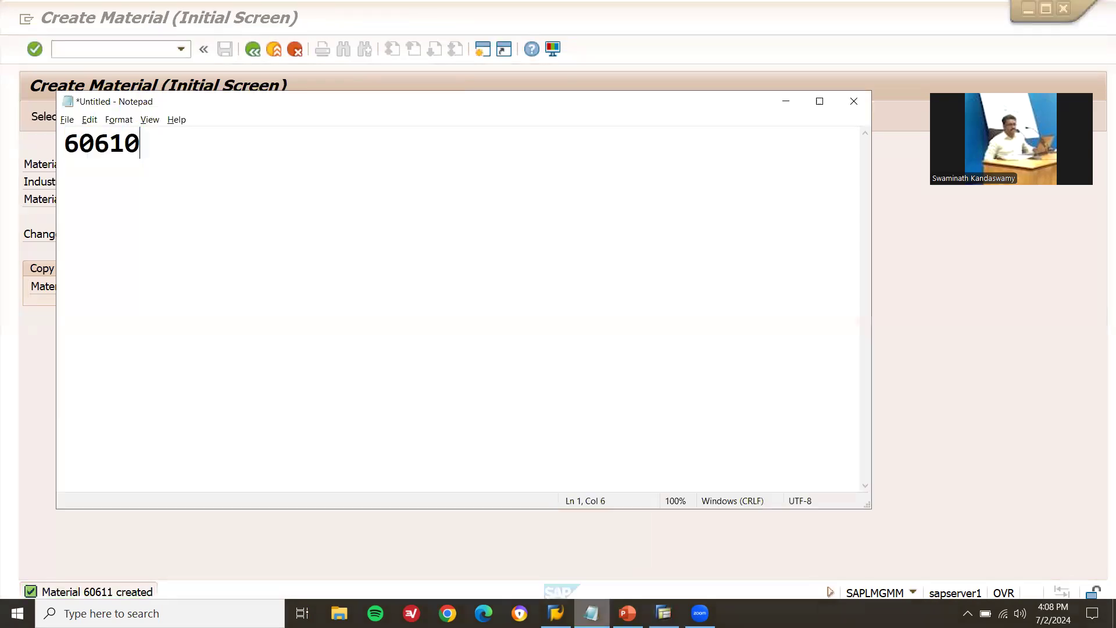
pyautogui.write('606')
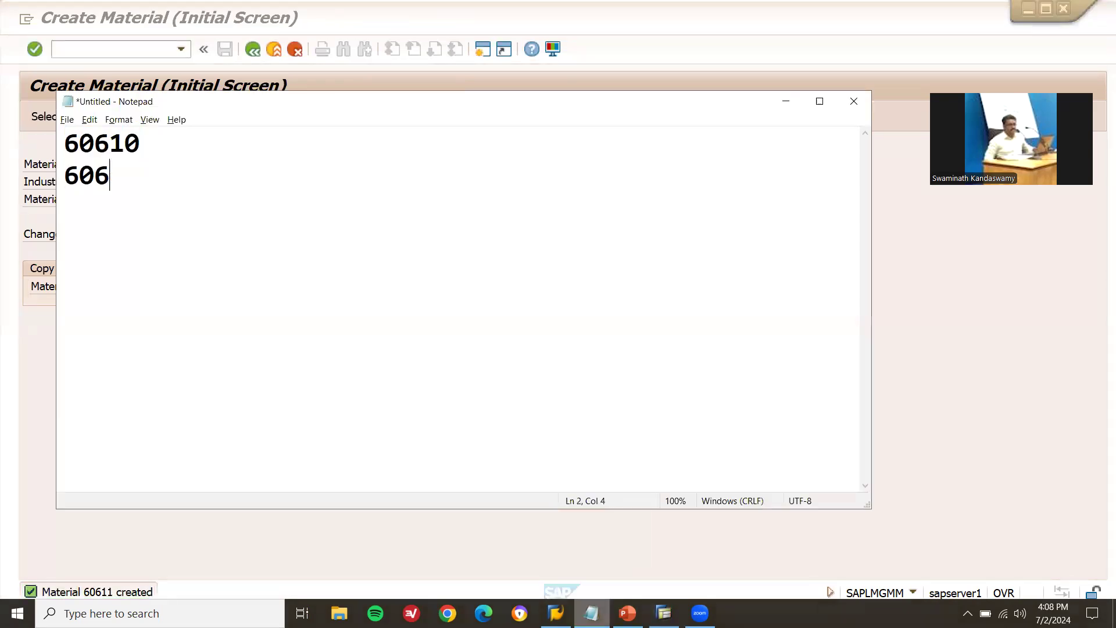
pyautogui.write('11')
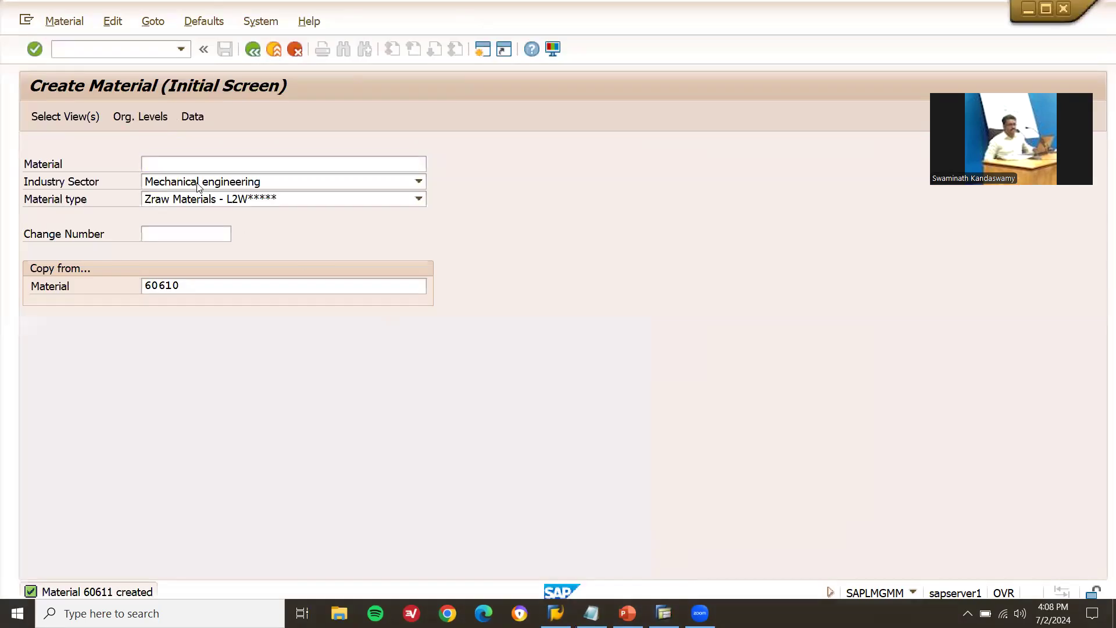
# Step: Create material 60612 Sodium Chloride copied from 60610, save it and note its number
pyautogui.click(64, 117)
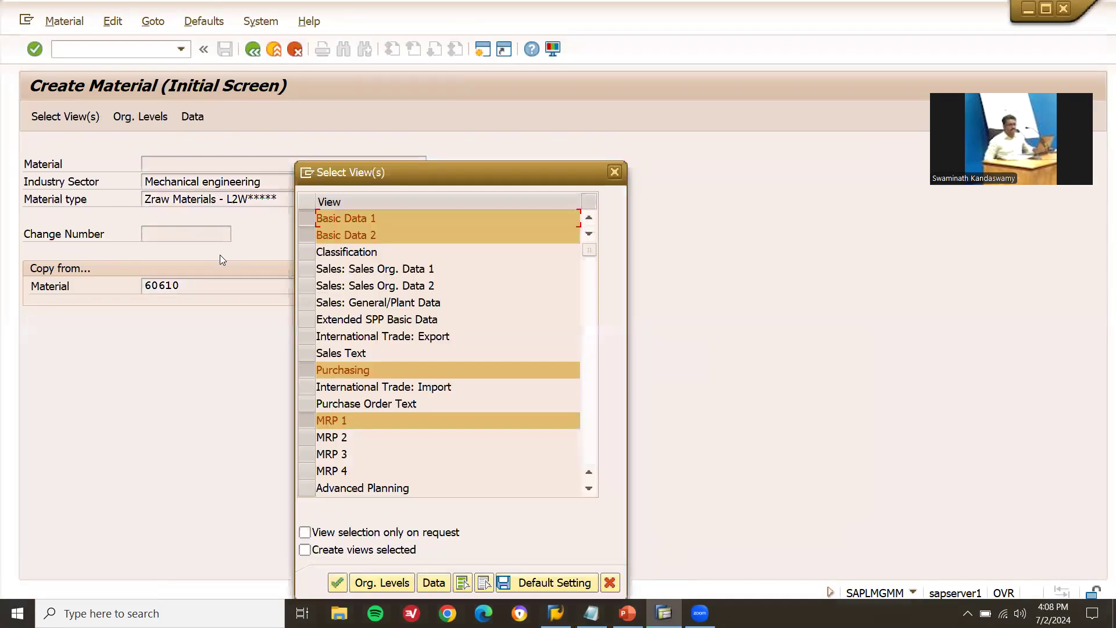
pyautogui.click(381, 583)
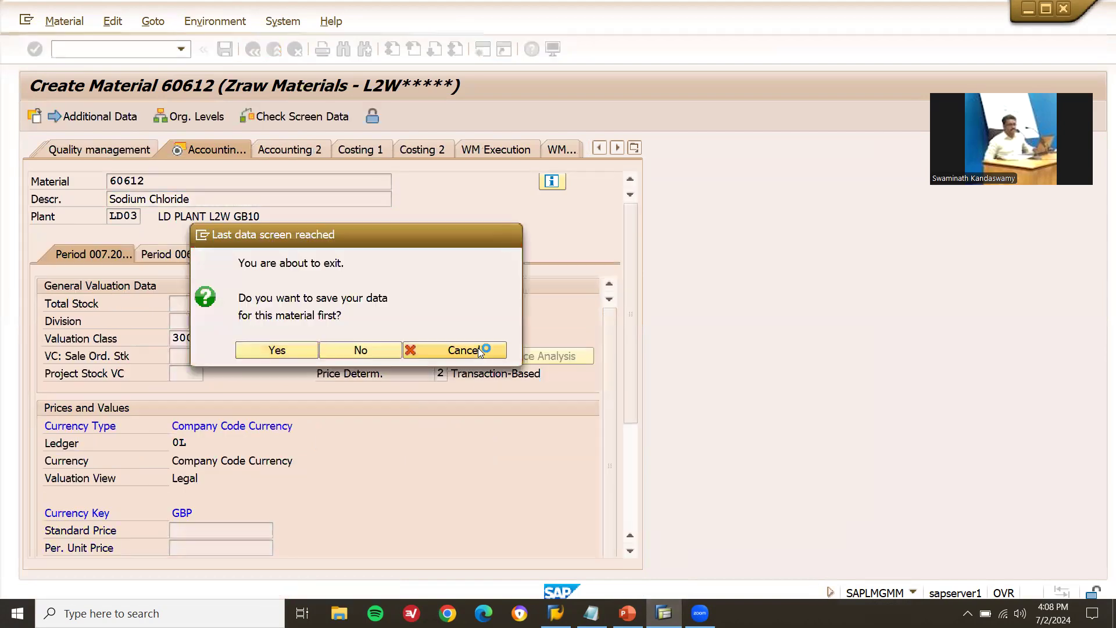
pyautogui.click(276, 350)
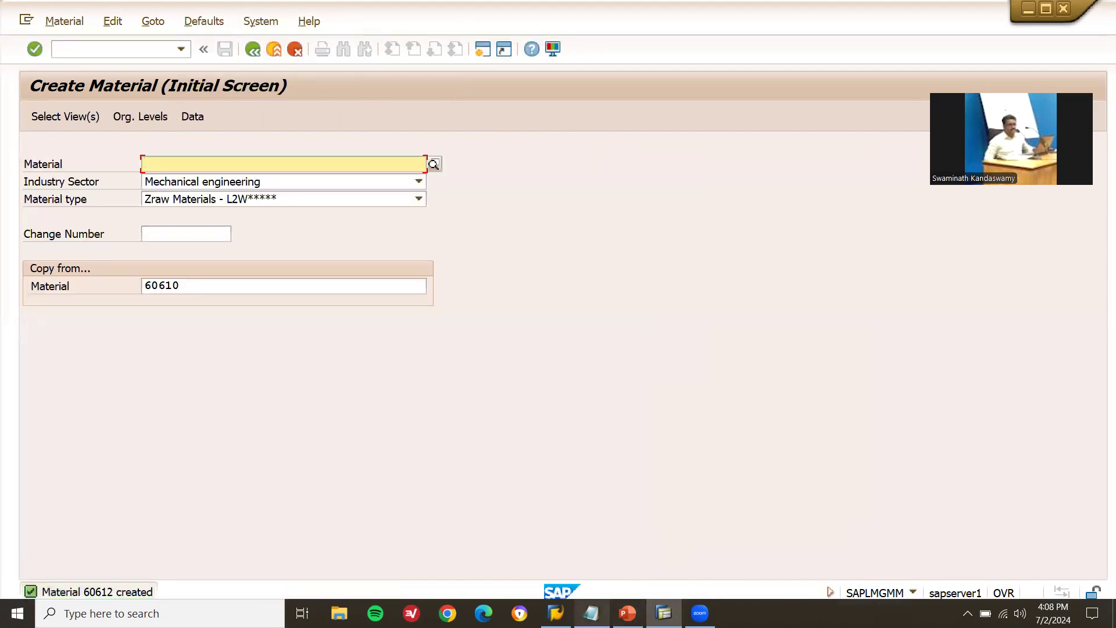
pyautogui.click(591, 613)
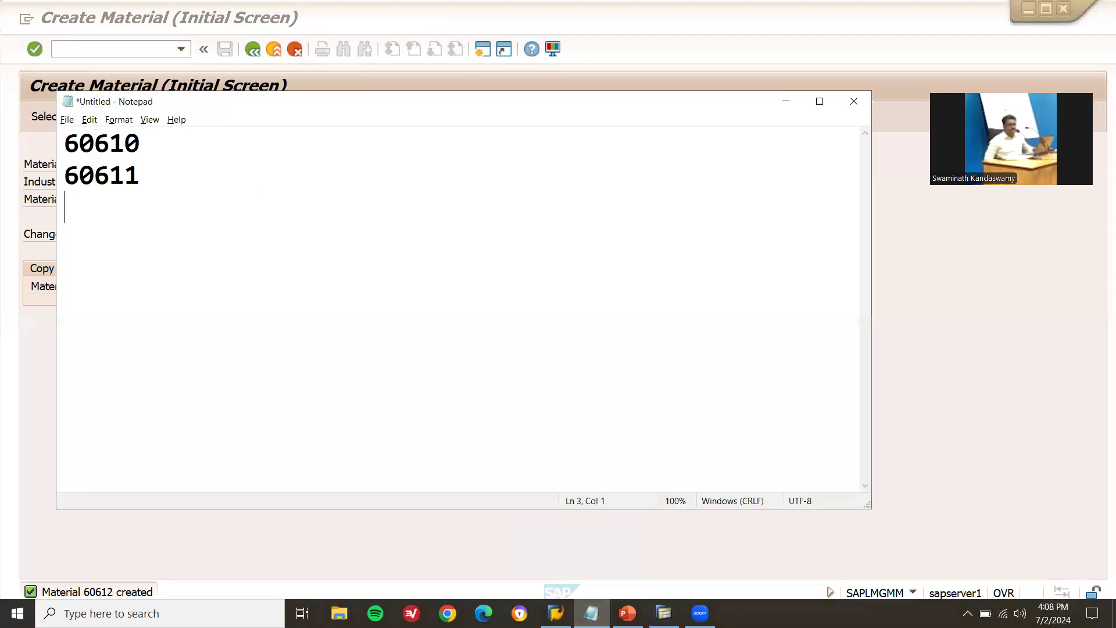
pyautogui.write('60610')
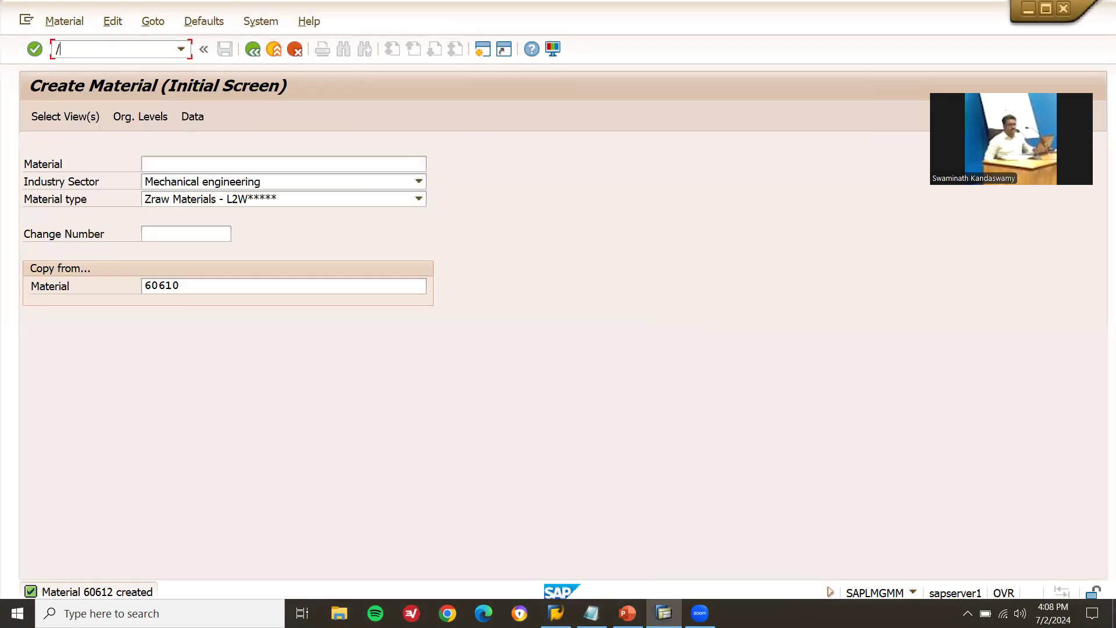
# Step: Start purchase requisition ME51N with item 10, material 60610, plant and storage location LD03
pyautogui.write('NME51N')
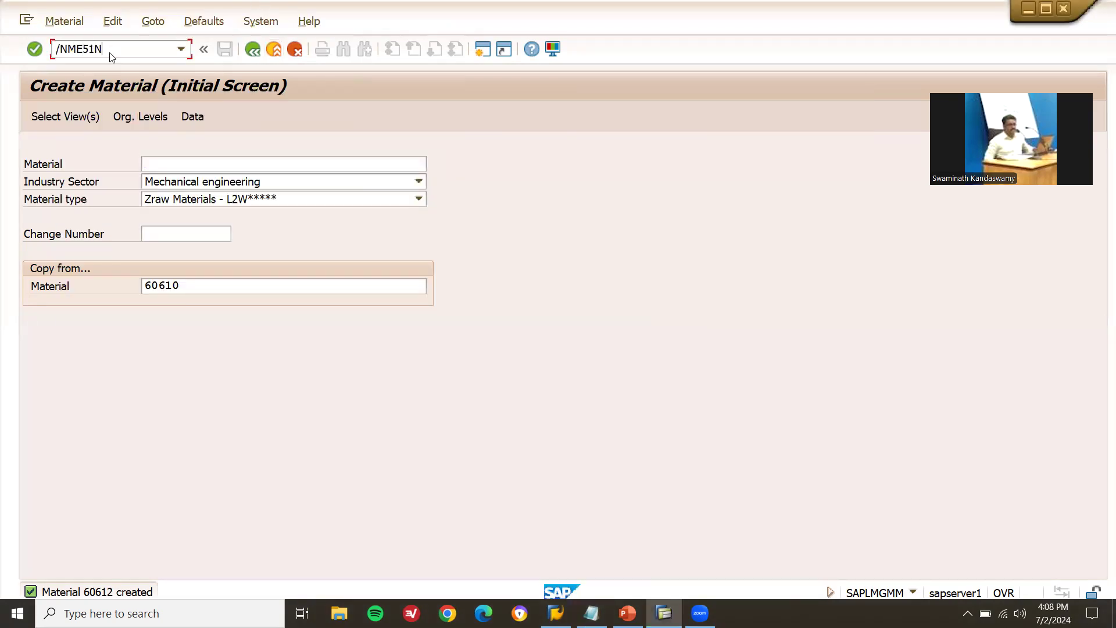
pyautogui.press('Enter')
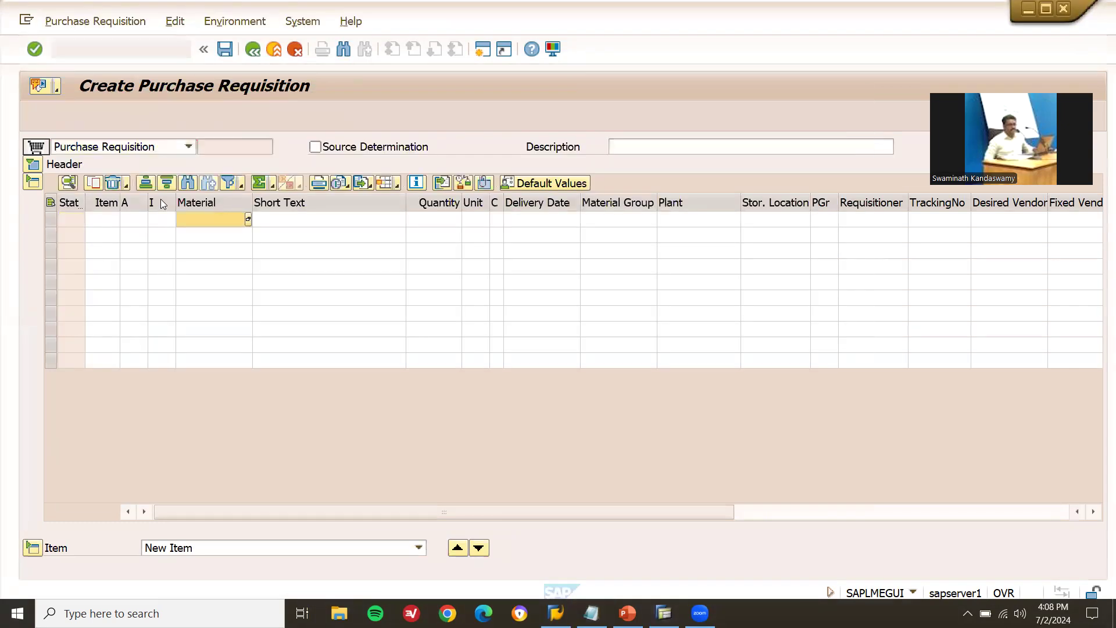
pyautogui.write('60610')
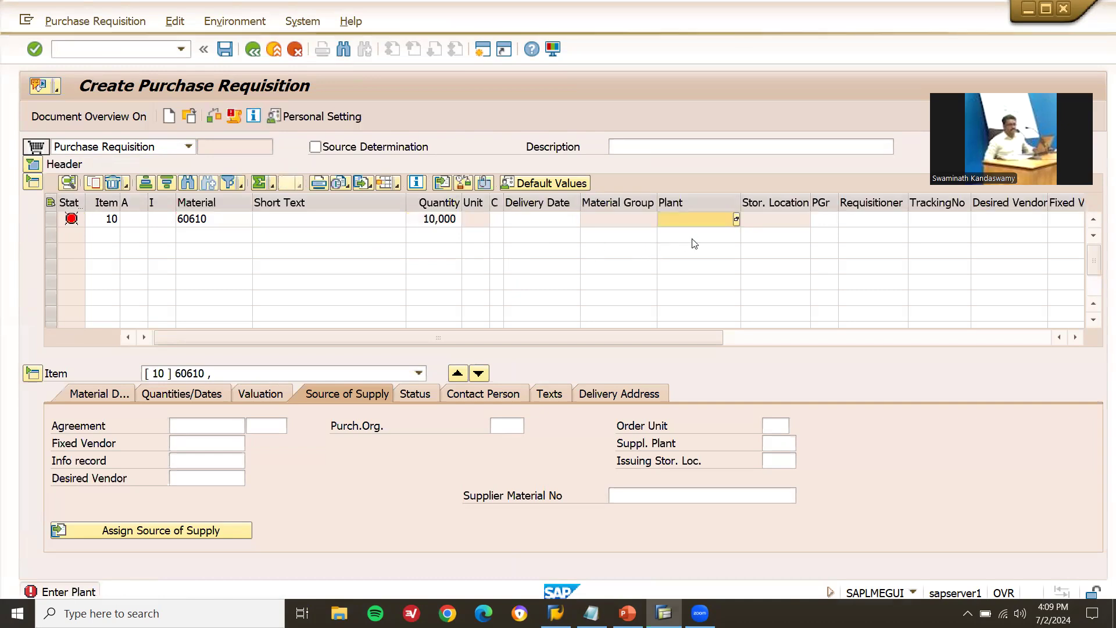
pyautogui.write('LD03')
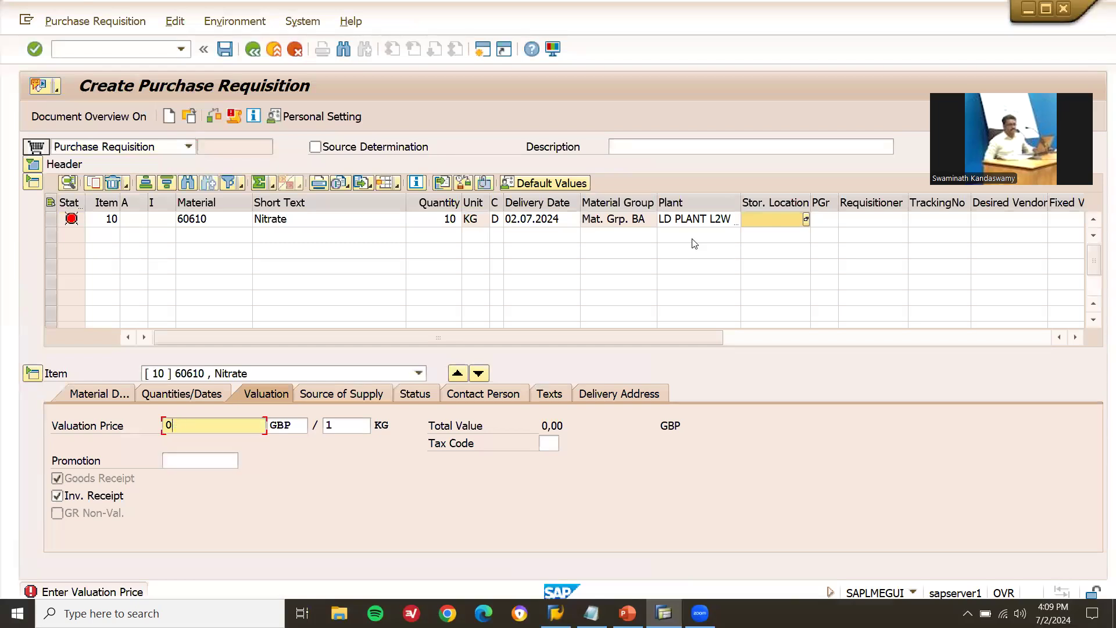
pyautogui.write('4')
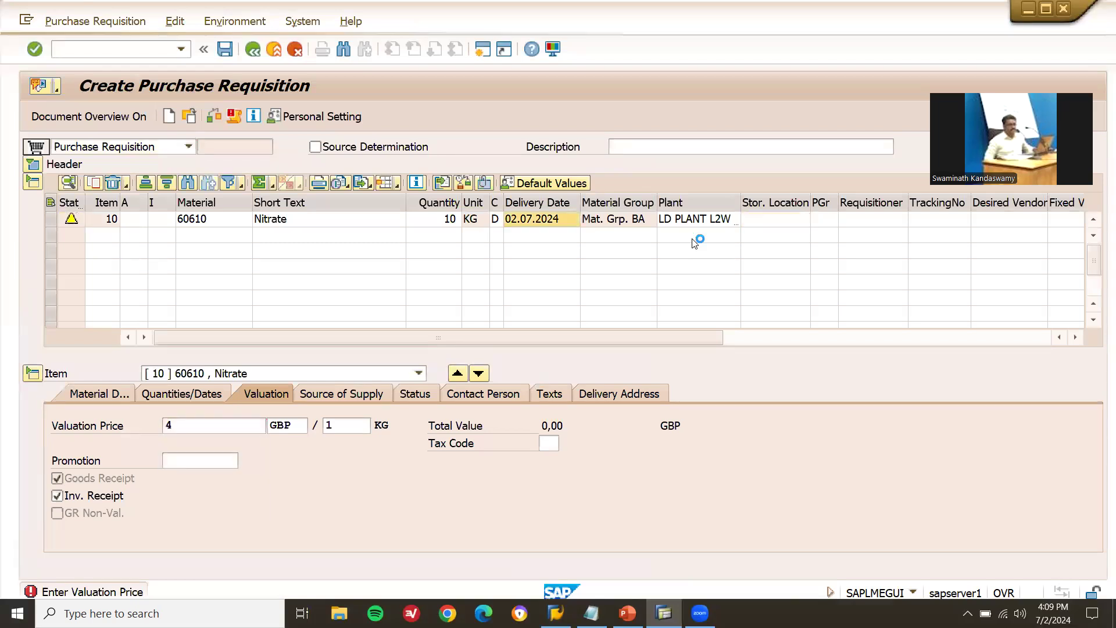
pyautogui.click(772, 219)
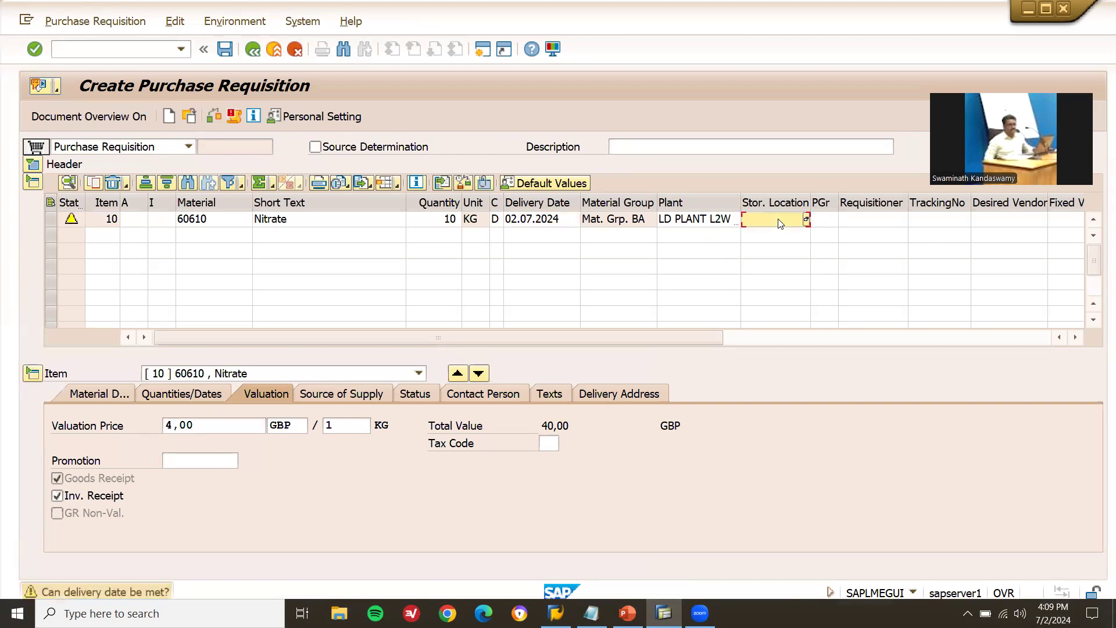
pyautogui.write('LD03')
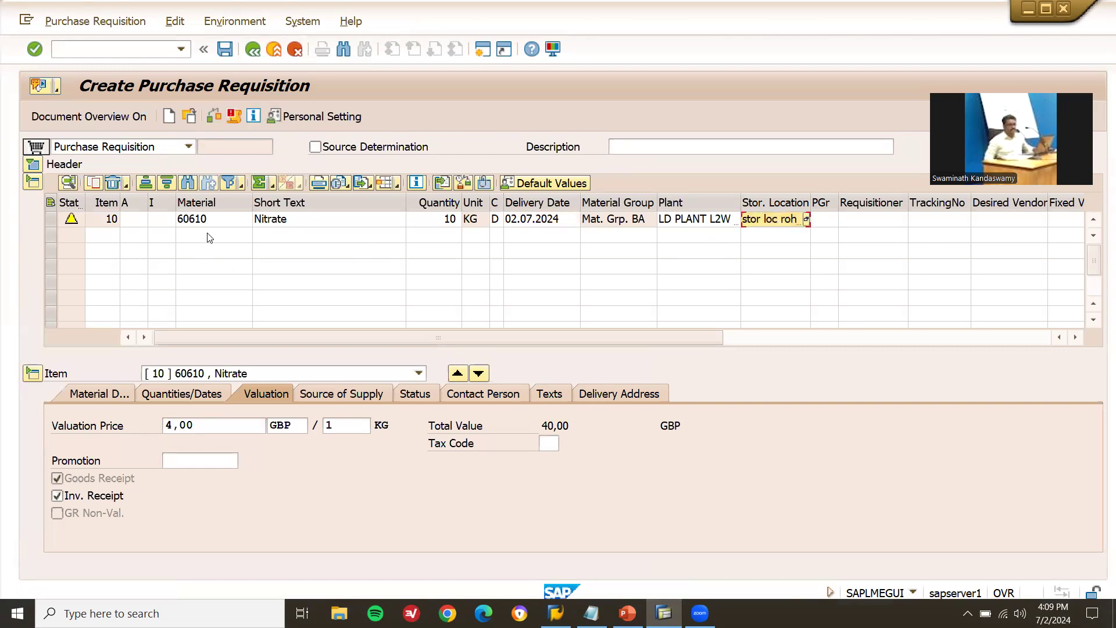
# Step: Enter item 20, Floxin, 15 KG, plant and storage location LD03
pyautogui.write('6061')
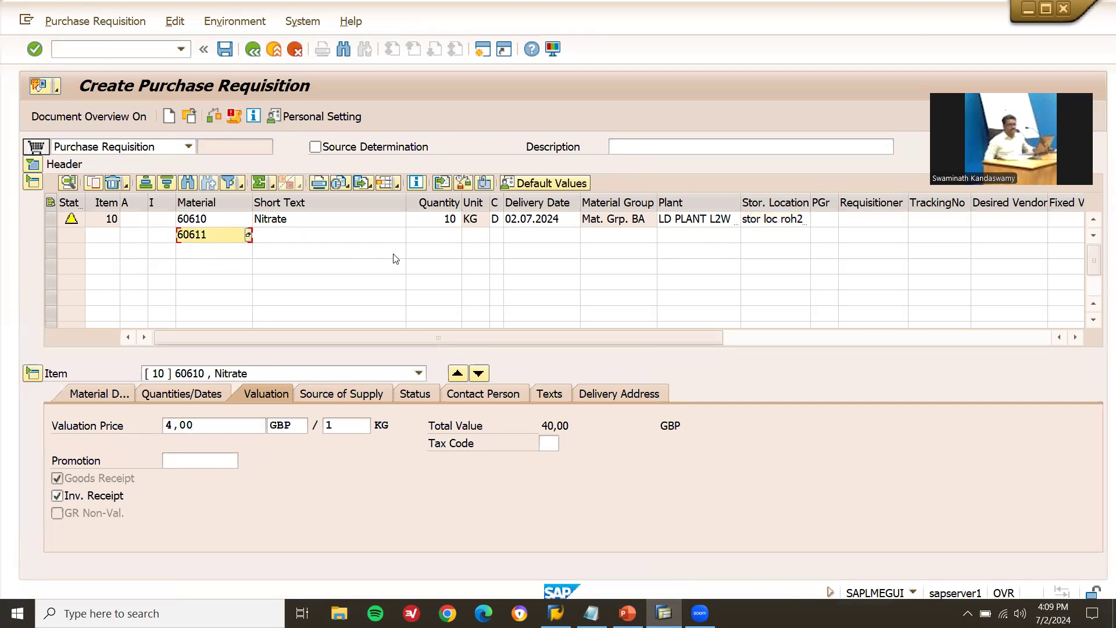
pyautogui.write('15,000')
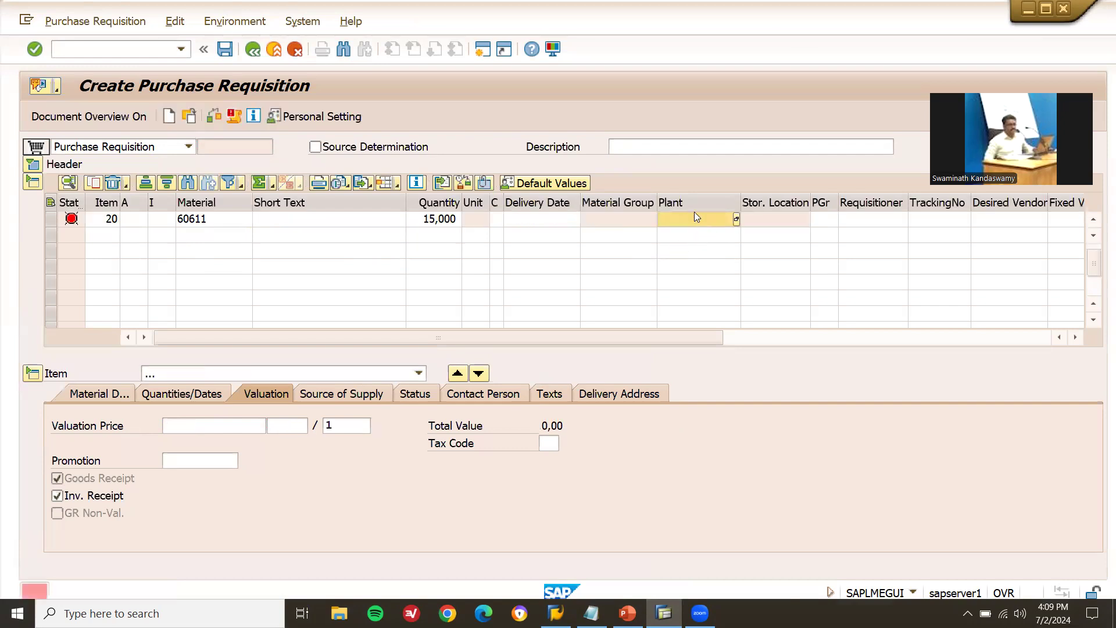
pyautogui.write('LD03')
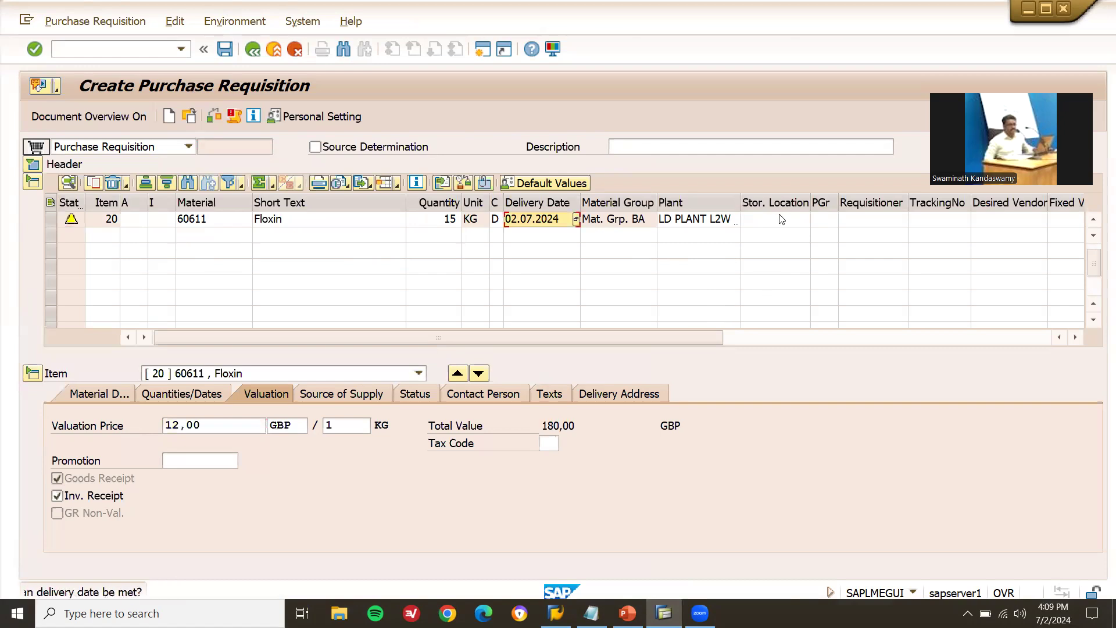
pyautogui.write('LD03')
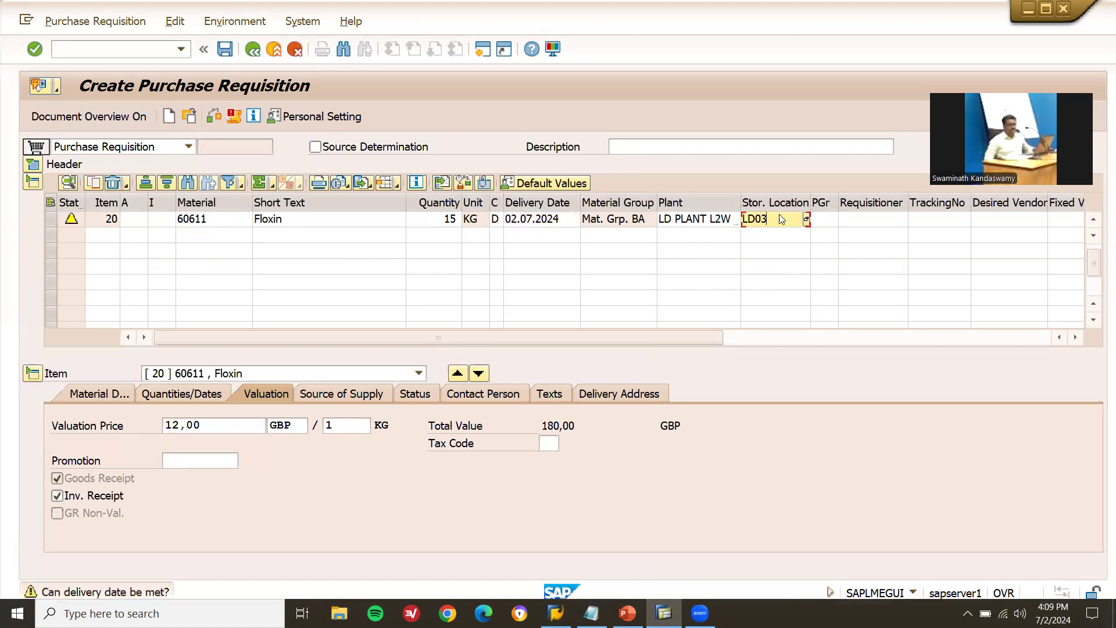
pyautogui.write('stor loc oh')
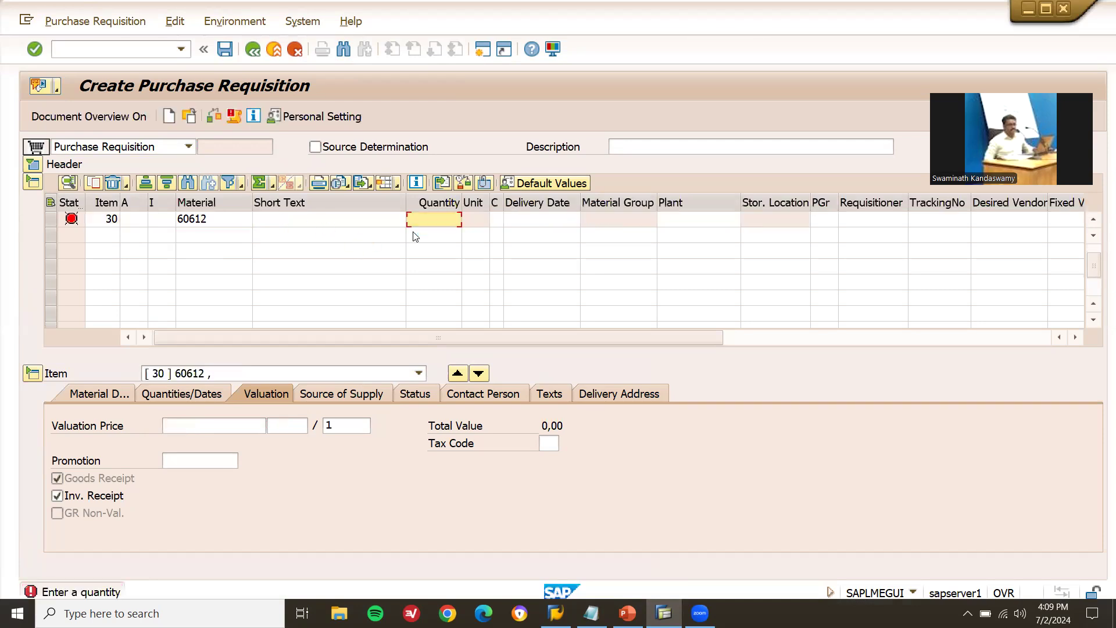
# Step: Enter item 30, Sodium Chloride 60612, 20 KG, plant and storage location LD03
pyautogui.write('200000')
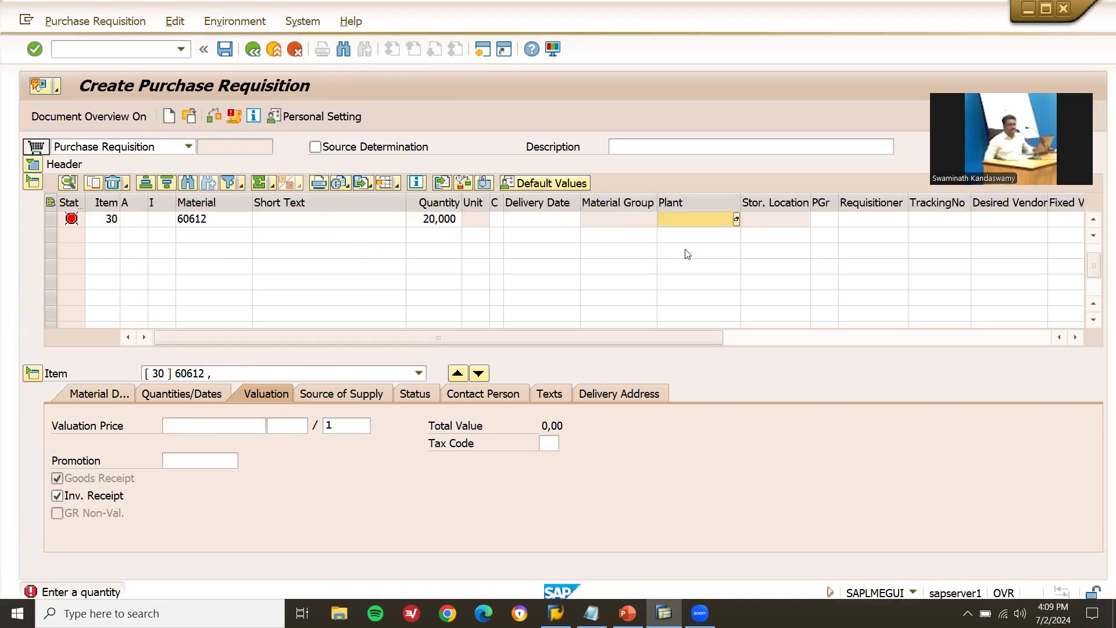
pyautogui.write('LD03')
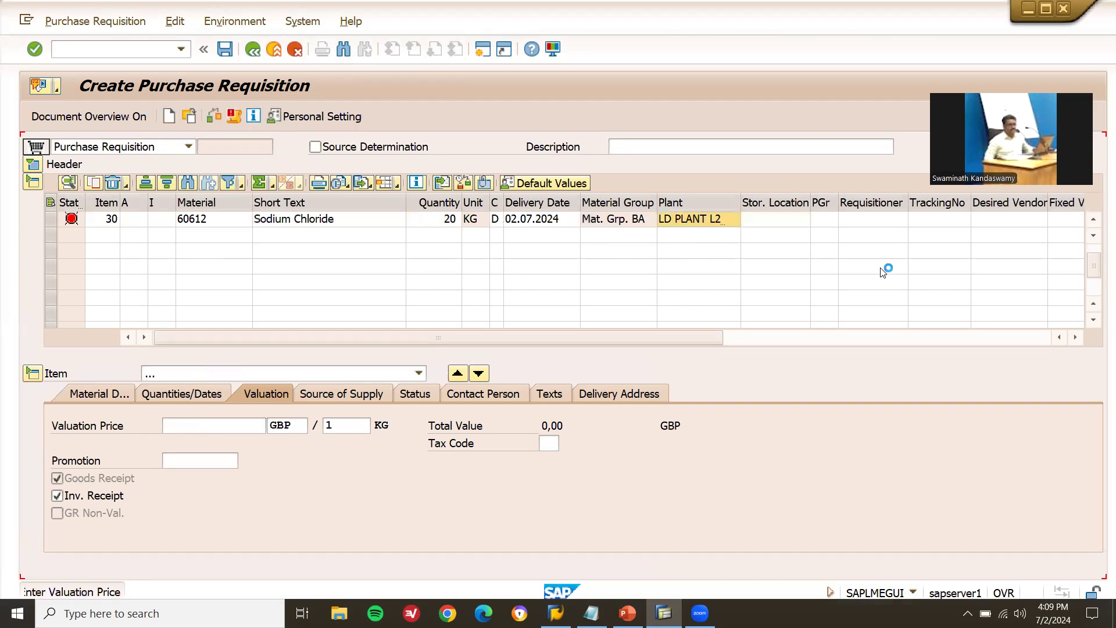
pyautogui.write('2,00')
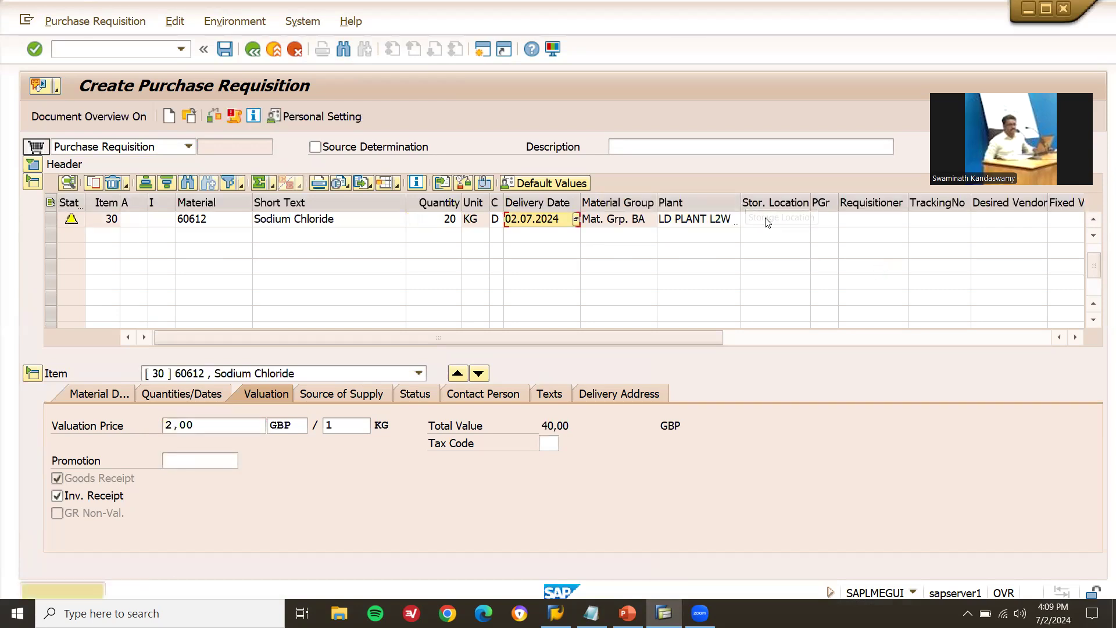
pyautogui.write('LD03')
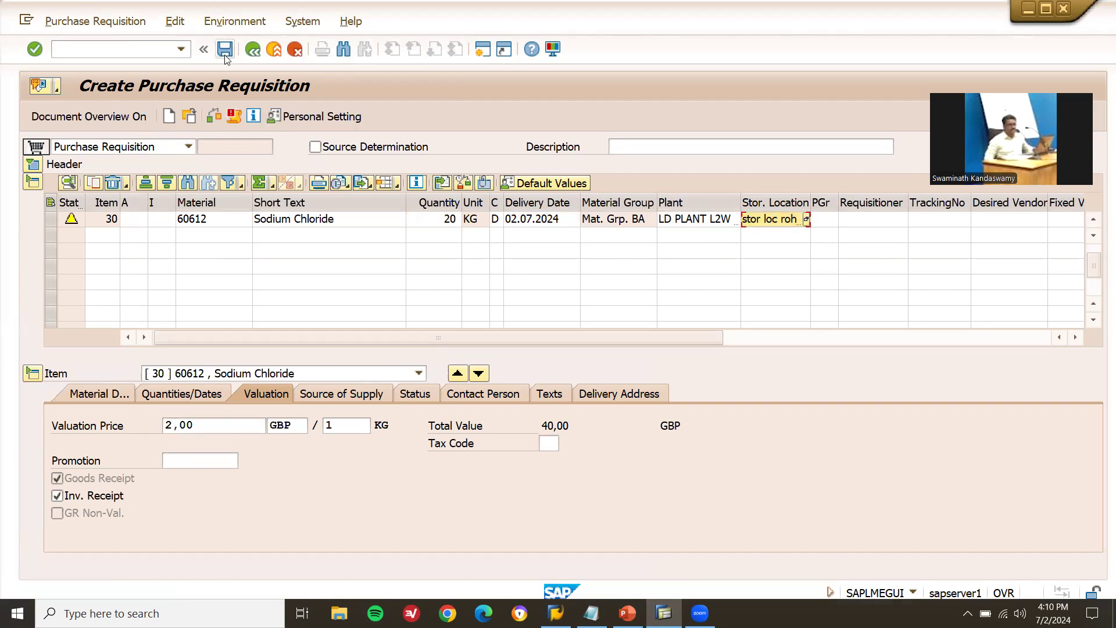
pyautogui.click(226, 49)
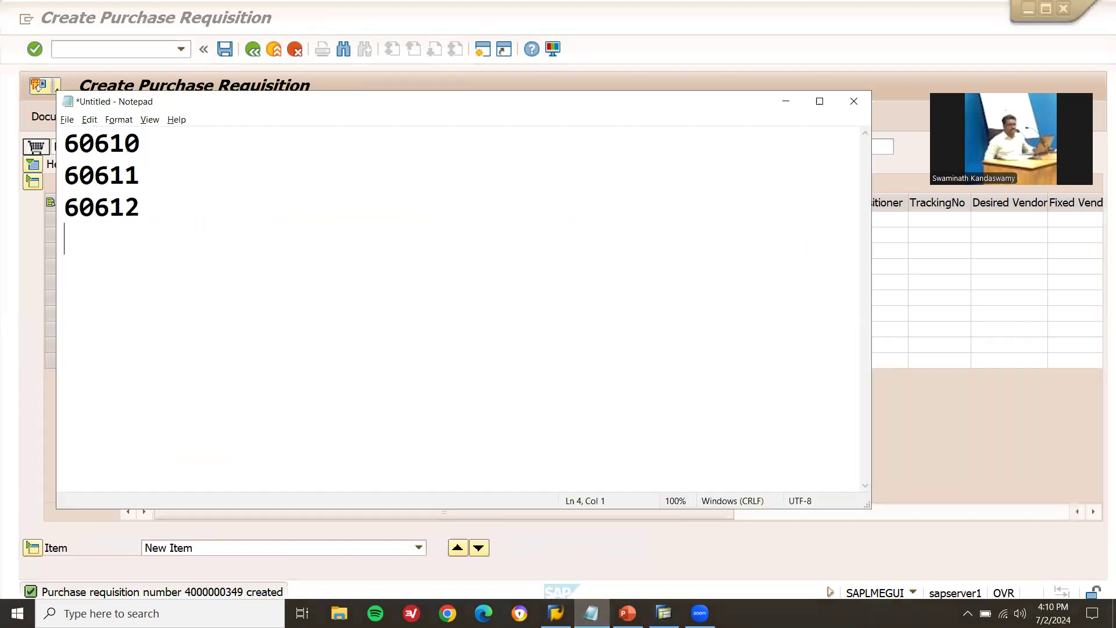
pyautogui.write('PR')
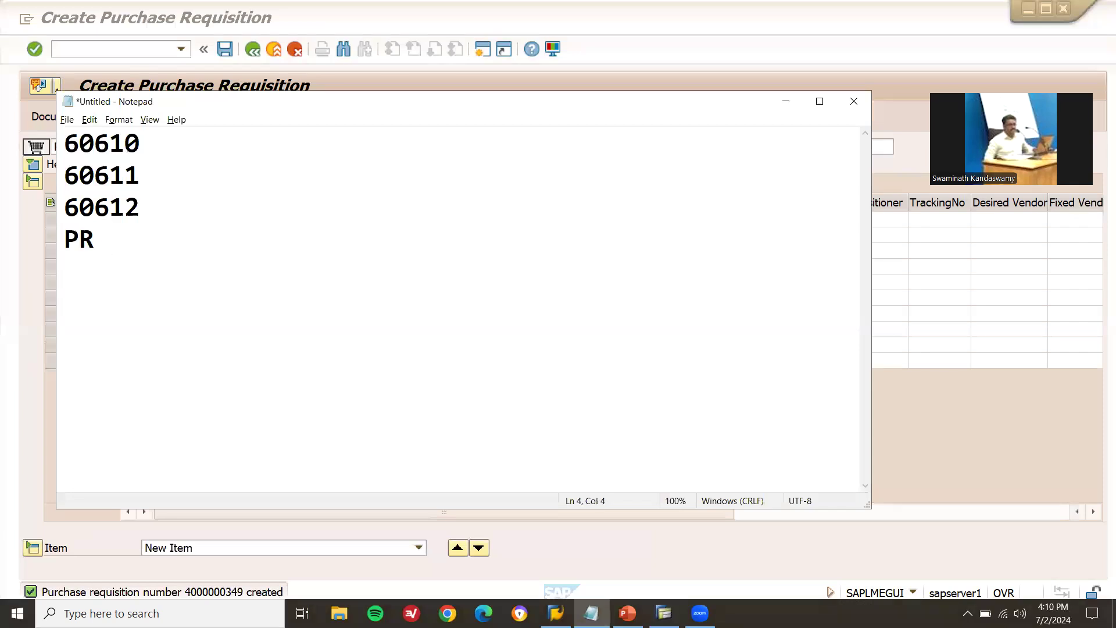
pyautogui.write('400')
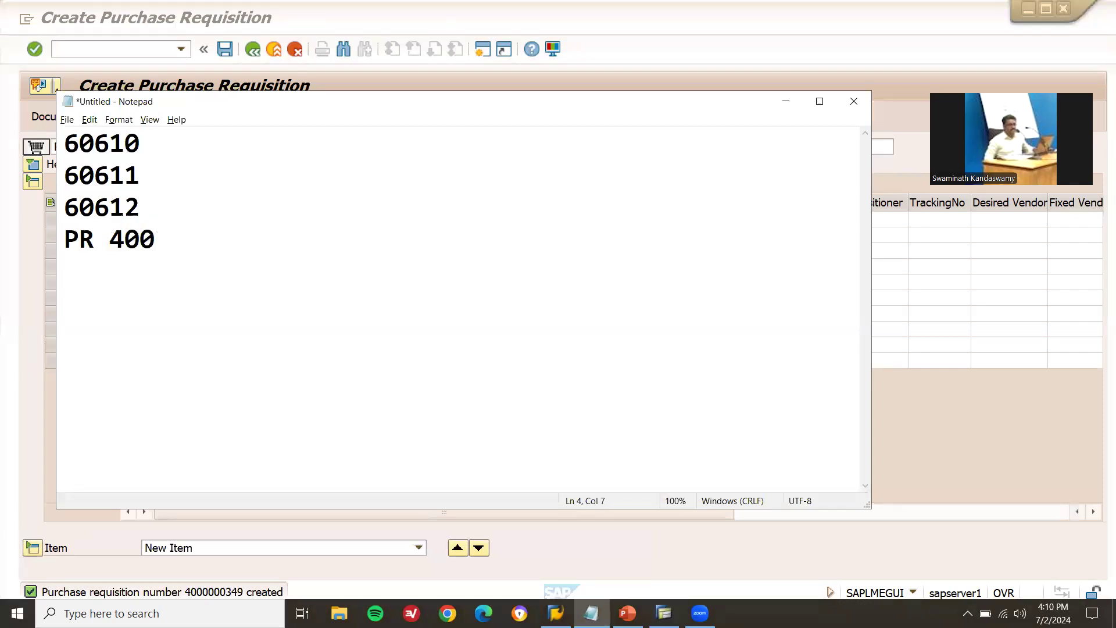
pyautogui.write('0000')
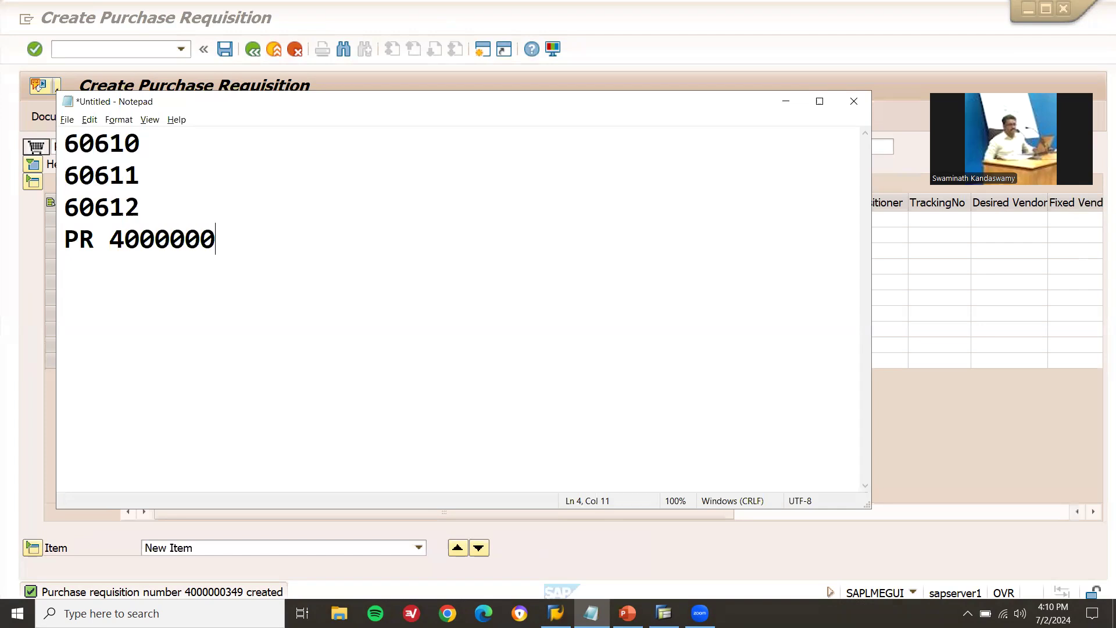
pyautogui.write('349')
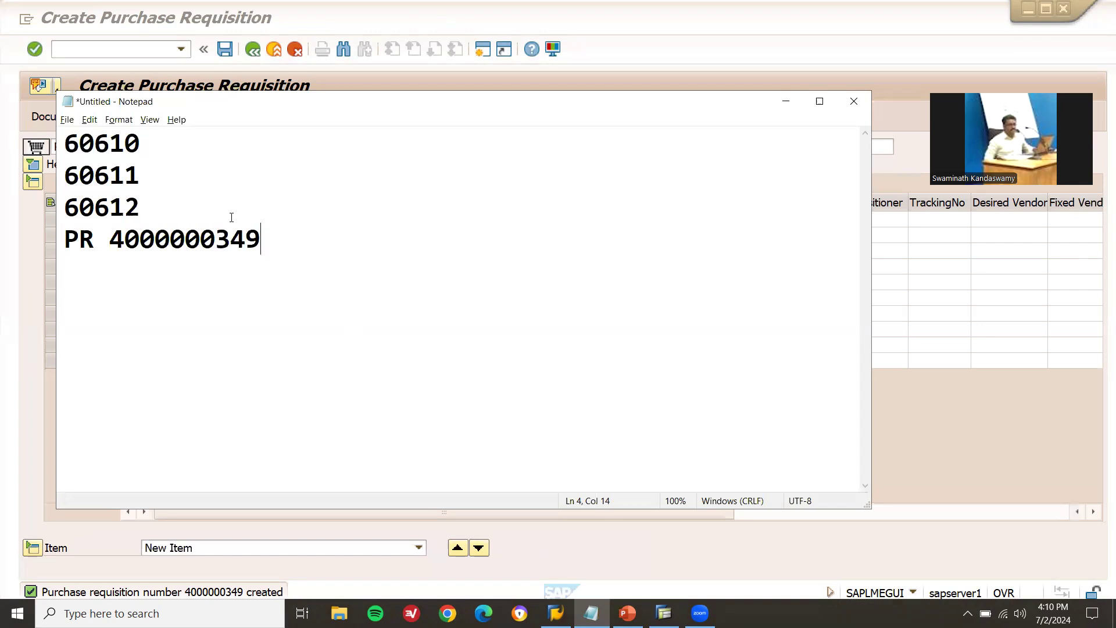
pyautogui.doubleClick(184, 240)
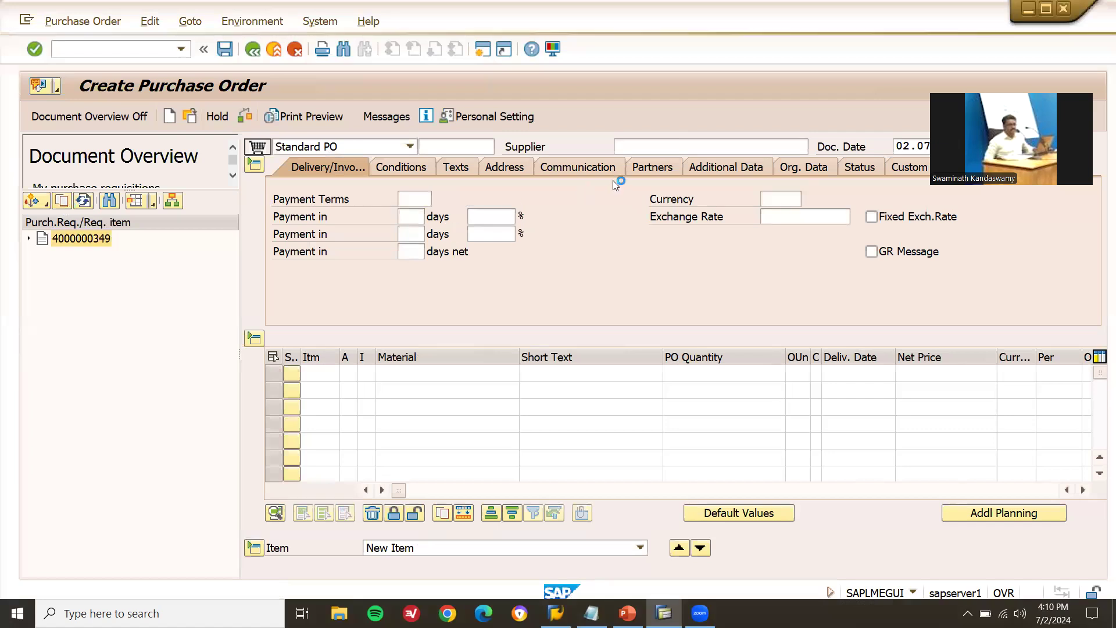
pyautogui.moveTo(644, 175)
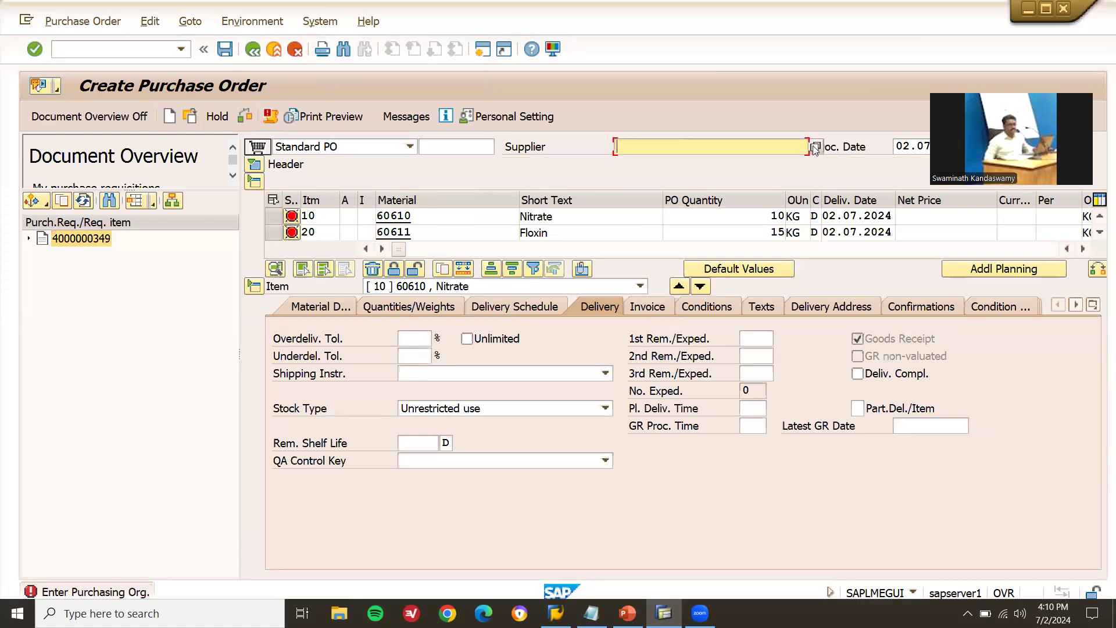
# Step: Search suppliers by purchasing organization LD01 from the purchase order's Supplier field
pyautogui.click(815, 146)
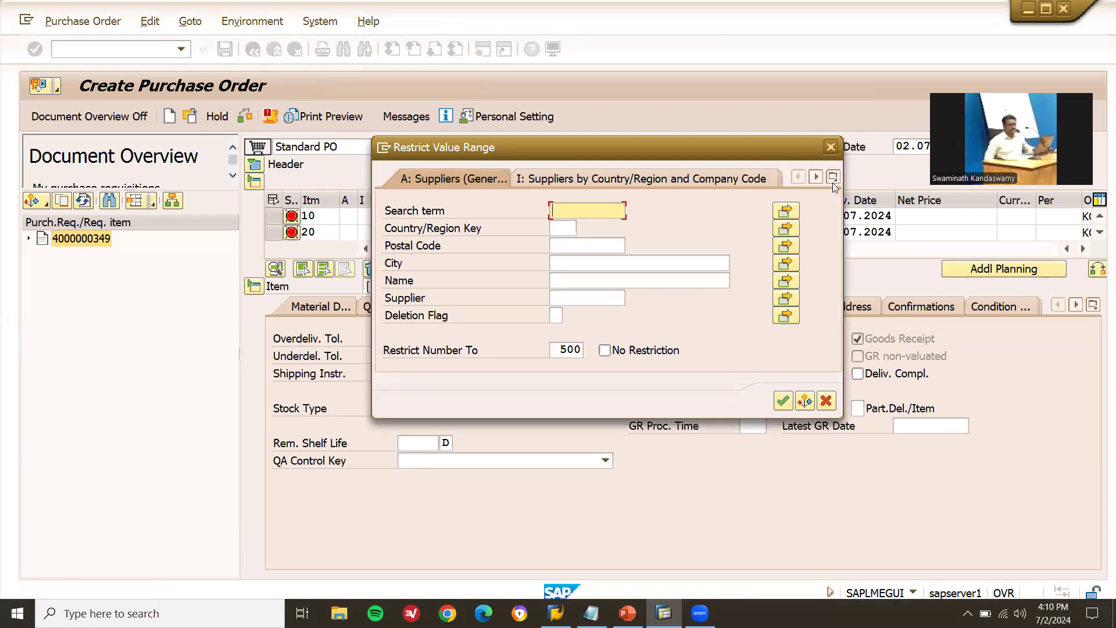
pyautogui.click(834, 177)
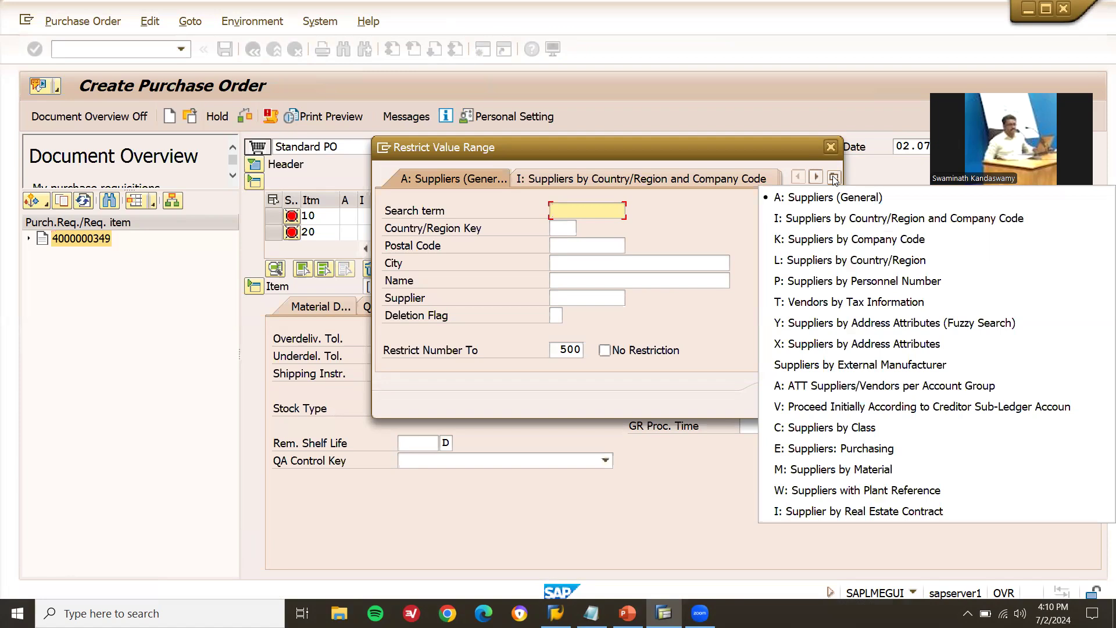
pyautogui.moveTo(835, 449)
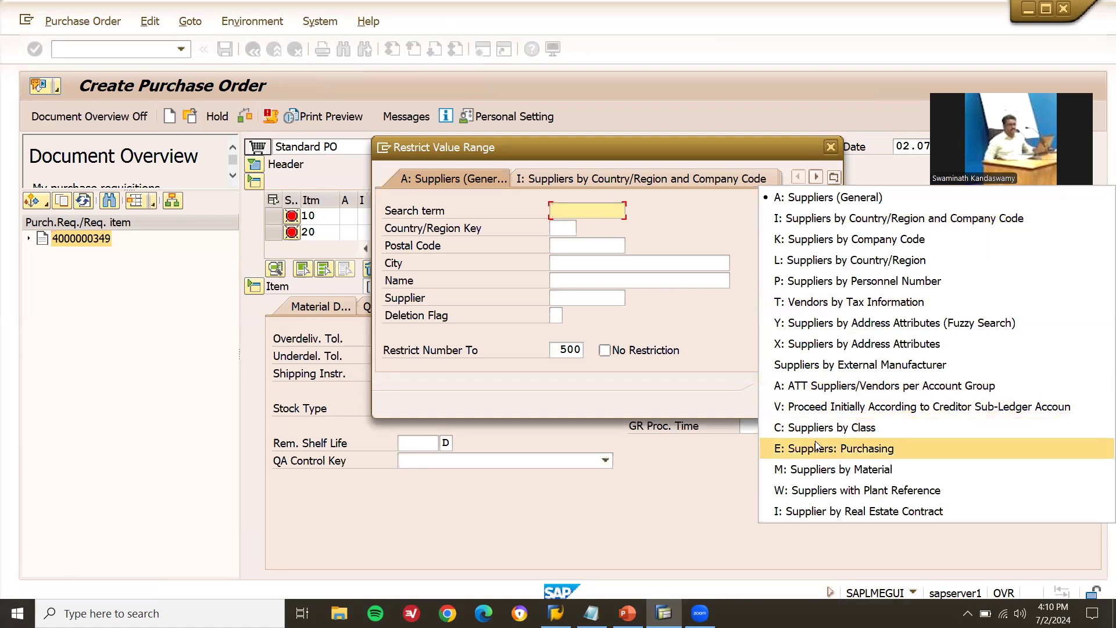
pyautogui.click(836, 449)
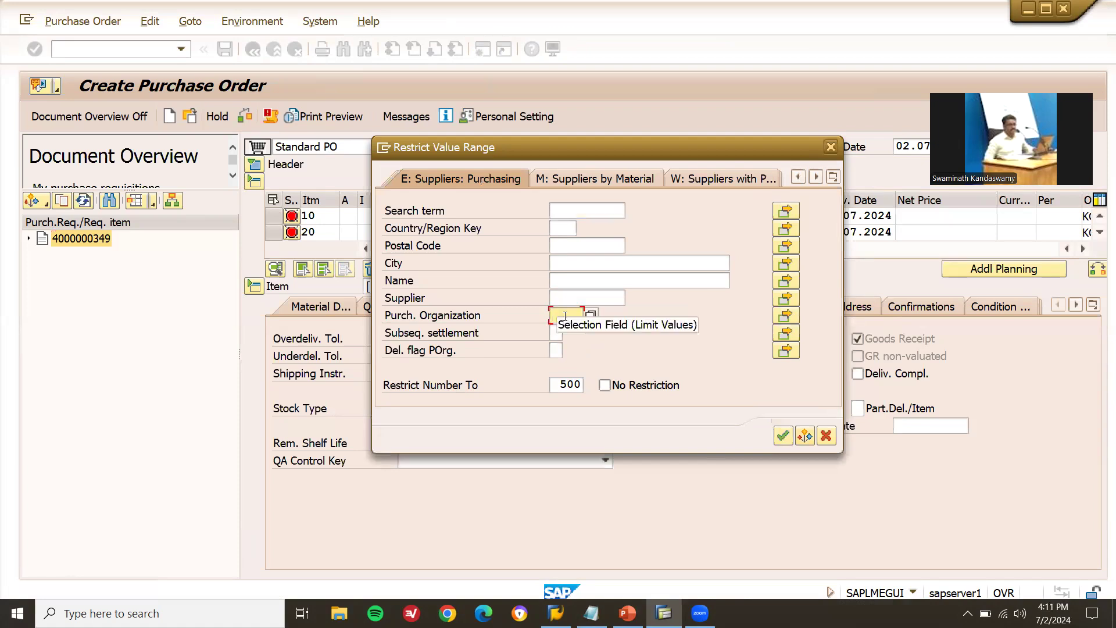
pyautogui.write('LD01')
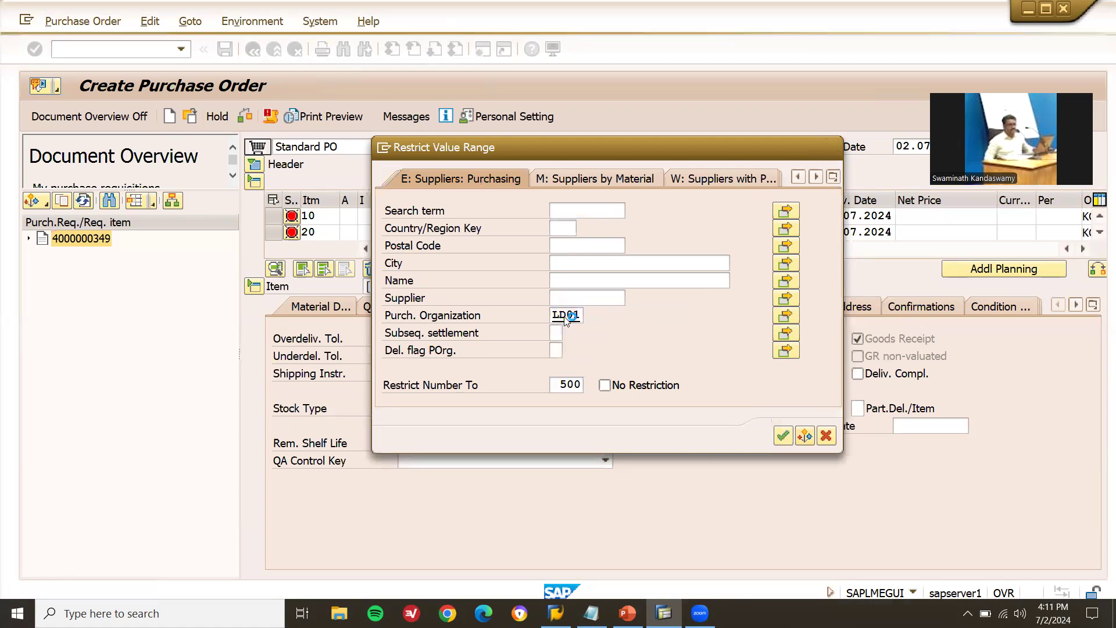
pyautogui.click(783, 436)
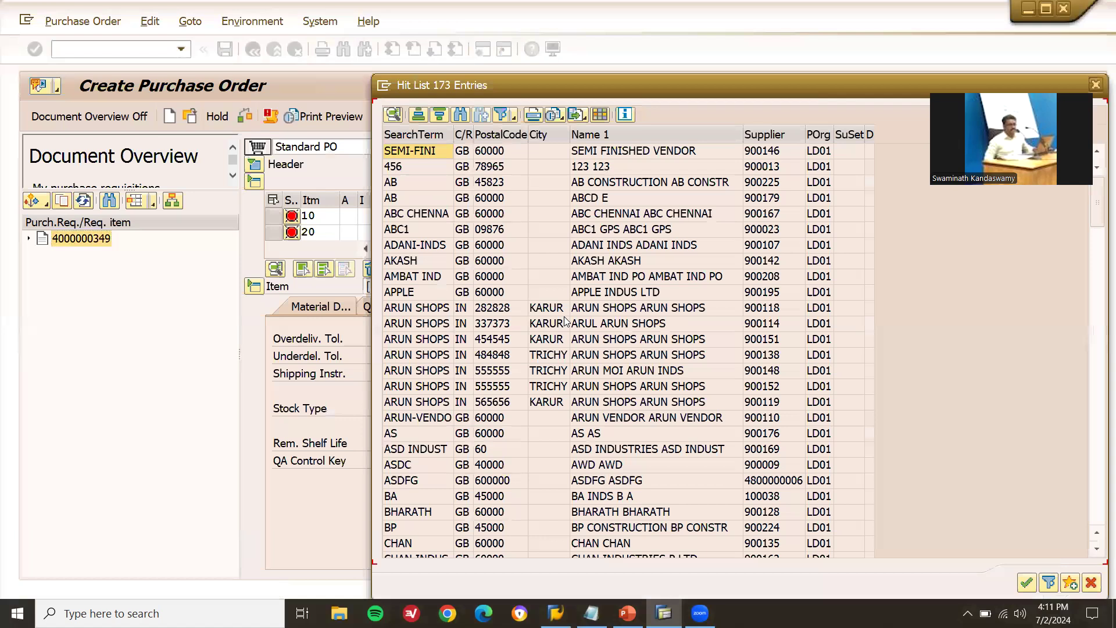
pyautogui.moveTo(680, 312)
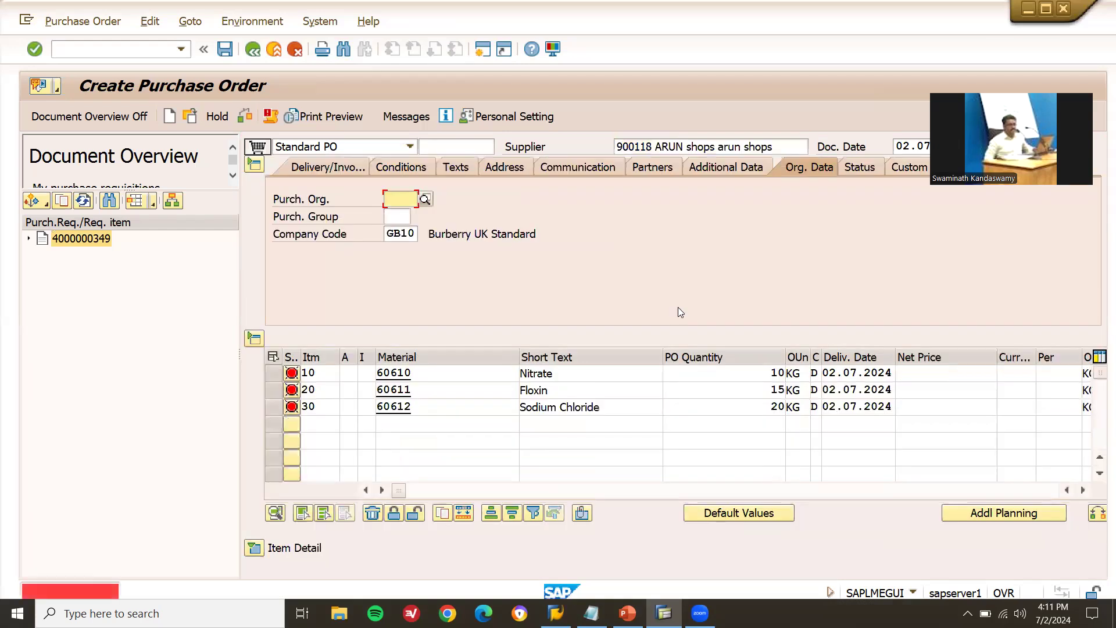
# Step: Set purchasing organization LD01 and purchasing group 001 on the Org. Data tab
pyautogui.click(425, 199)
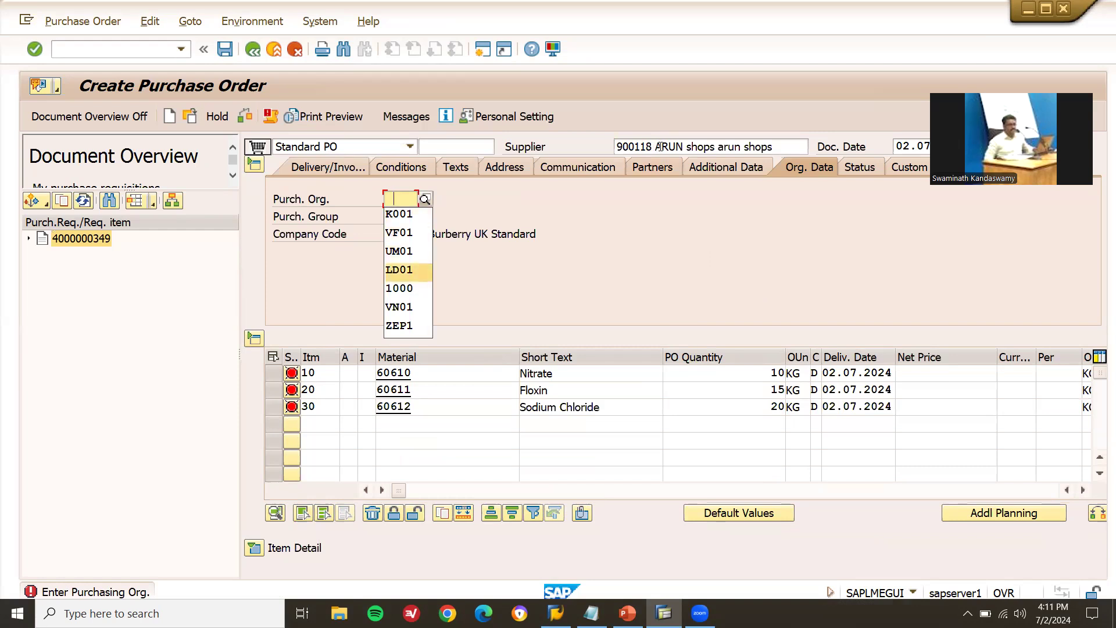
pyautogui.click(398, 270)
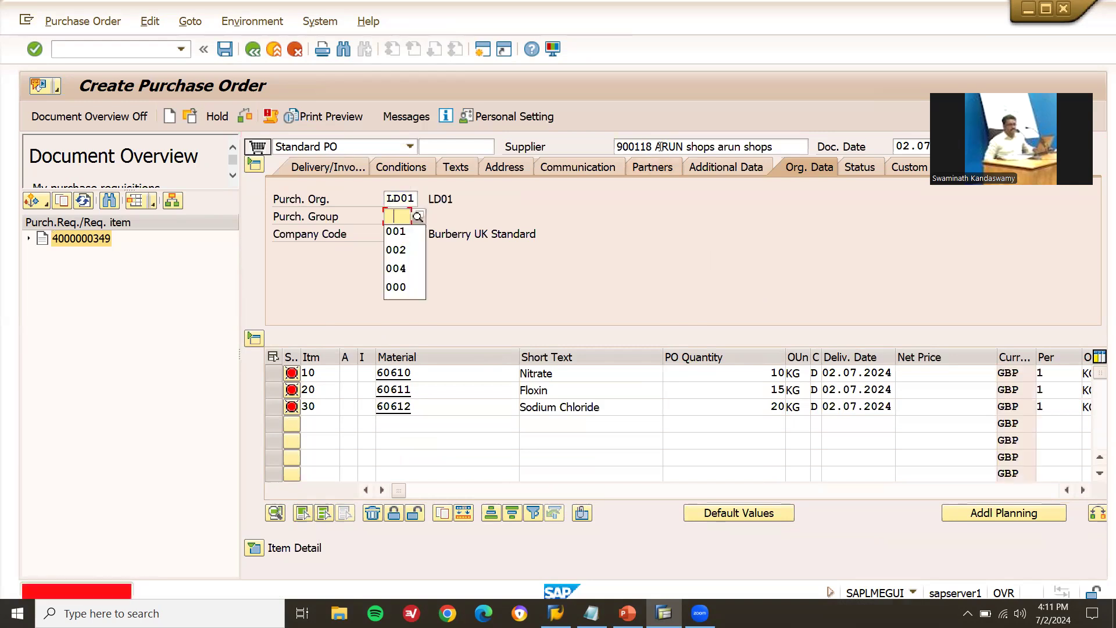
pyautogui.click(395, 231)
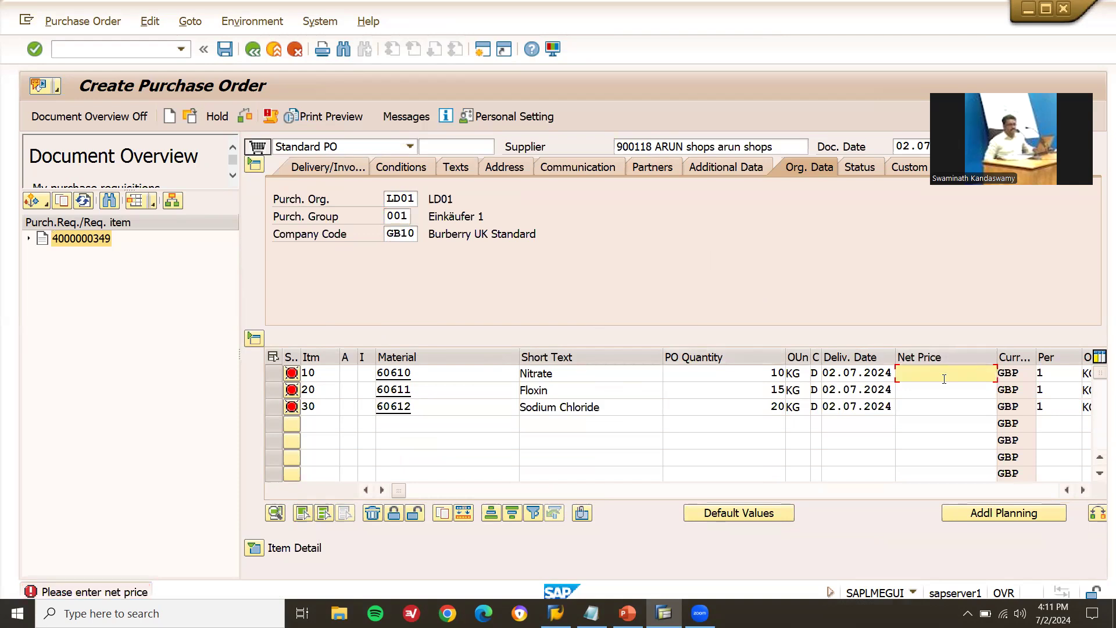
pyautogui.write('2500')
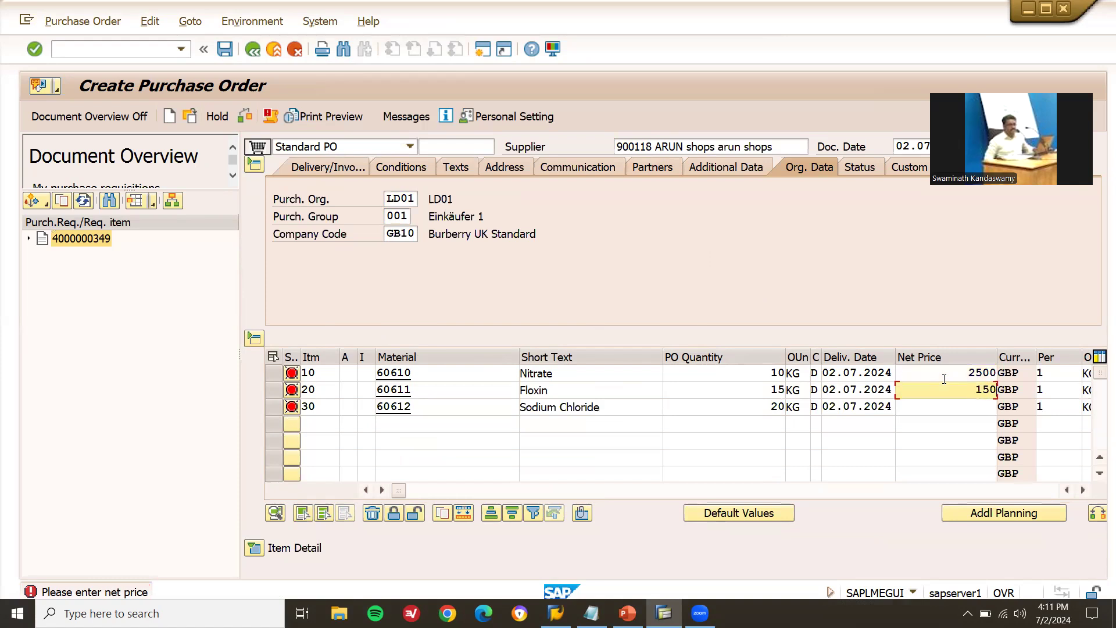
pyautogui.write('1500')
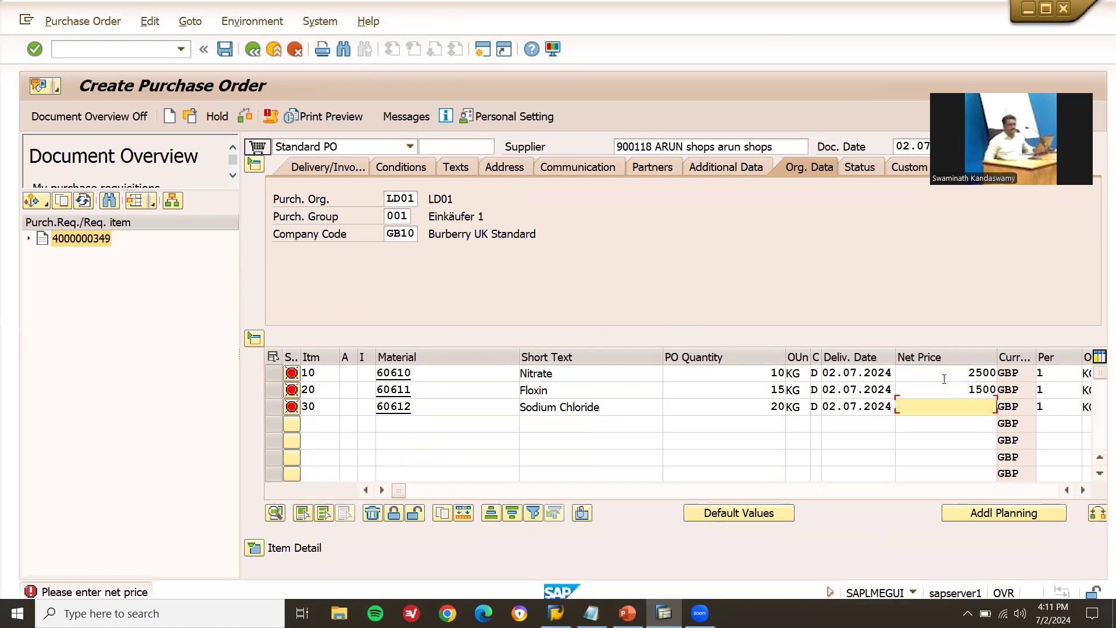
pyautogui.write('3')
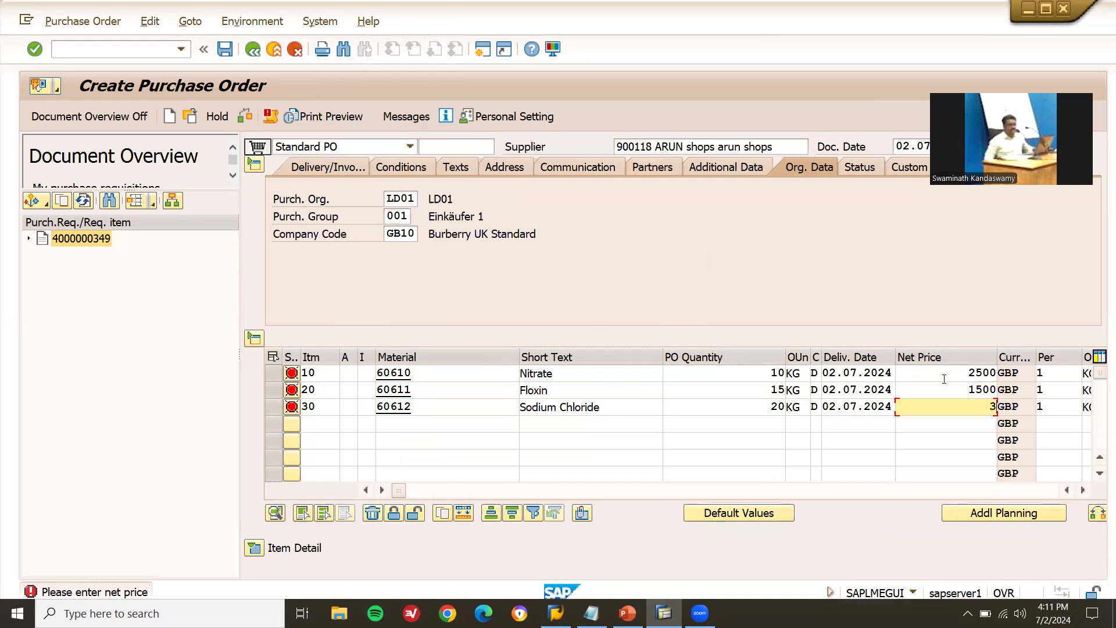
pyautogui.write('3500')
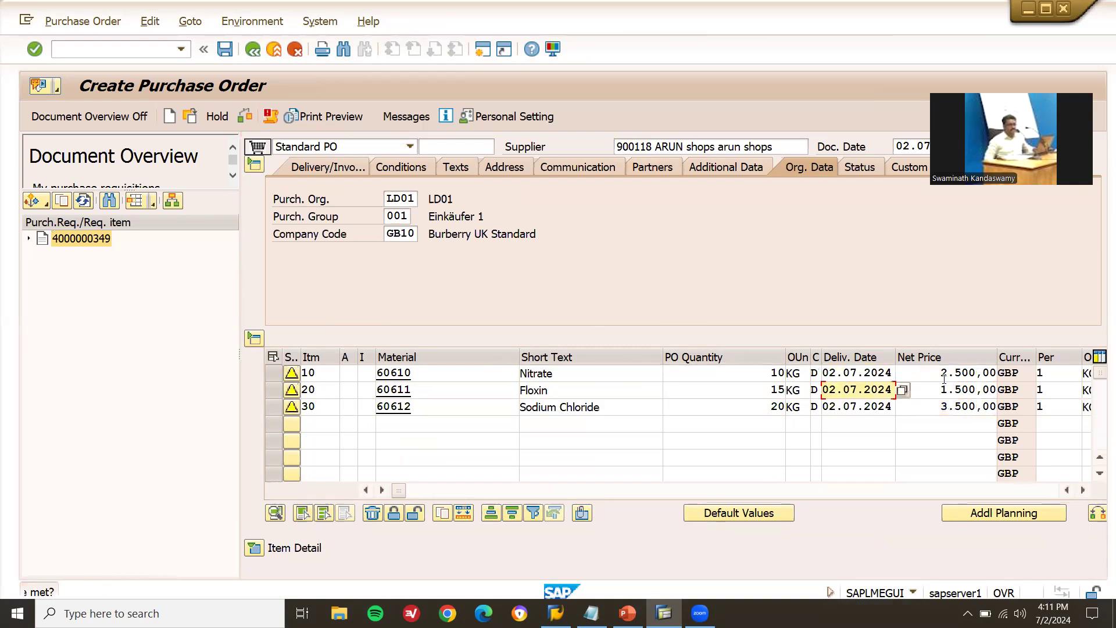
pyautogui.click(224, 49)
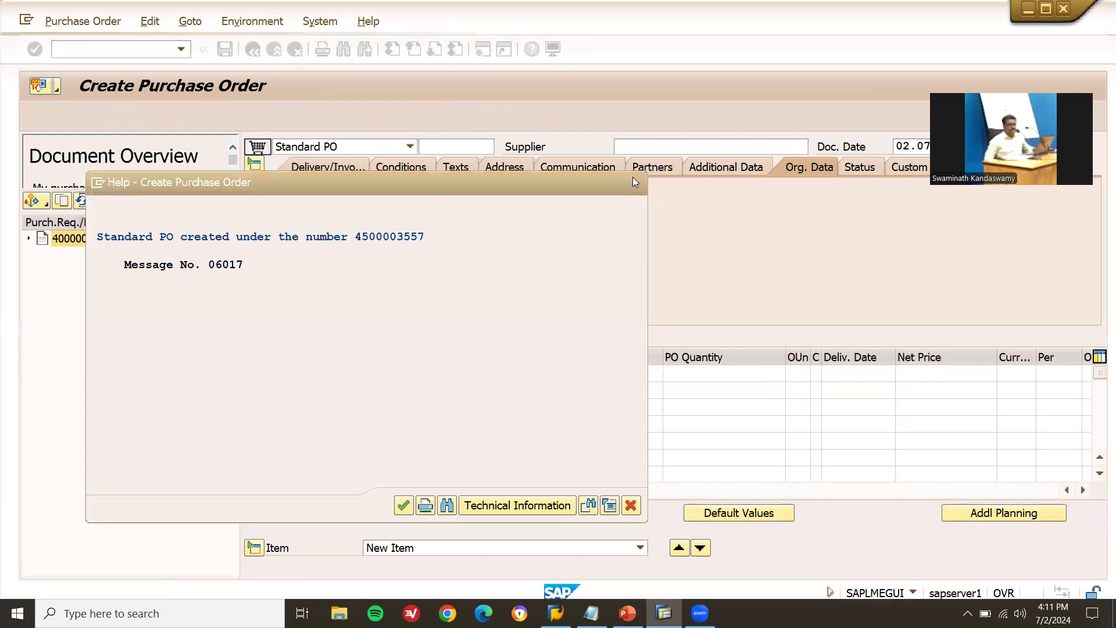
# Step: Close the purchase order confirmation message and return toward the main menu
pyautogui.click(403, 506)
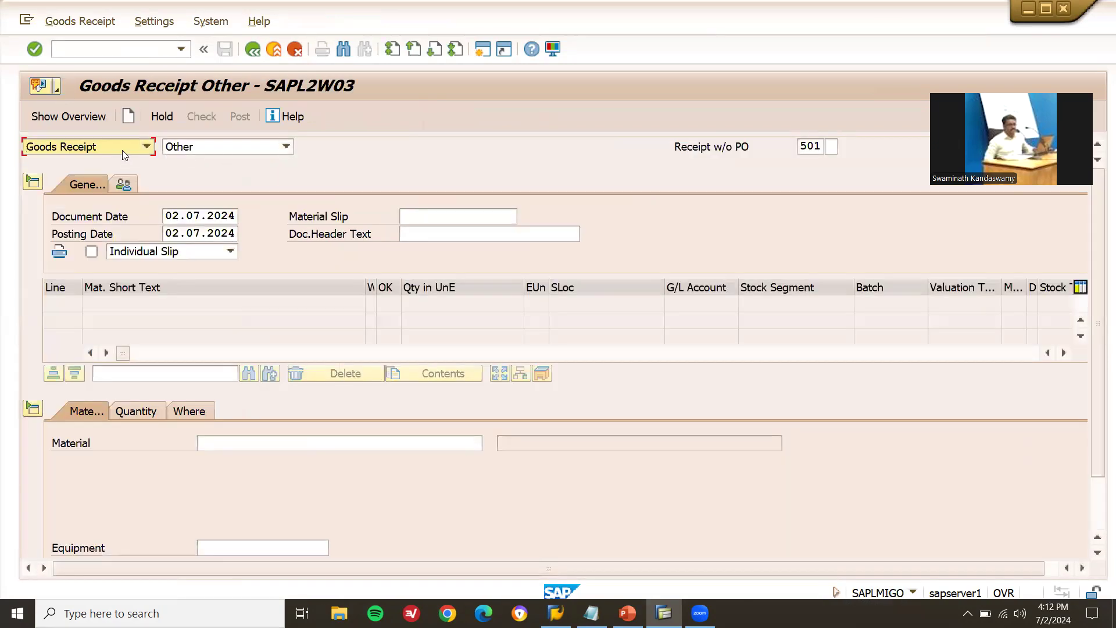
pyautogui.moveTo(369, 78)
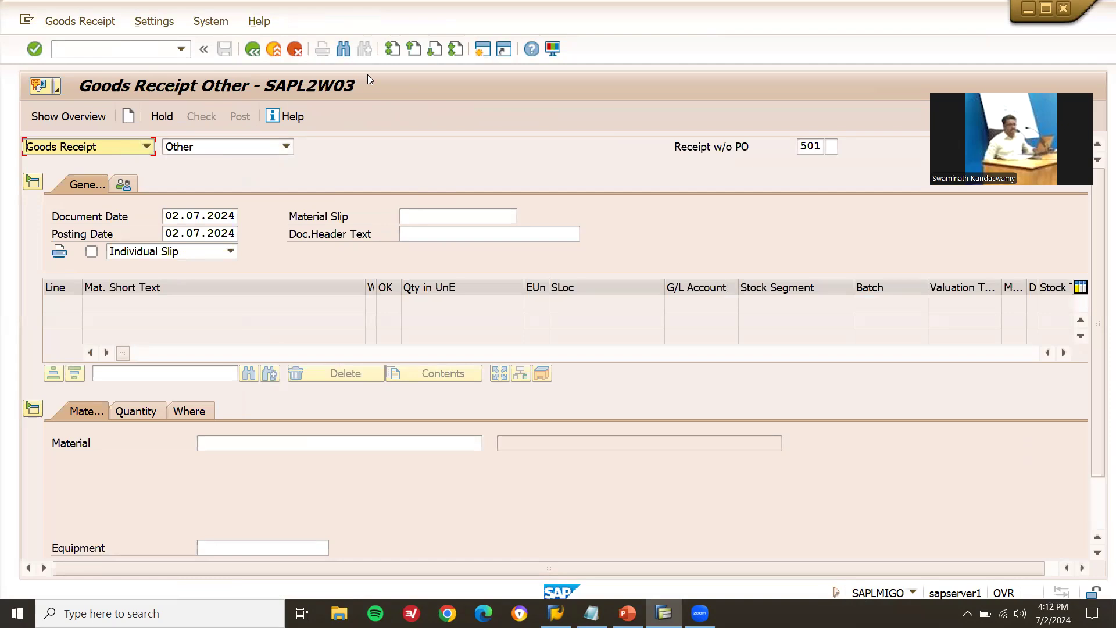
pyautogui.moveTo(463, 97)
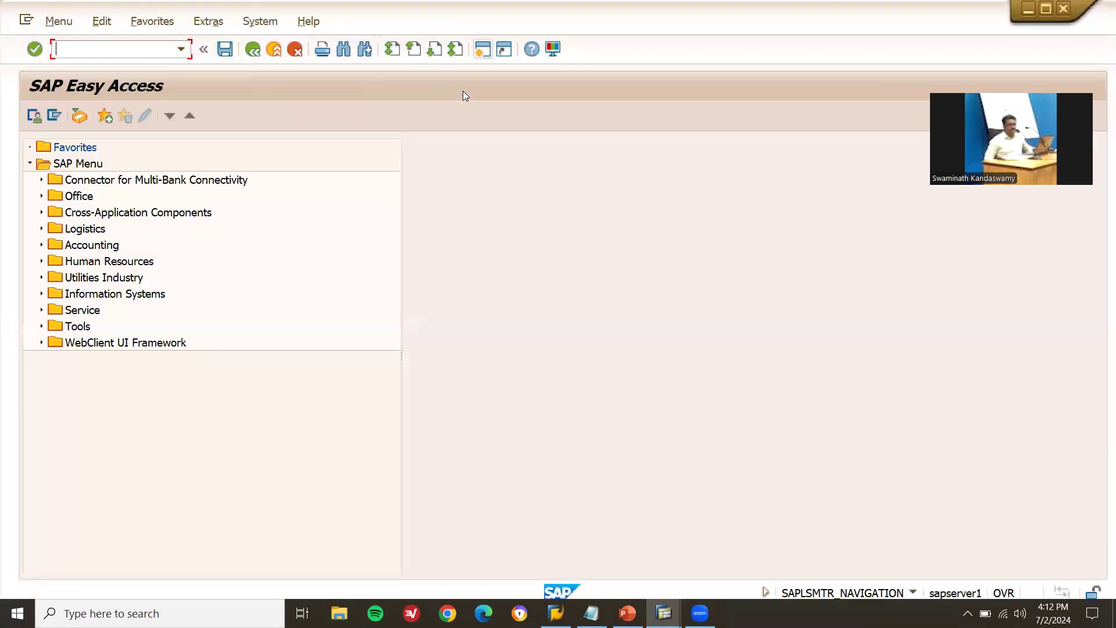
# Step: Run MMBE stock overview for the first material, showing its on-order stock
pyautogui.write('MMBE')
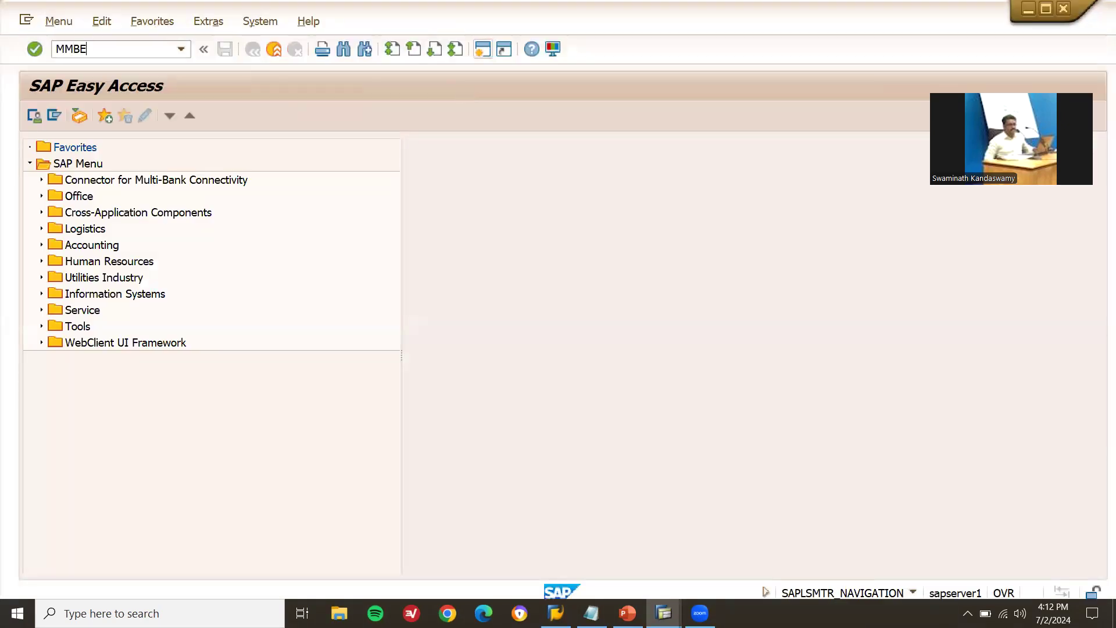
pyautogui.press('Enter')
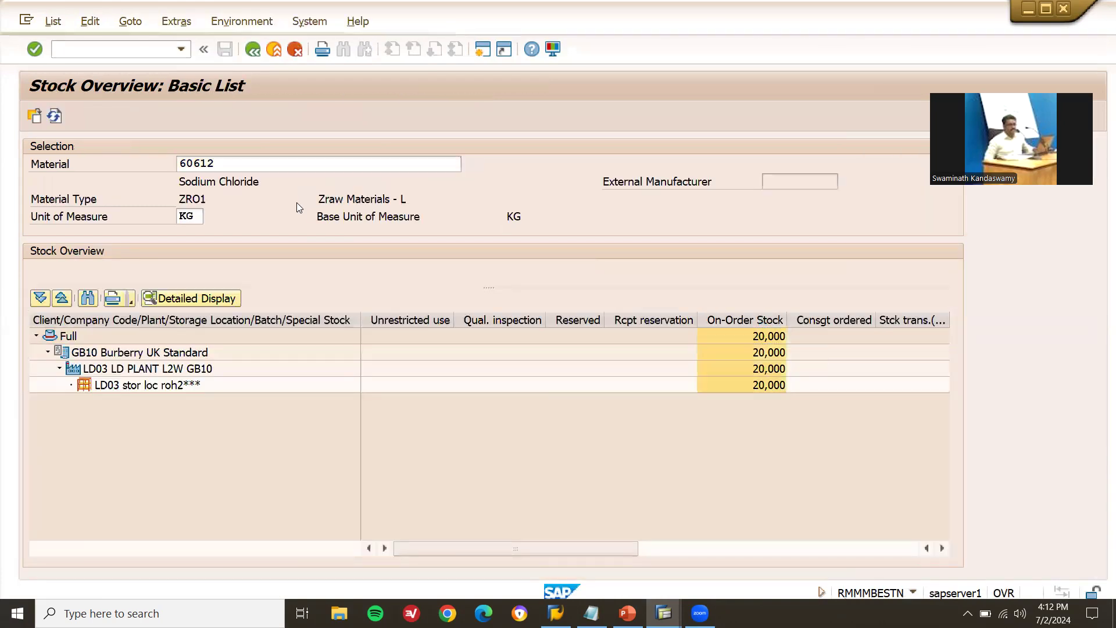
pyautogui.click(318, 163)
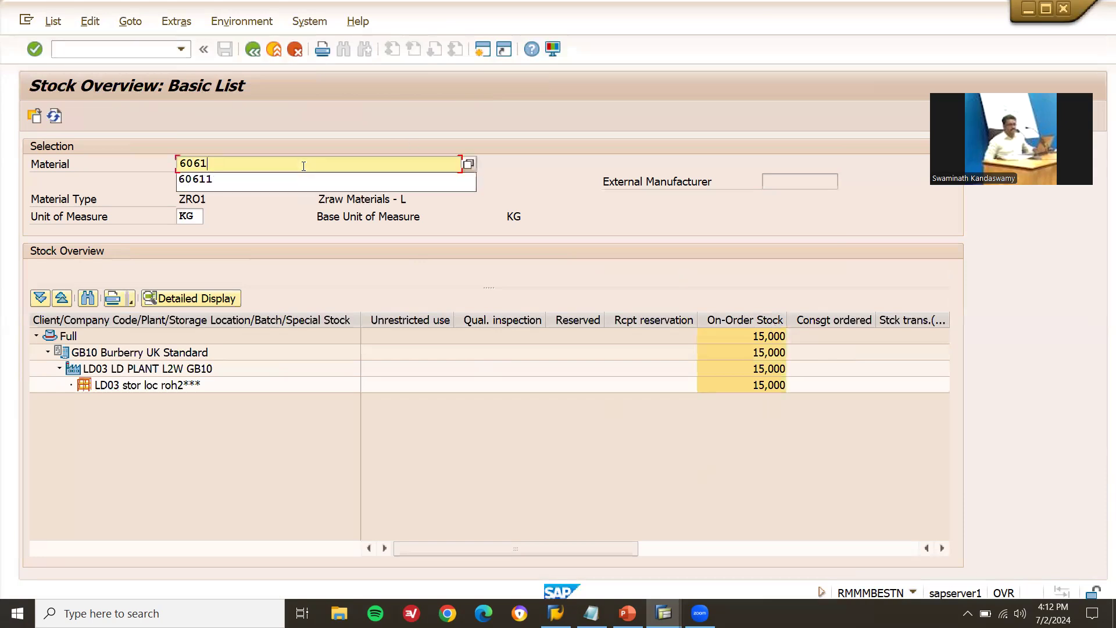
# Step: Display stock for the remaining materials, confirming 20,000, 15,000 and 10,000 KG on order
pyautogui.click(33, 115)
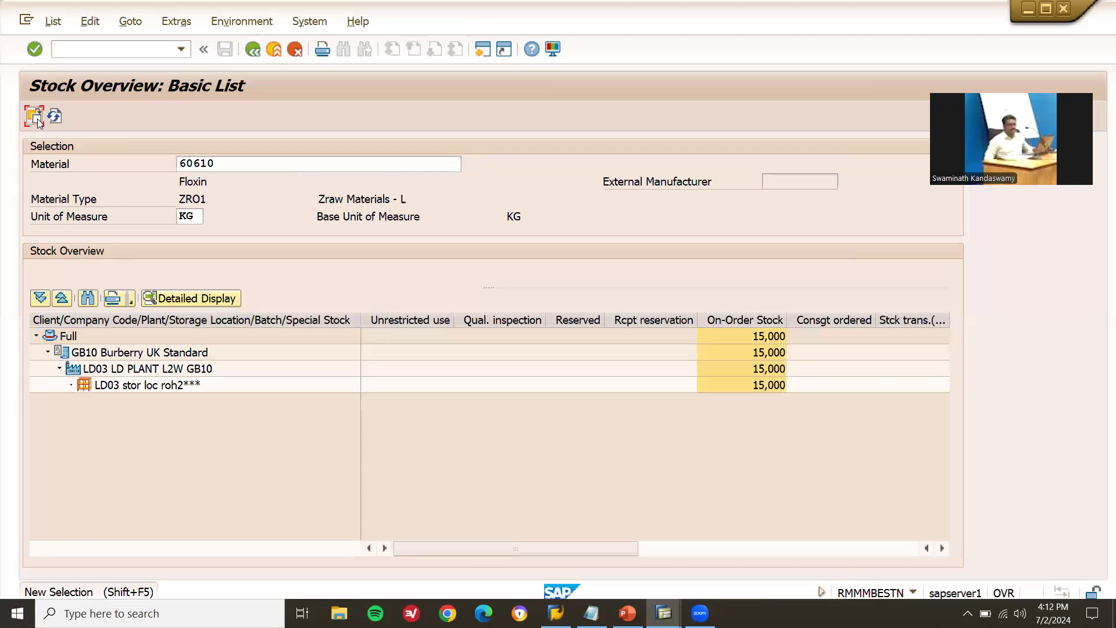
pyautogui.click(34, 117)
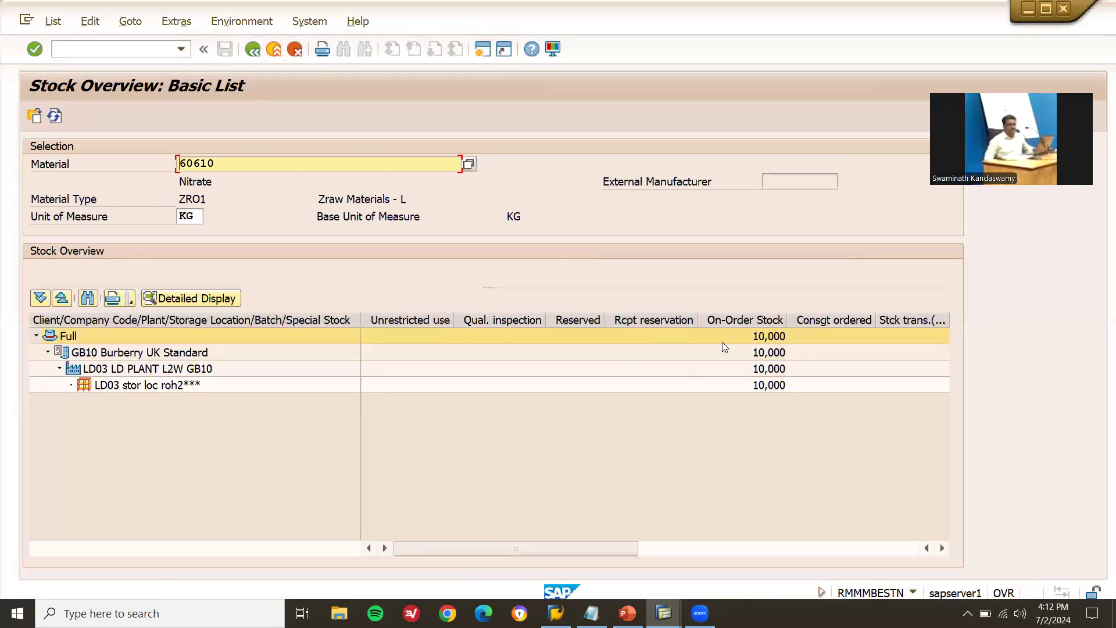
pyautogui.click(740, 336)
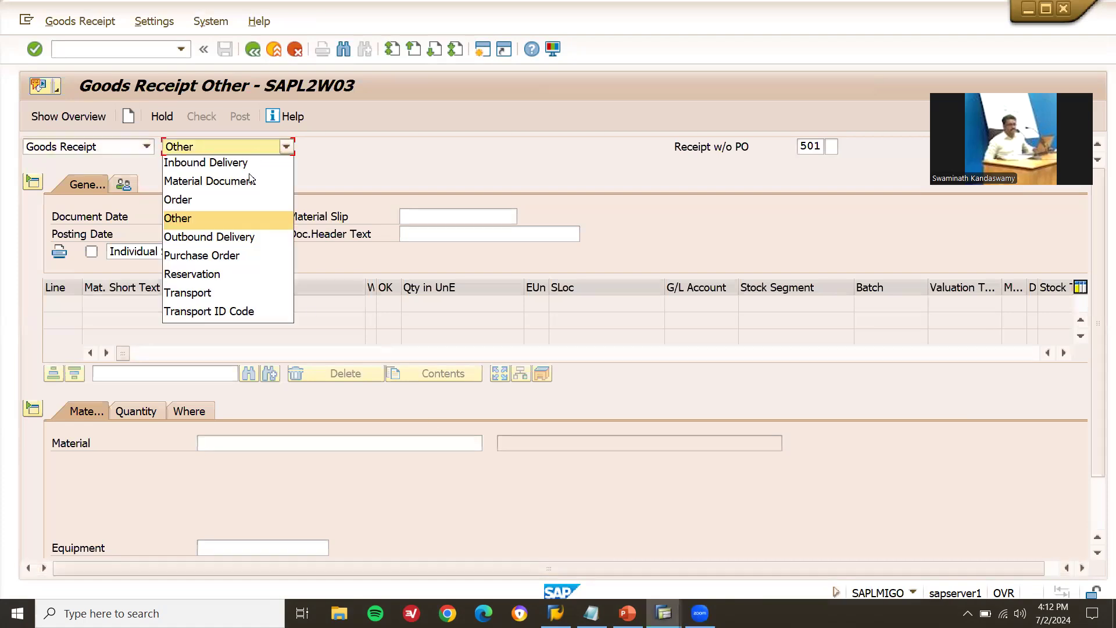
pyautogui.click(201, 255)
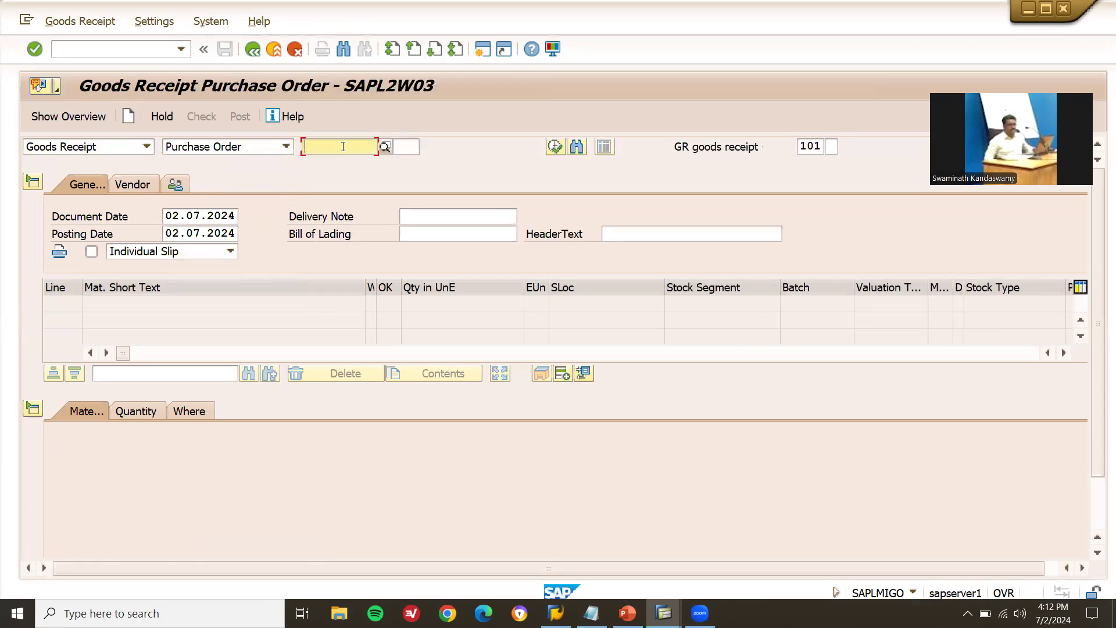
pyautogui.write('4500003557')
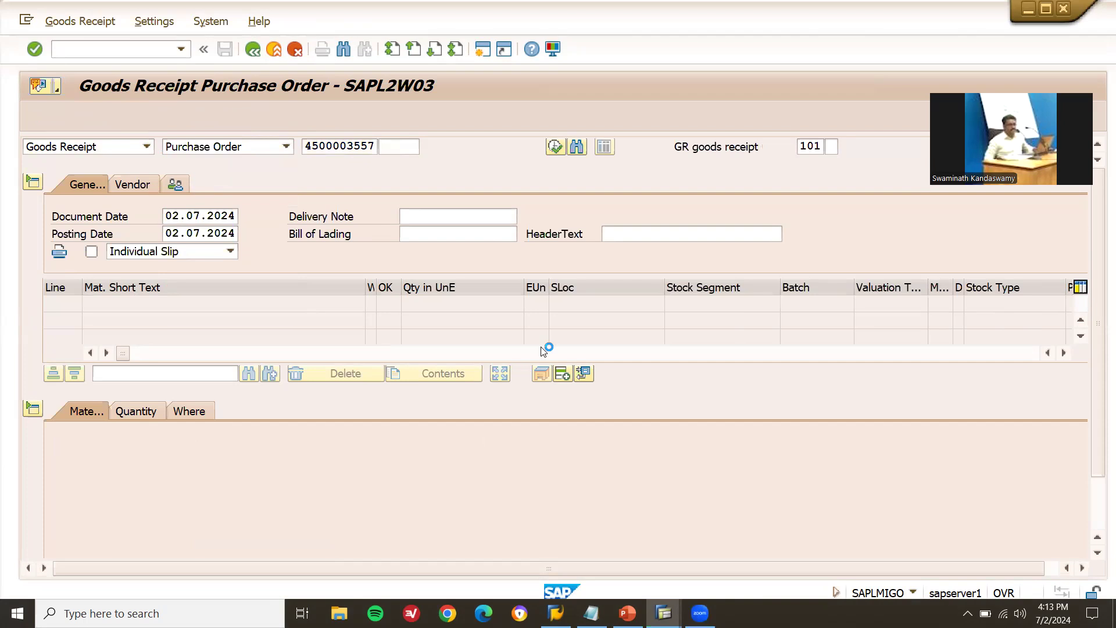
pyautogui.press('Enter')
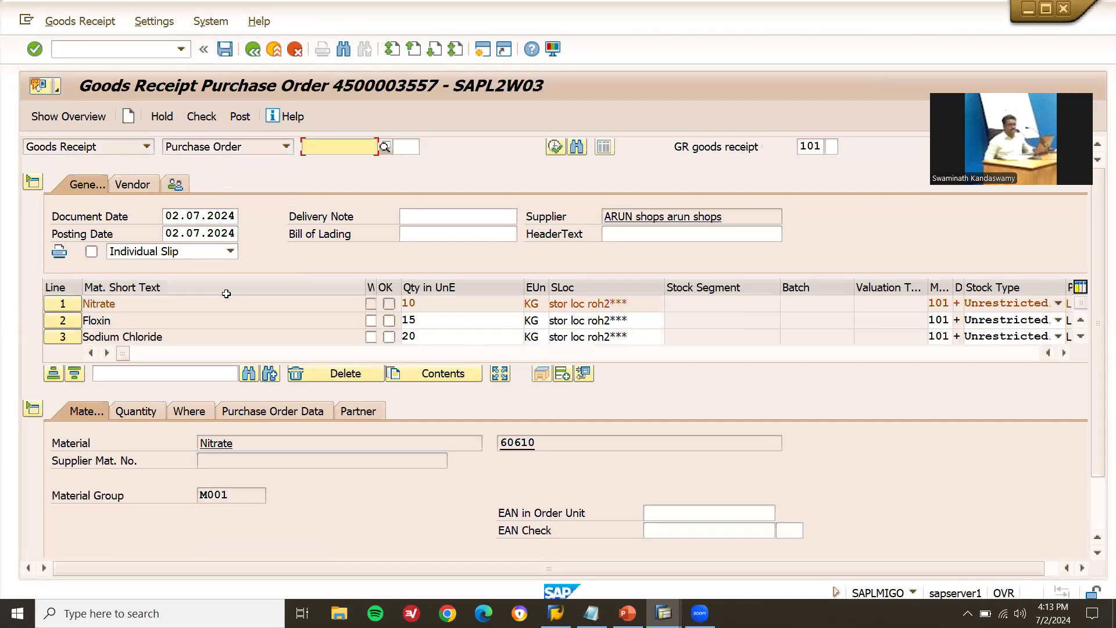
pyautogui.click(214, 321)
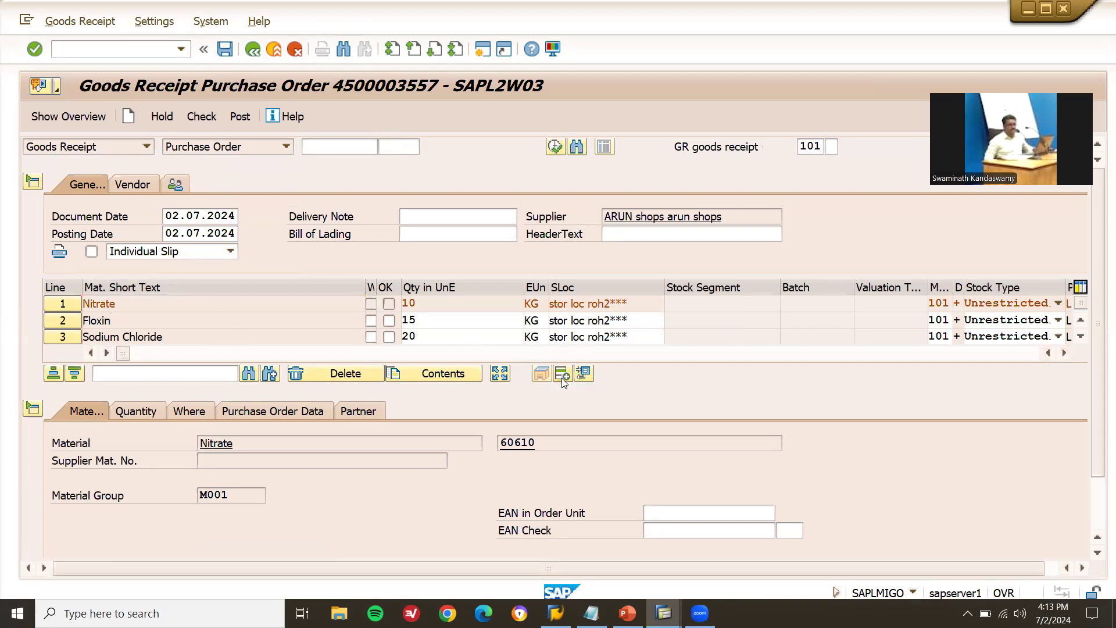
pyautogui.moveTo(563, 373)
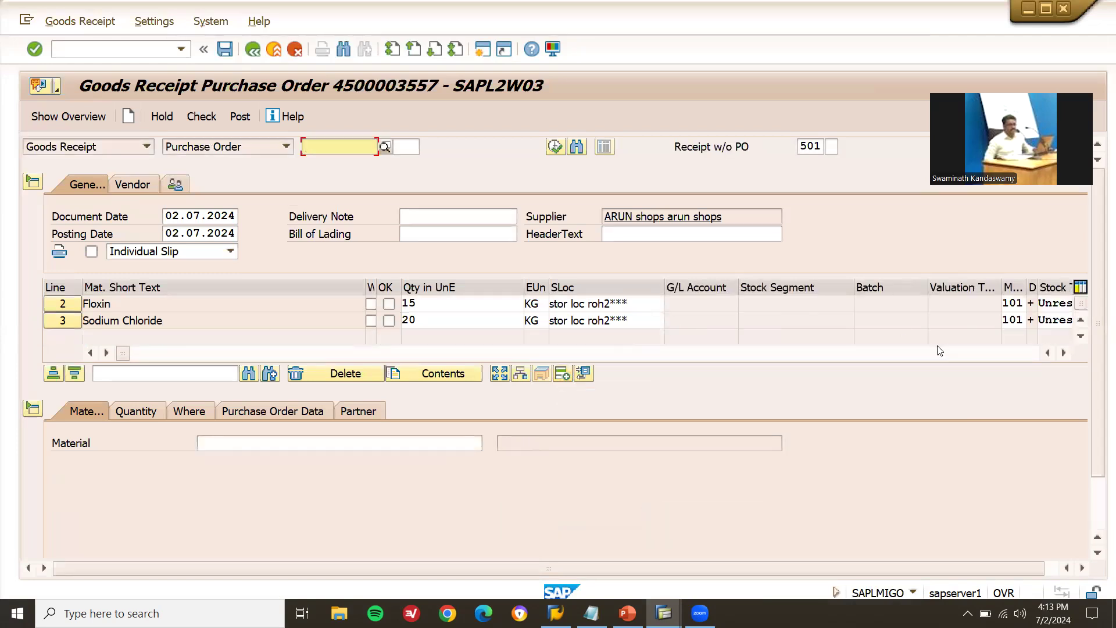
# Step: Mark the Sodium Chloride, Floxin and Nitrate items OK and post the goods receipt
pyautogui.click(388, 321)
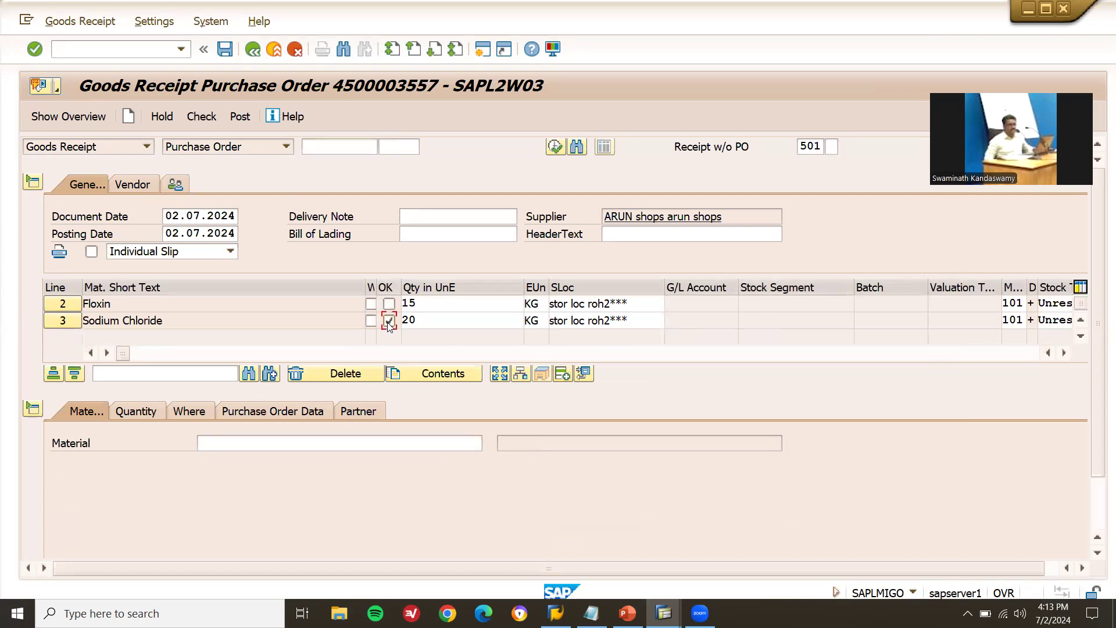
pyautogui.click(388, 303)
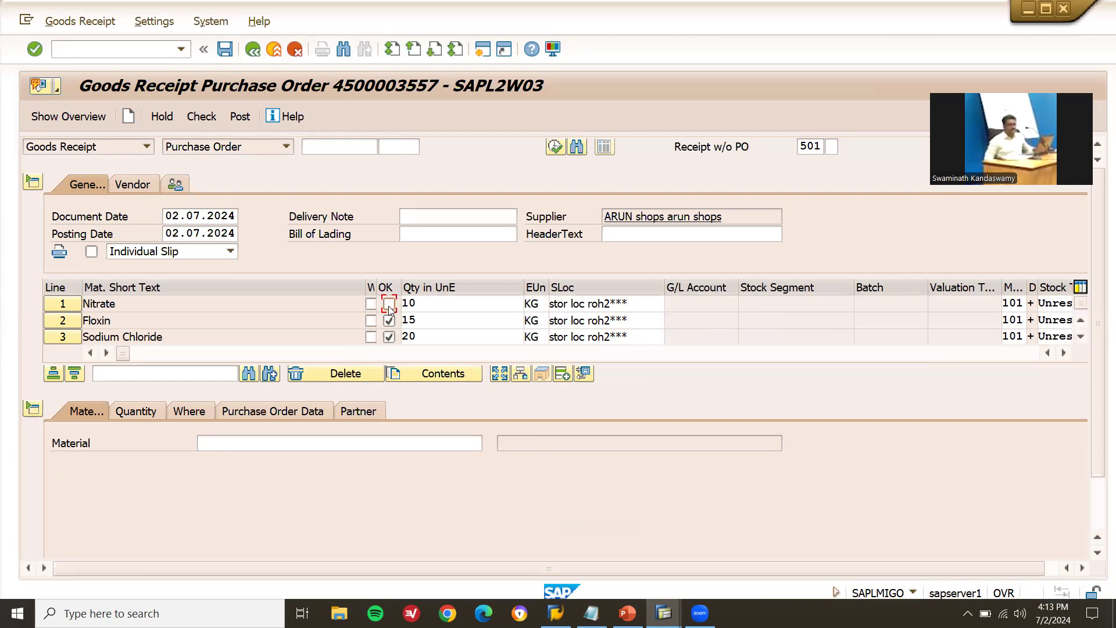
pyautogui.click(389, 303)
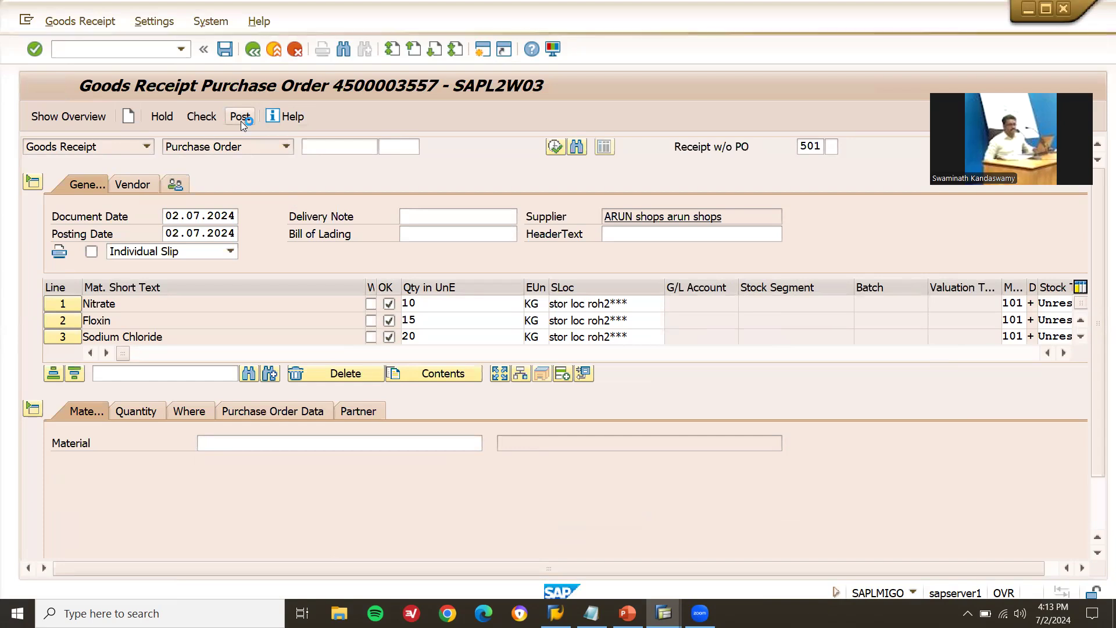
pyautogui.click(239, 117)
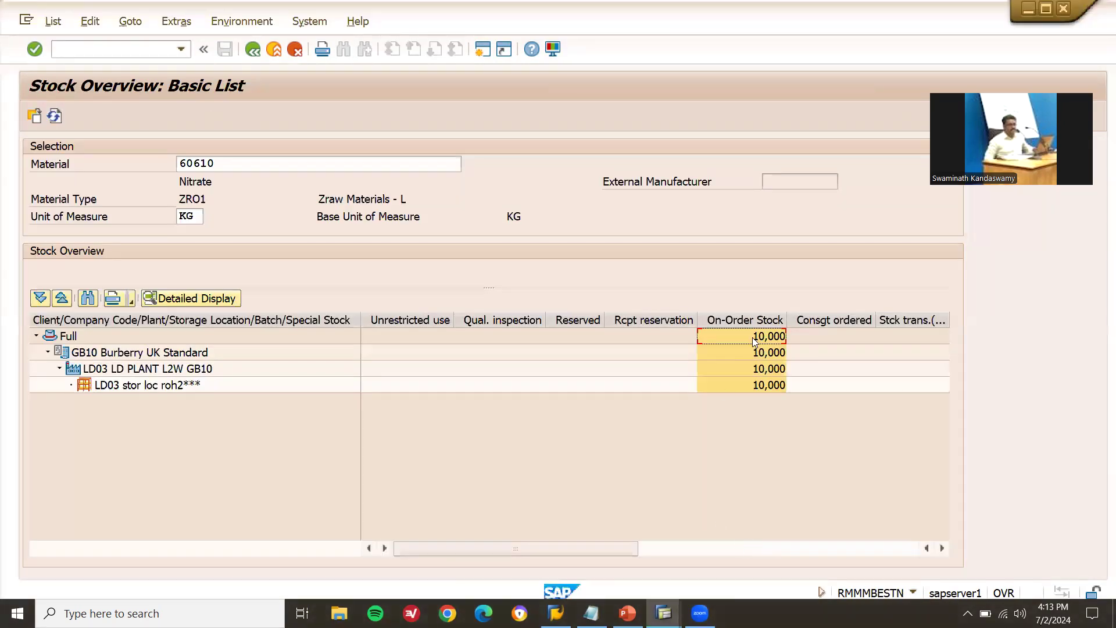
pyautogui.moveTo(55, 115)
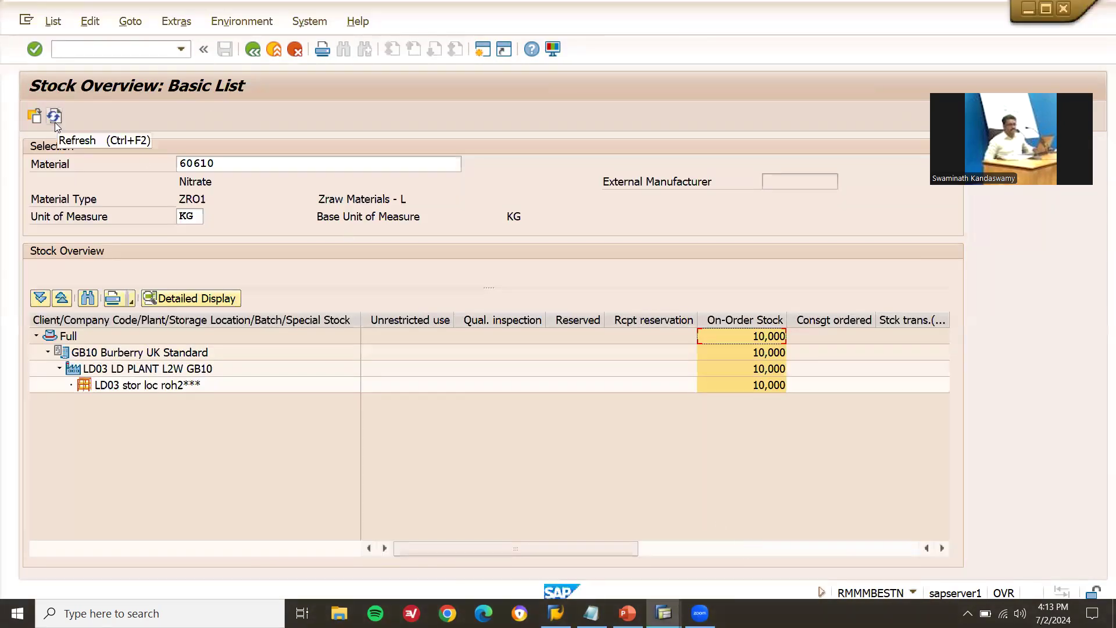
# Step: Refresh MMBE for Nitrate, Floxin and Sodium Chloride, now 10,000, 15,000 and 20,000 KG unrestricted
pyautogui.click(54, 116)
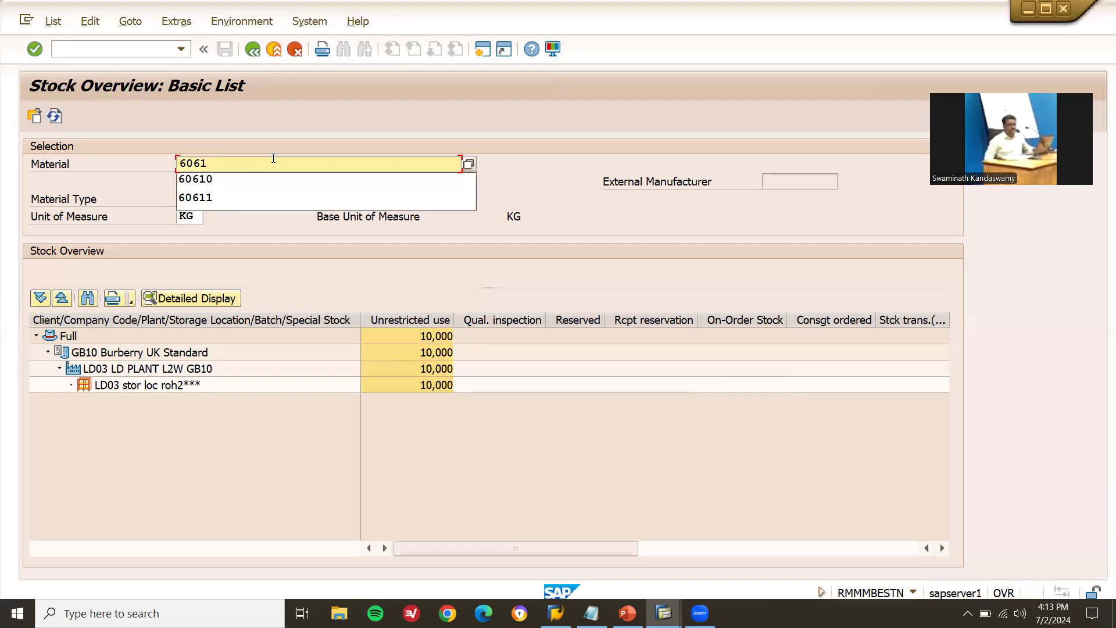
pyautogui.click(196, 198)
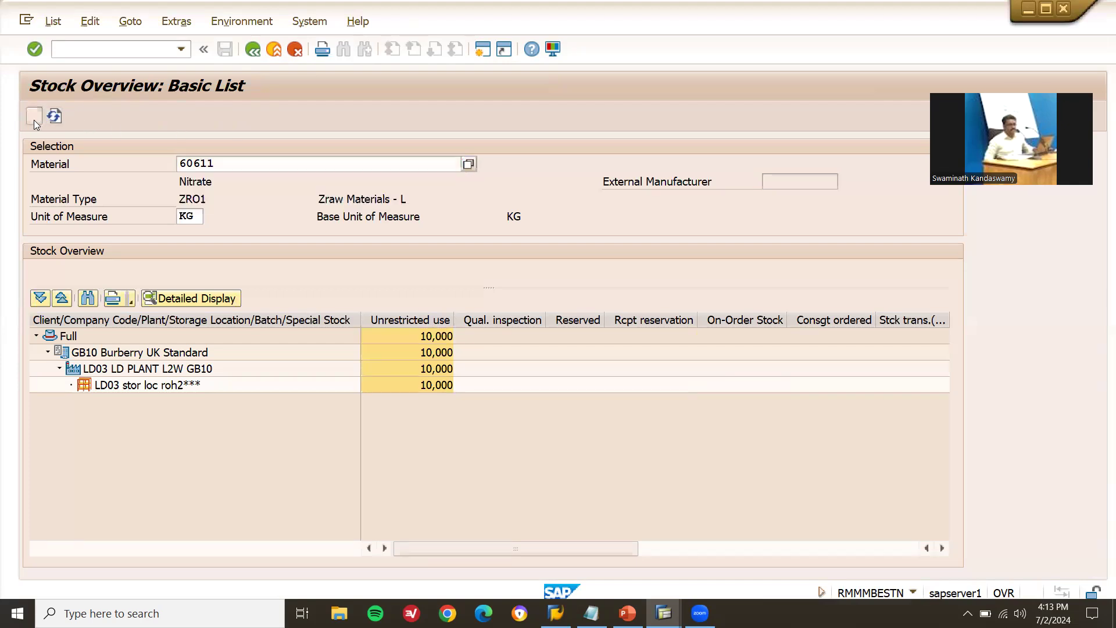
pyautogui.click(34, 117)
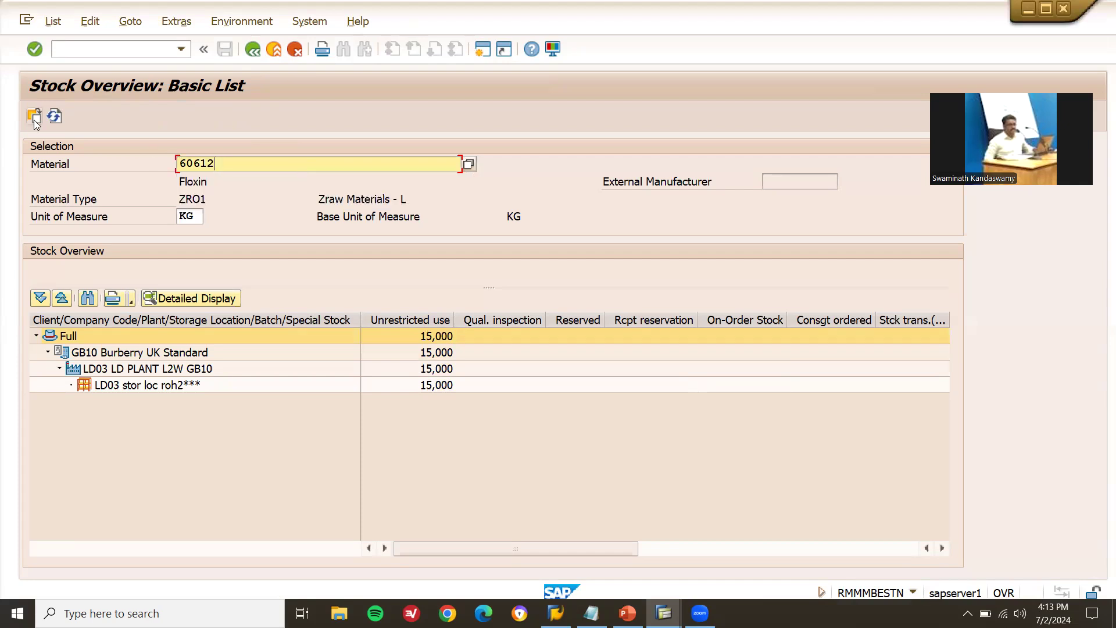
pyautogui.click(34, 116)
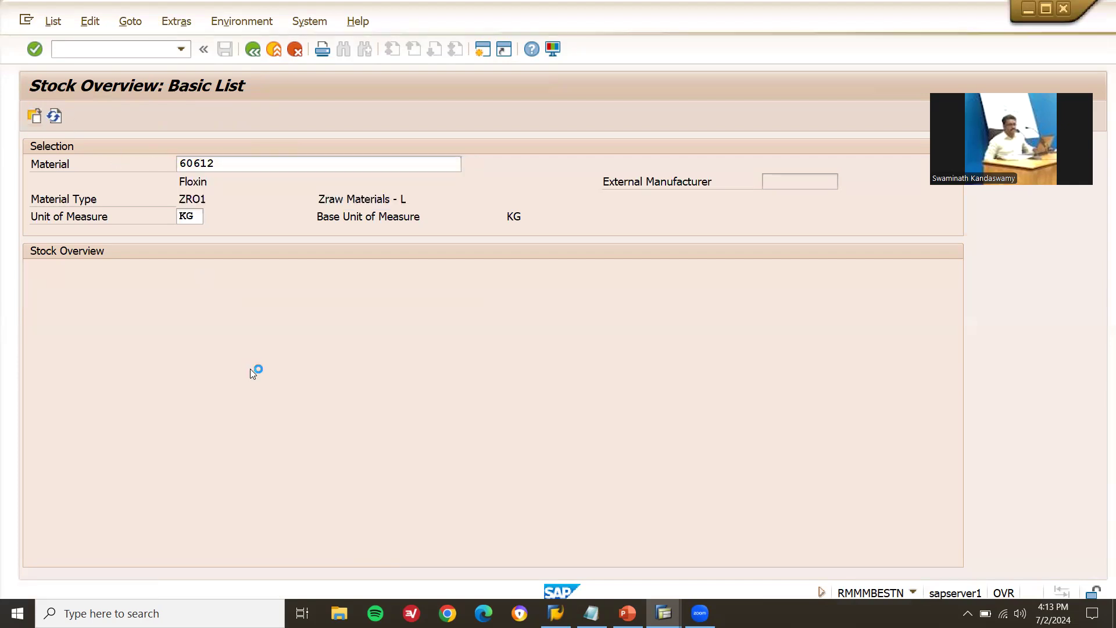
pyautogui.press('Enter')
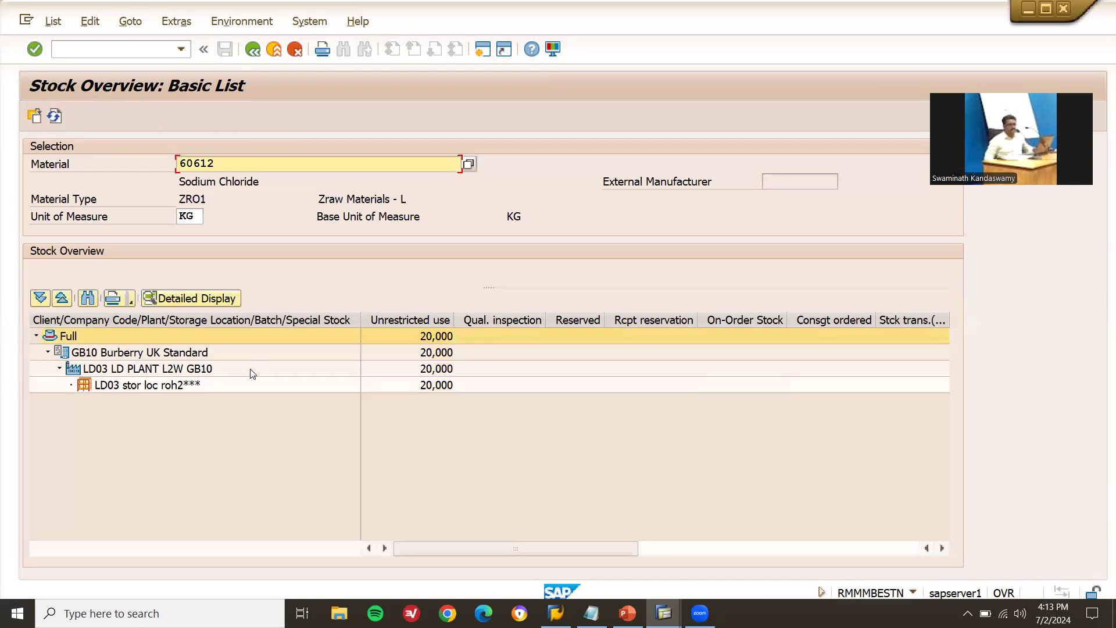
pyautogui.moveTo(639, 457)
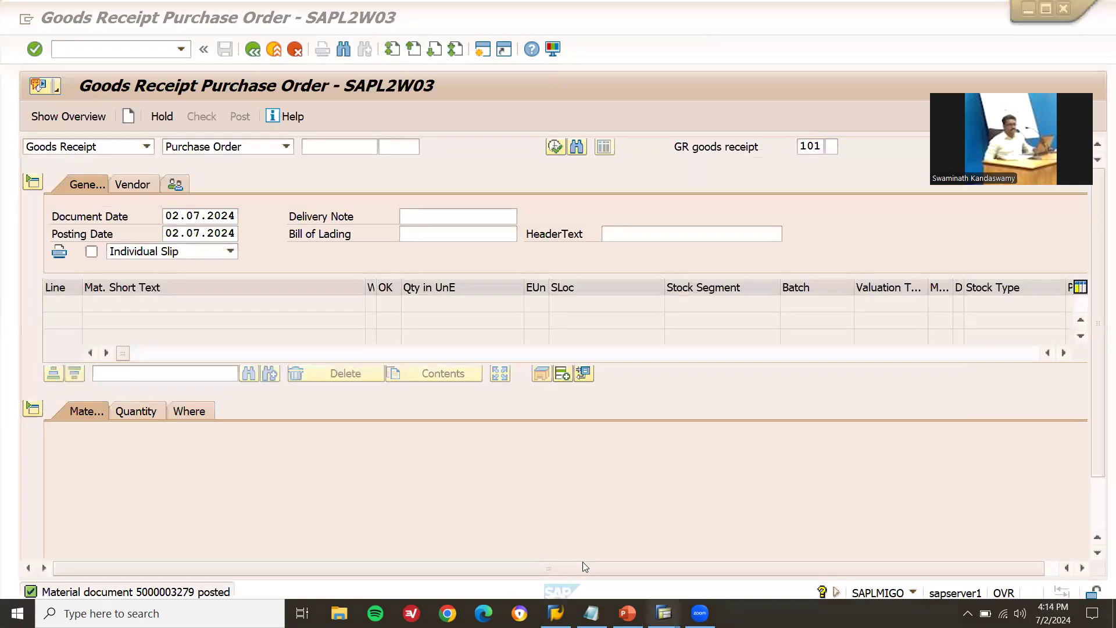
# Step: Start MIRO incoming-invoice entry for company code GB10
pyautogui.click(340, 147)
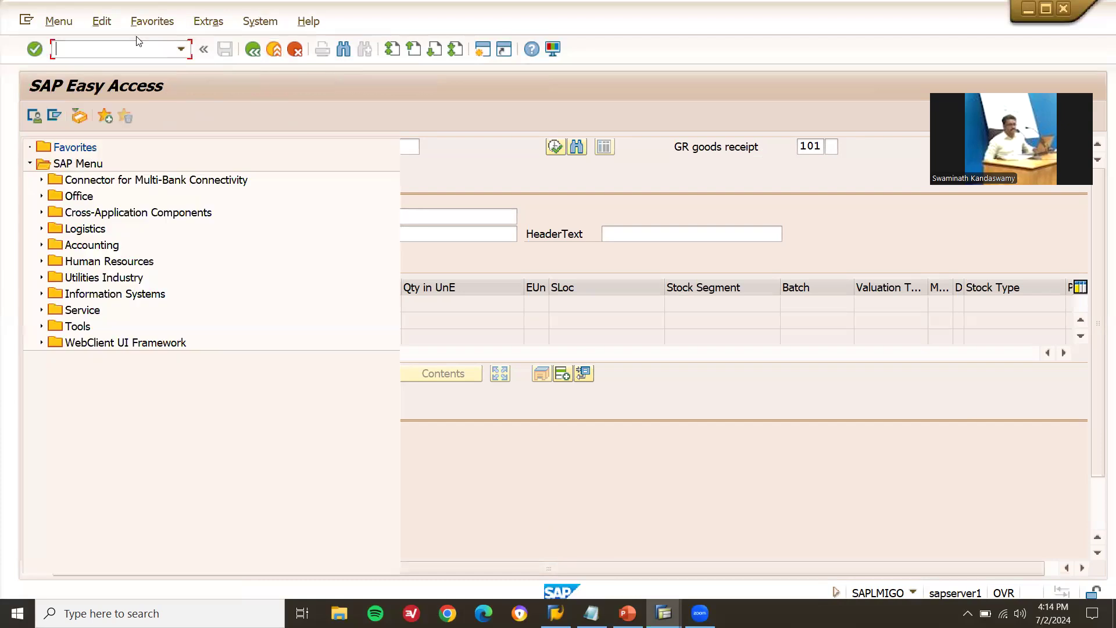
pyautogui.write('MIRO')
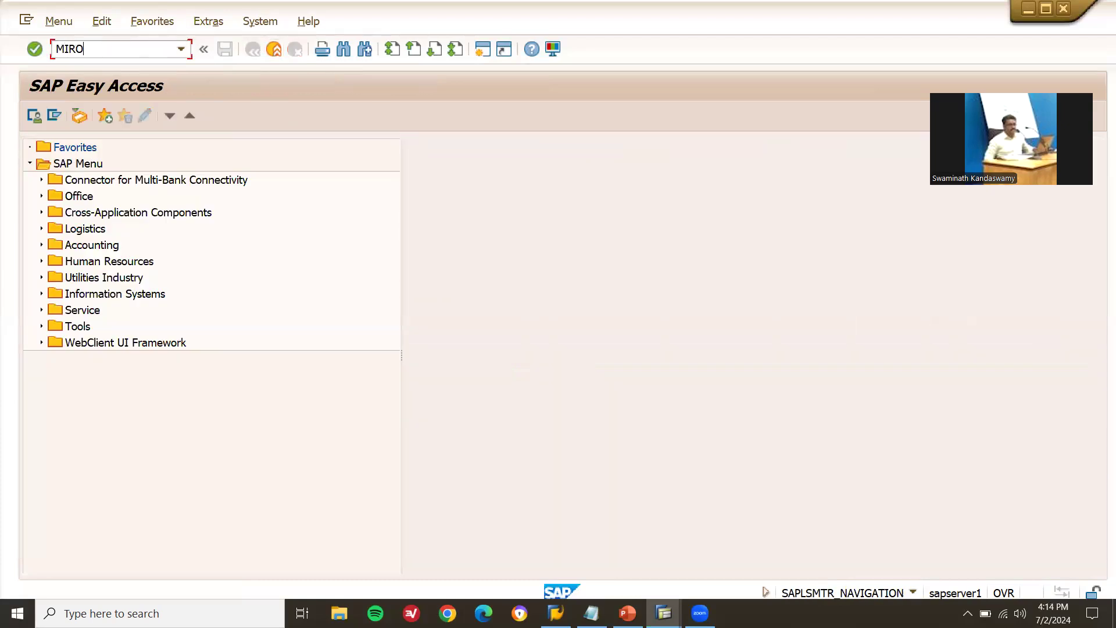
pyautogui.press('Enter')
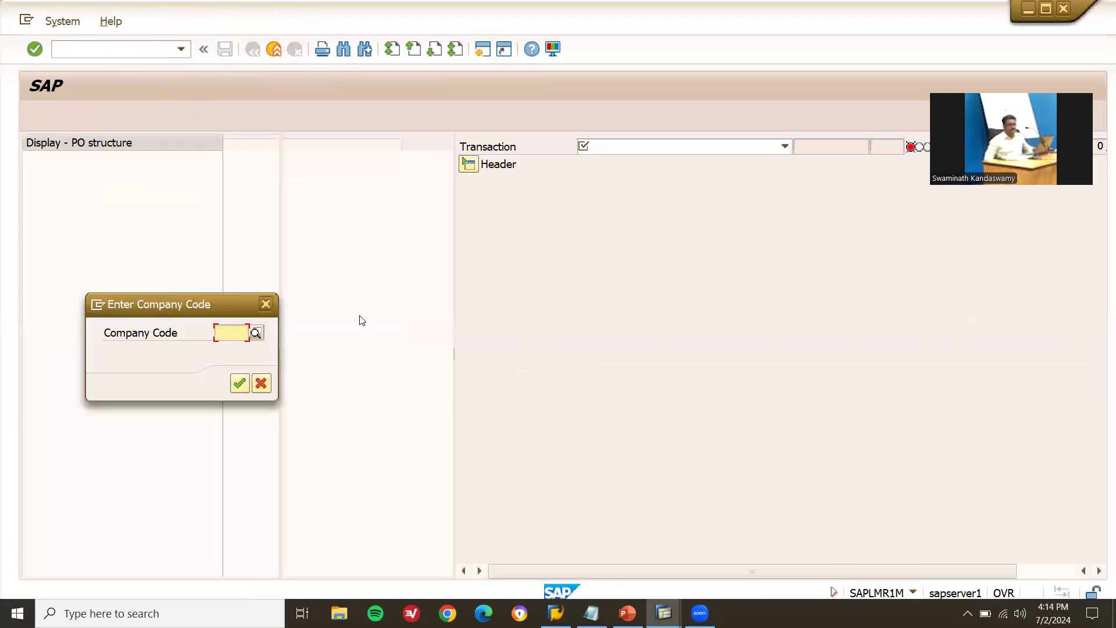
pyautogui.write('GB10')
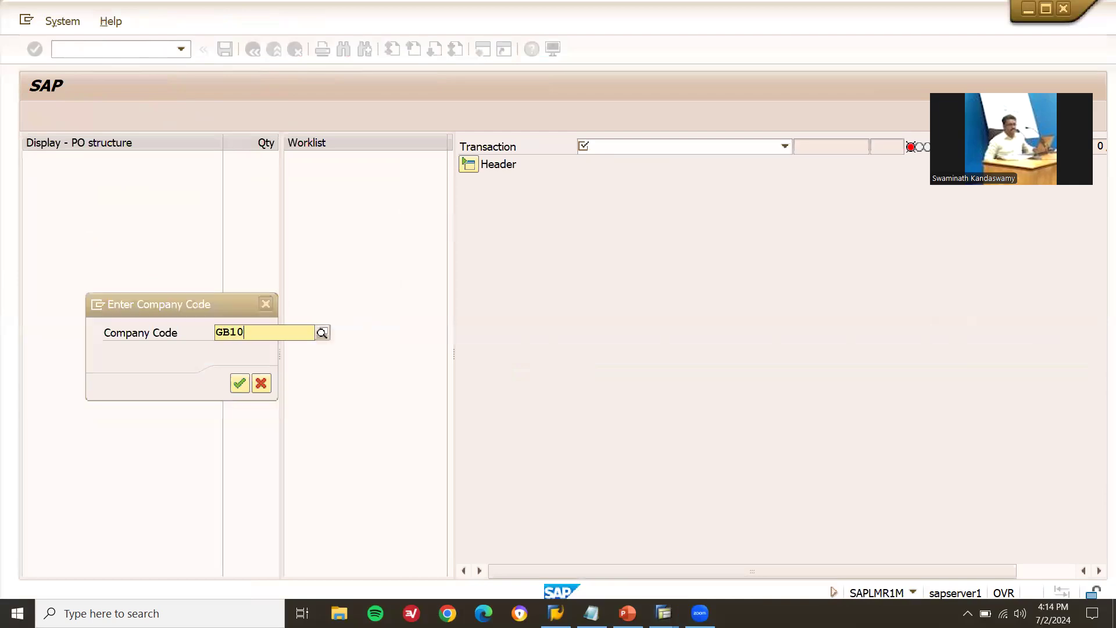
pyautogui.click(240, 383)
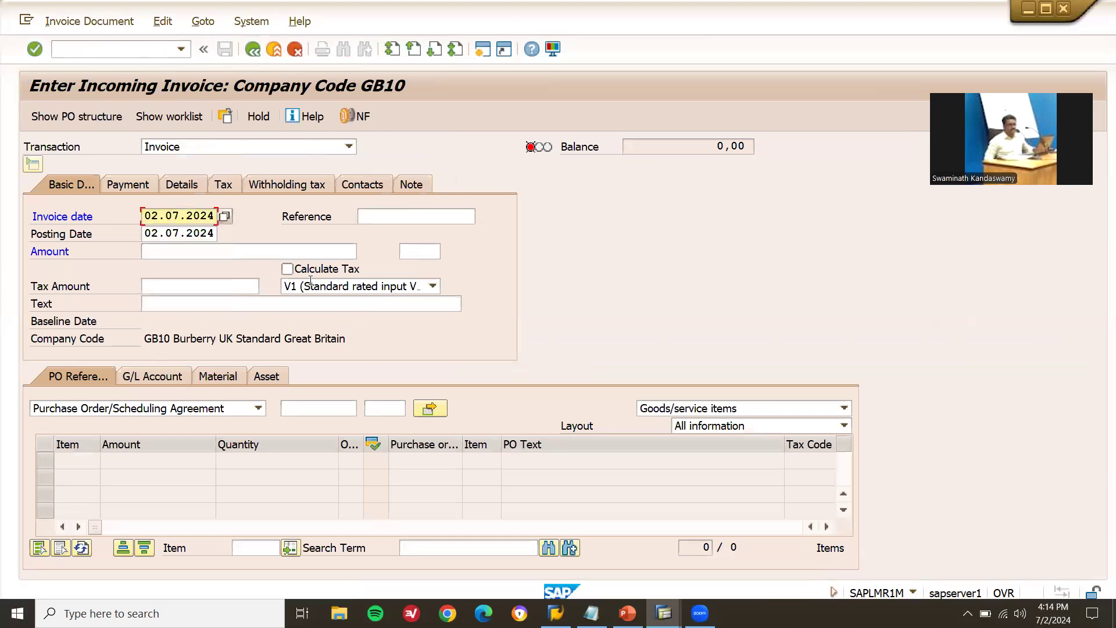
# Step: Clear the Enter Incoming Invoice screen with /N for a fresh entry
pyautogui.click(287, 269)
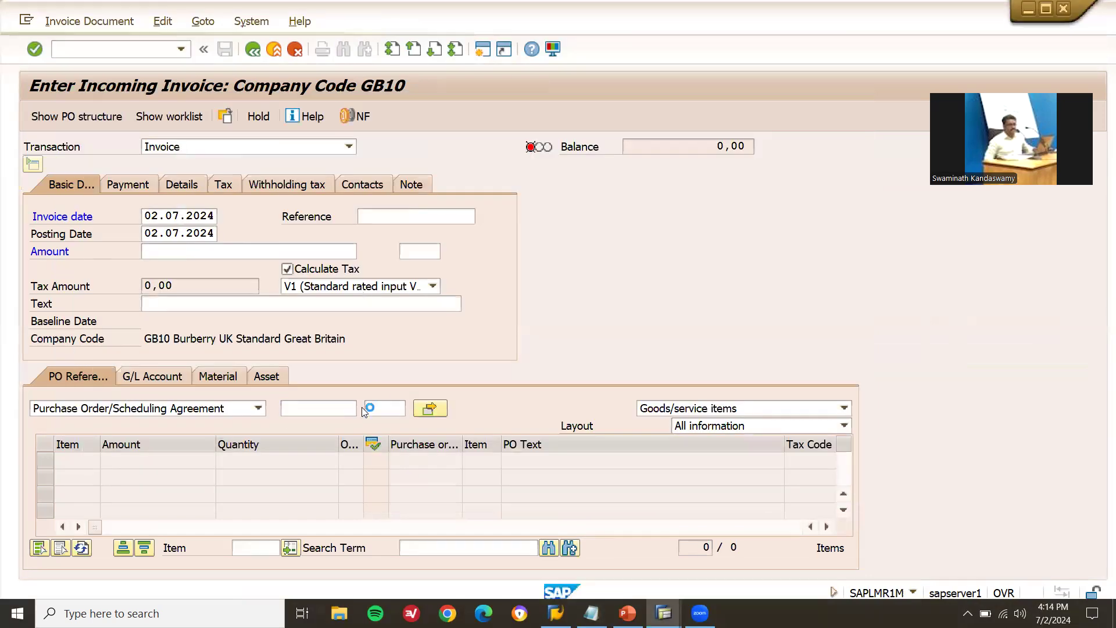
pyautogui.click(384, 408)
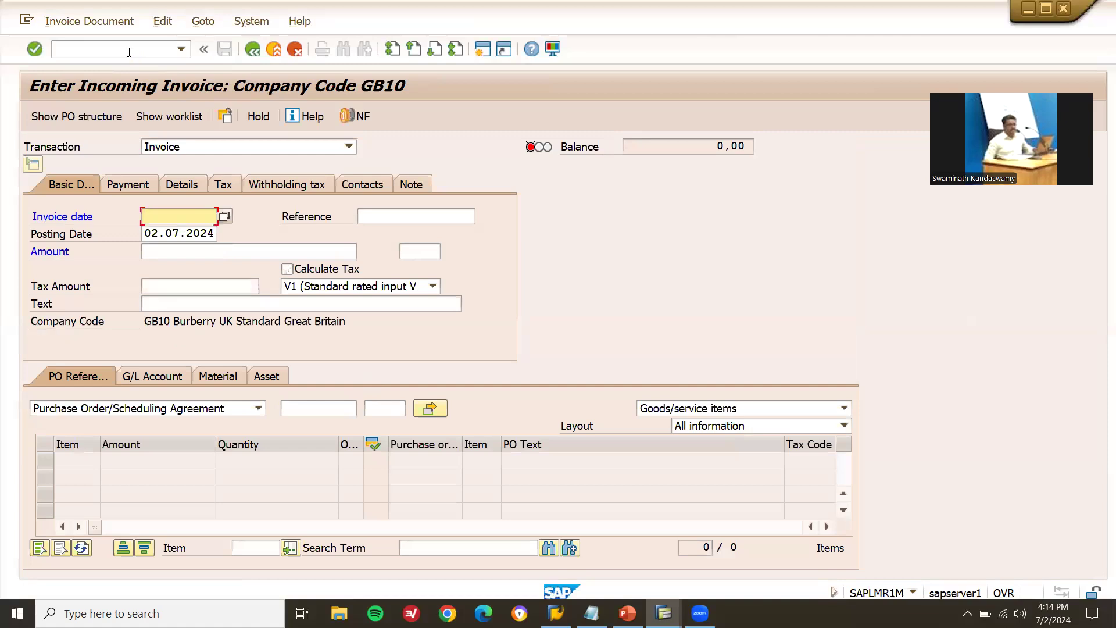
pyautogui.write('/N')
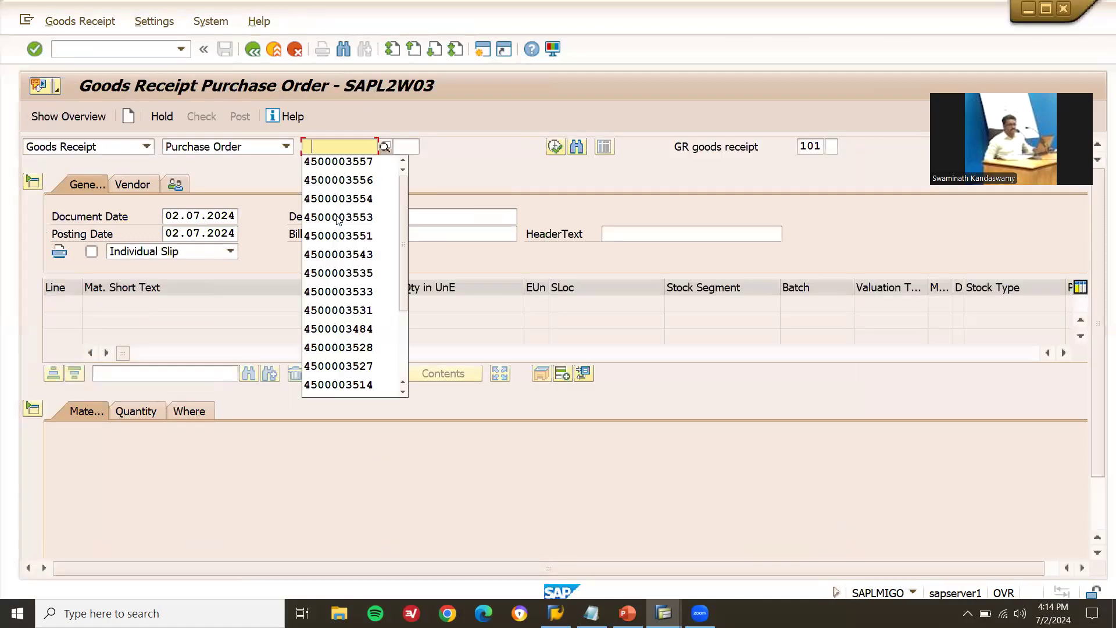
pyautogui.click(339, 161)
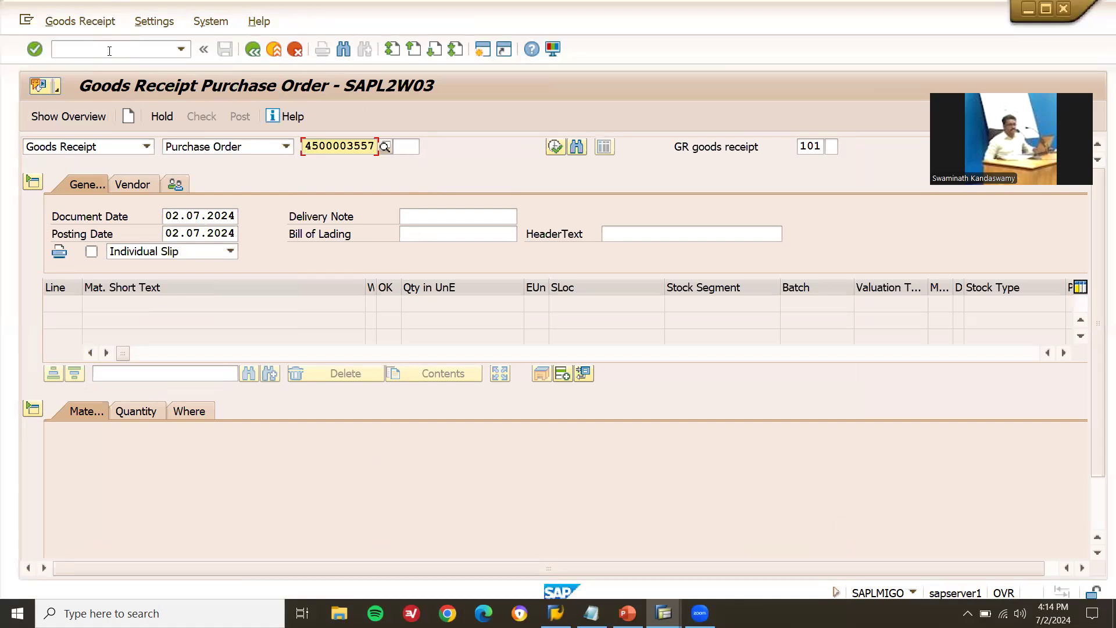
pyautogui.write('/N')
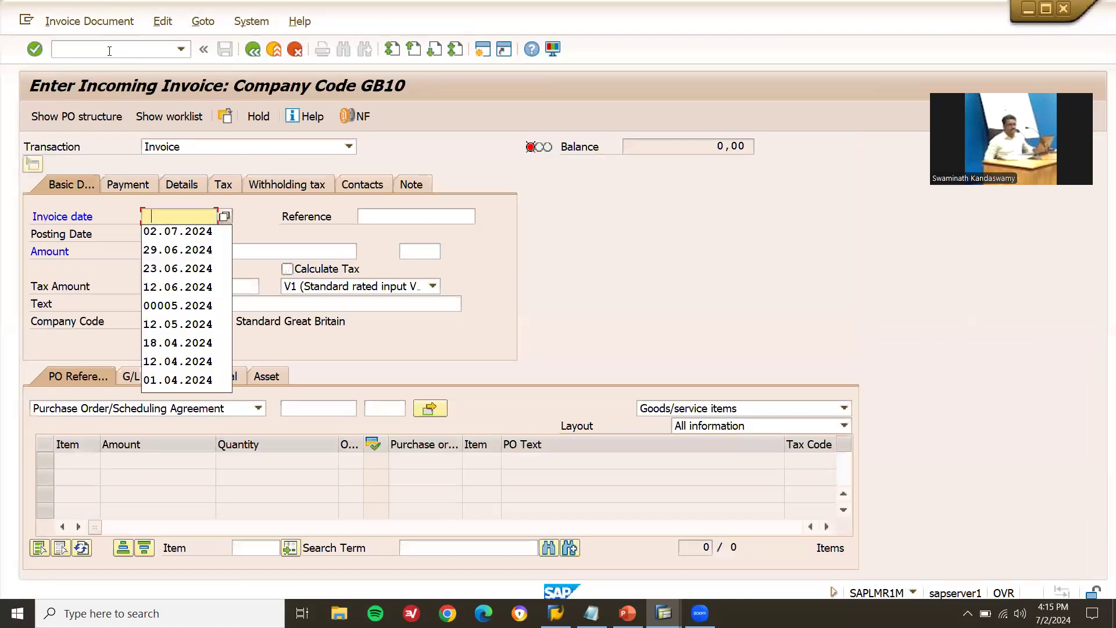
pyautogui.click(176, 230)
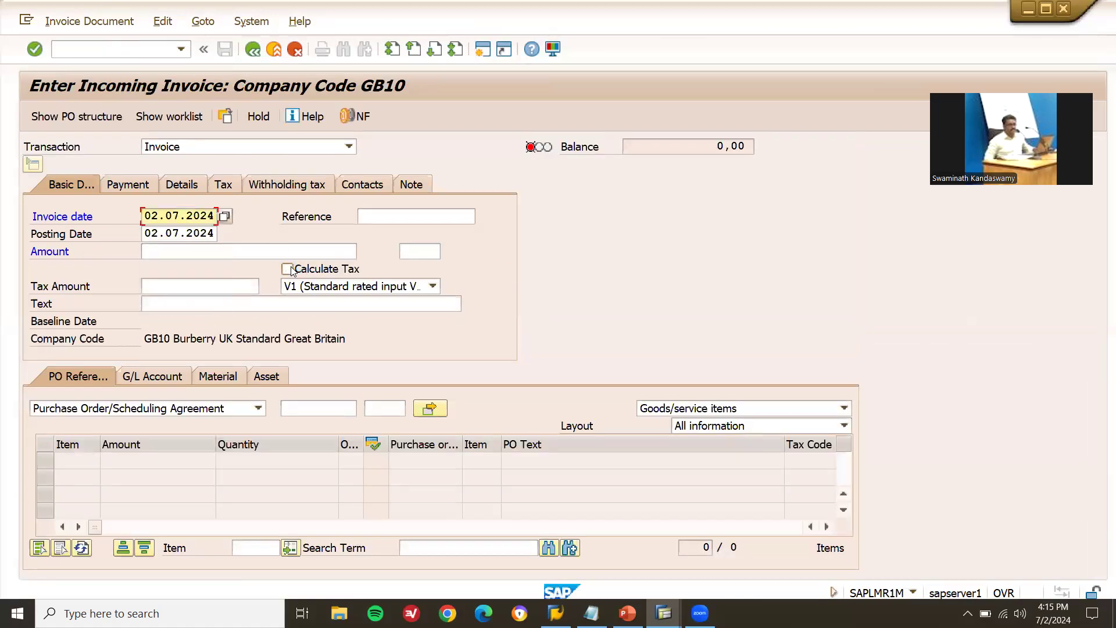
pyautogui.click(287, 269)
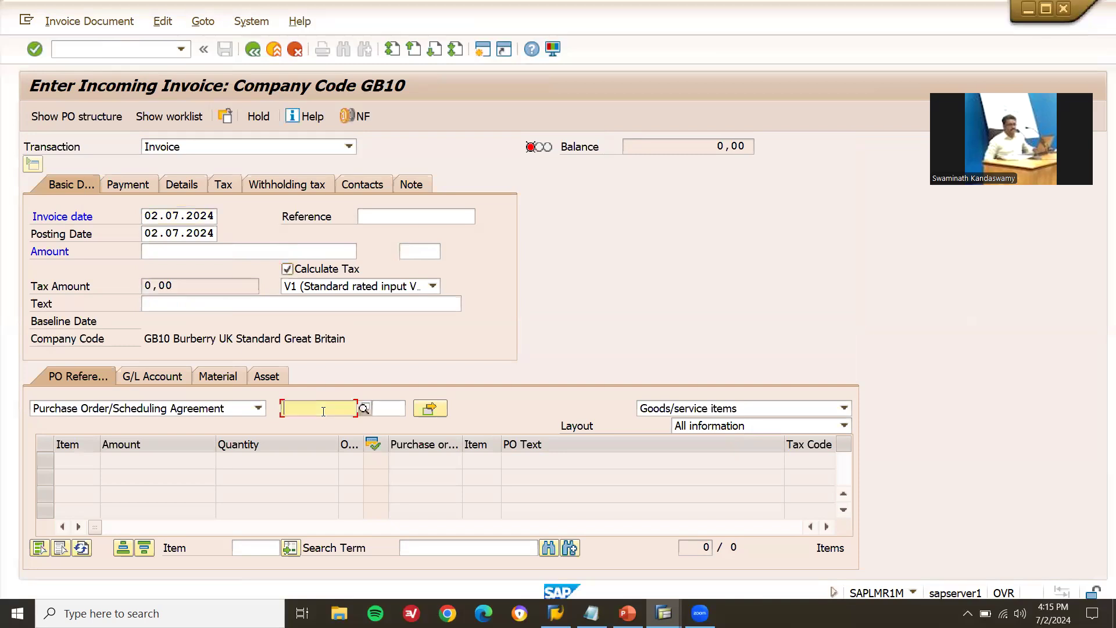
pyautogui.write('4500003557')
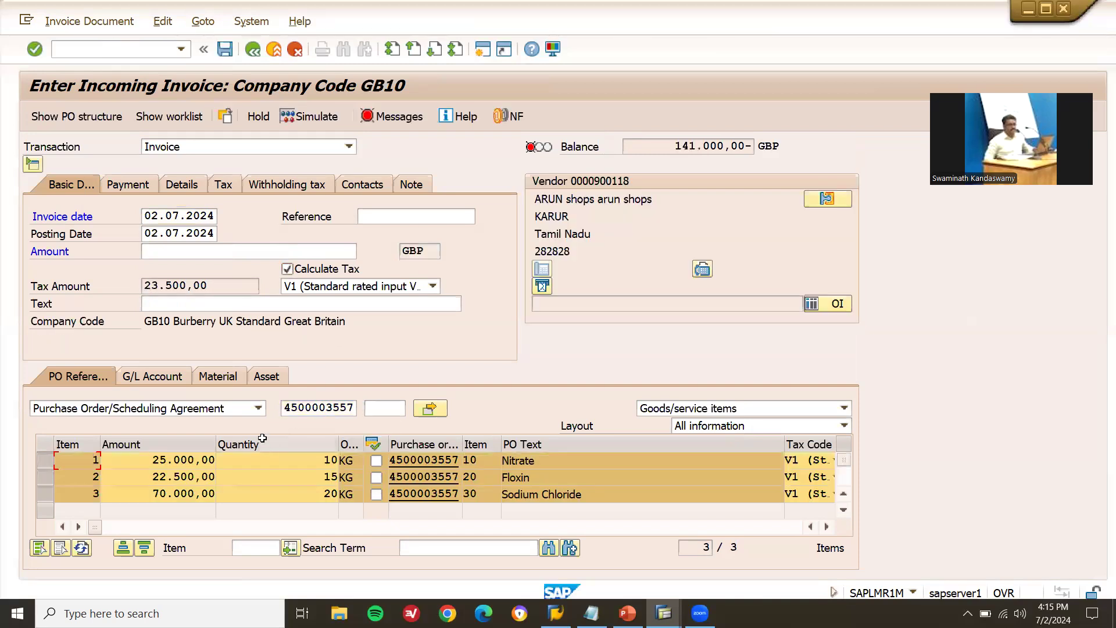
pyautogui.moveTo(169, 529)
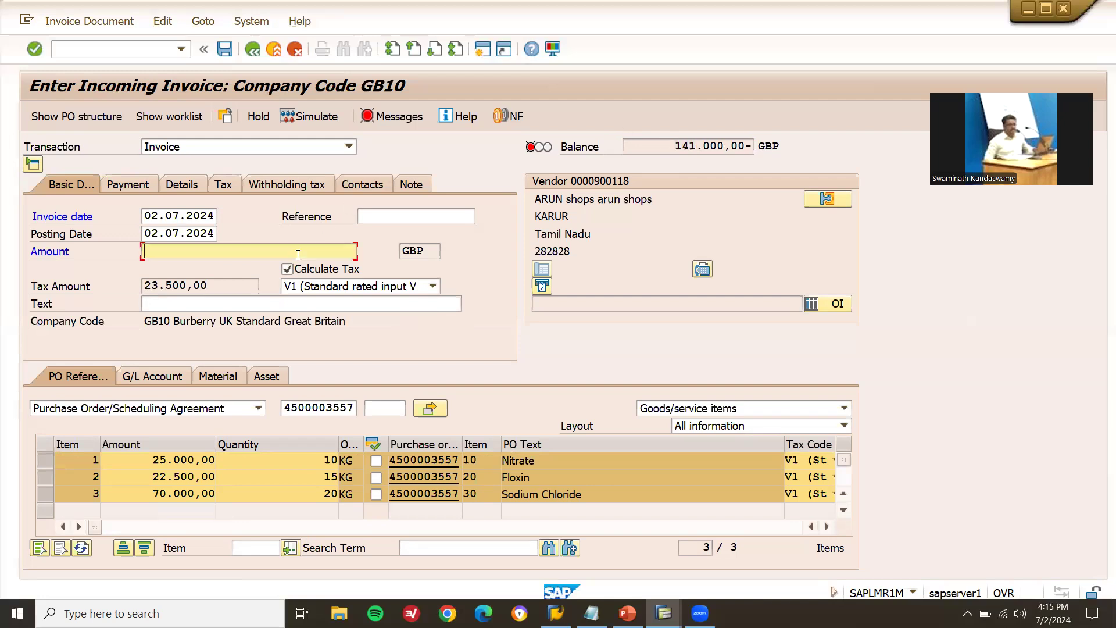
pyautogui.write('141000')
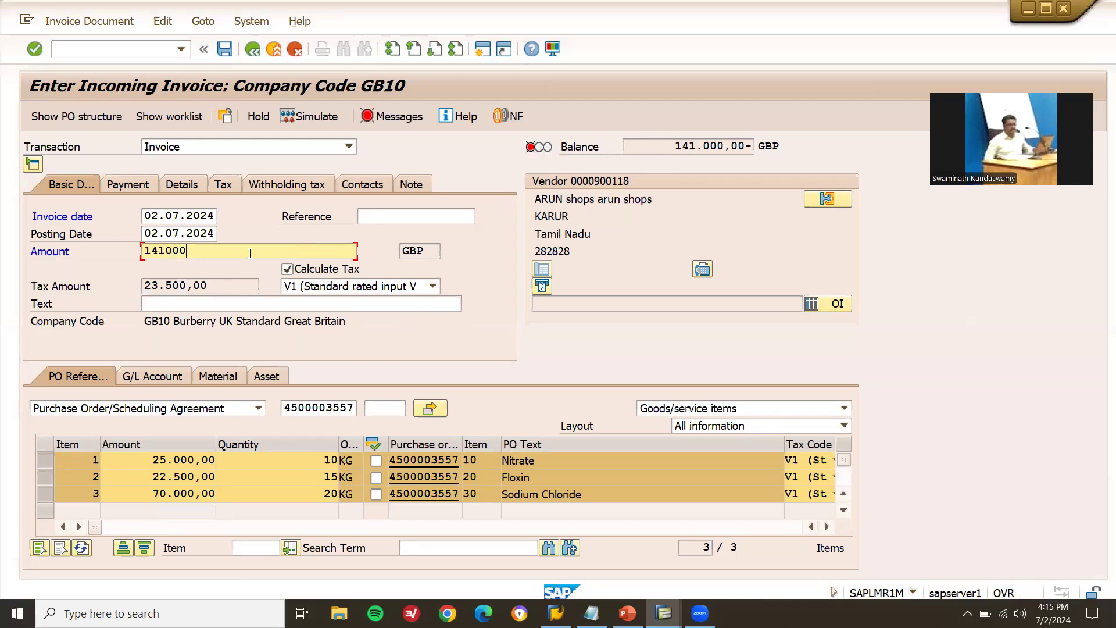
pyautogui.click(128, 184)
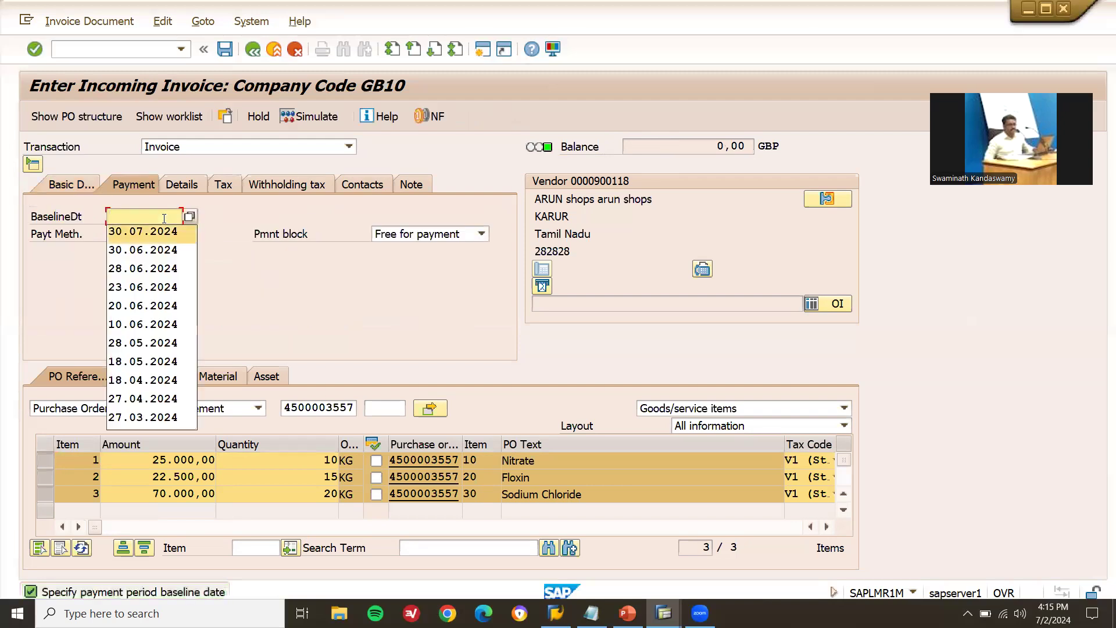
pyautogui.click(142, 231)
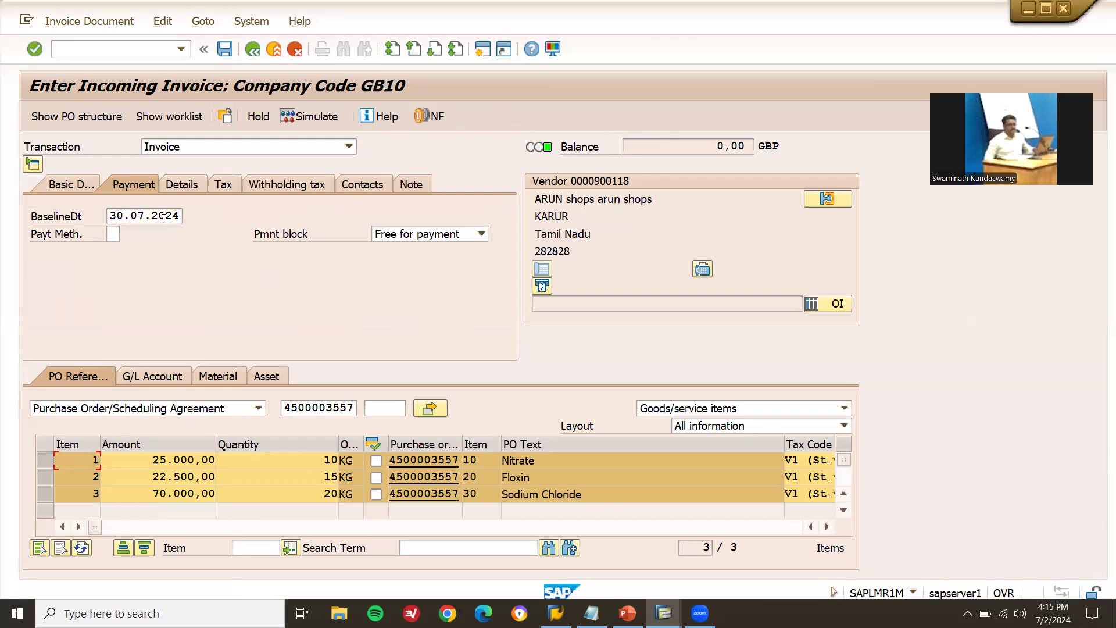
pyautogui.moveTo(224, 49)
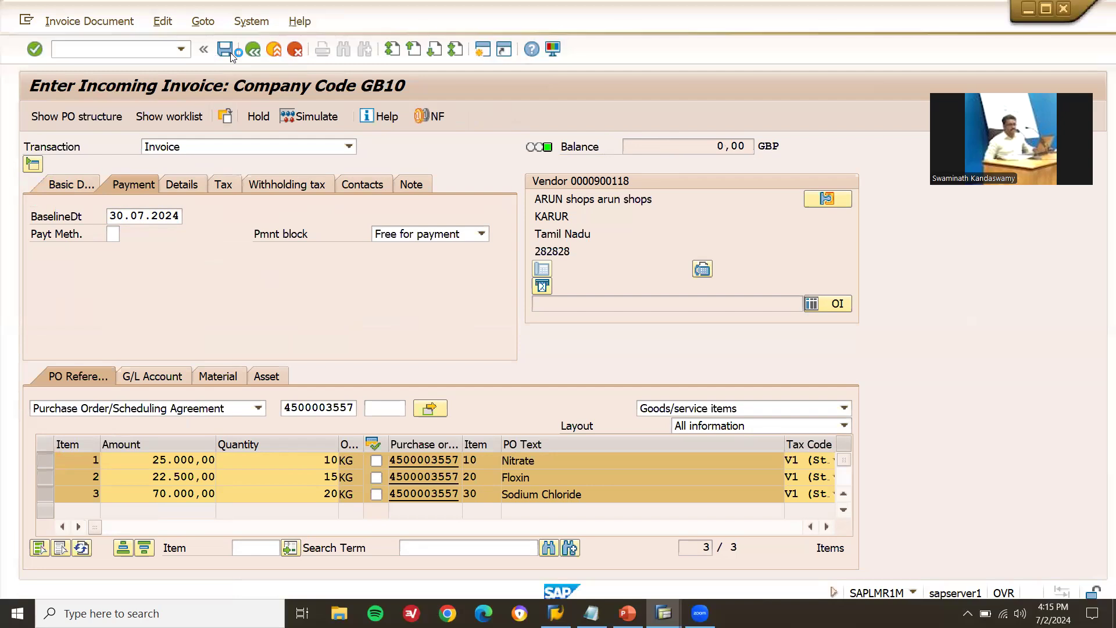
pyautogui.click(228, 49)
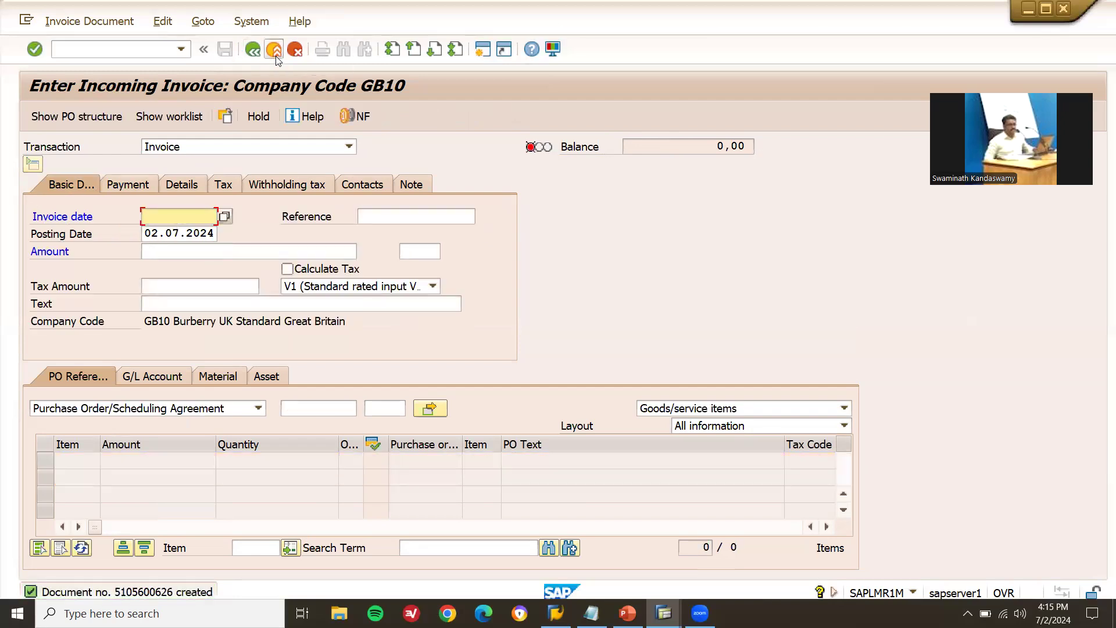
pyautogui.click(273, 49)
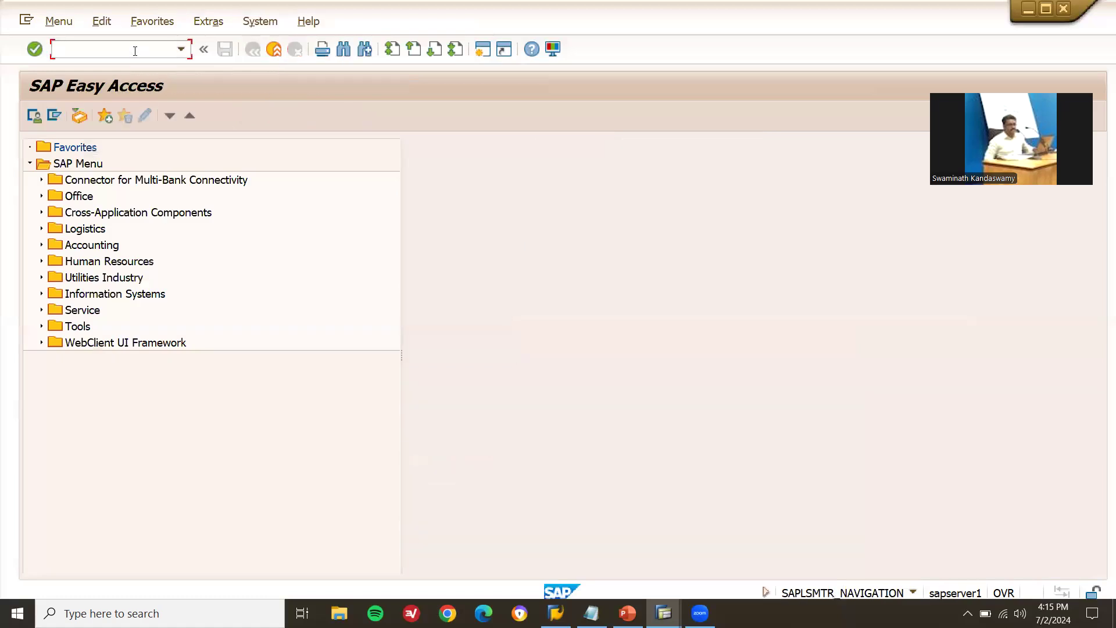
pyautogui.write('ME23N')
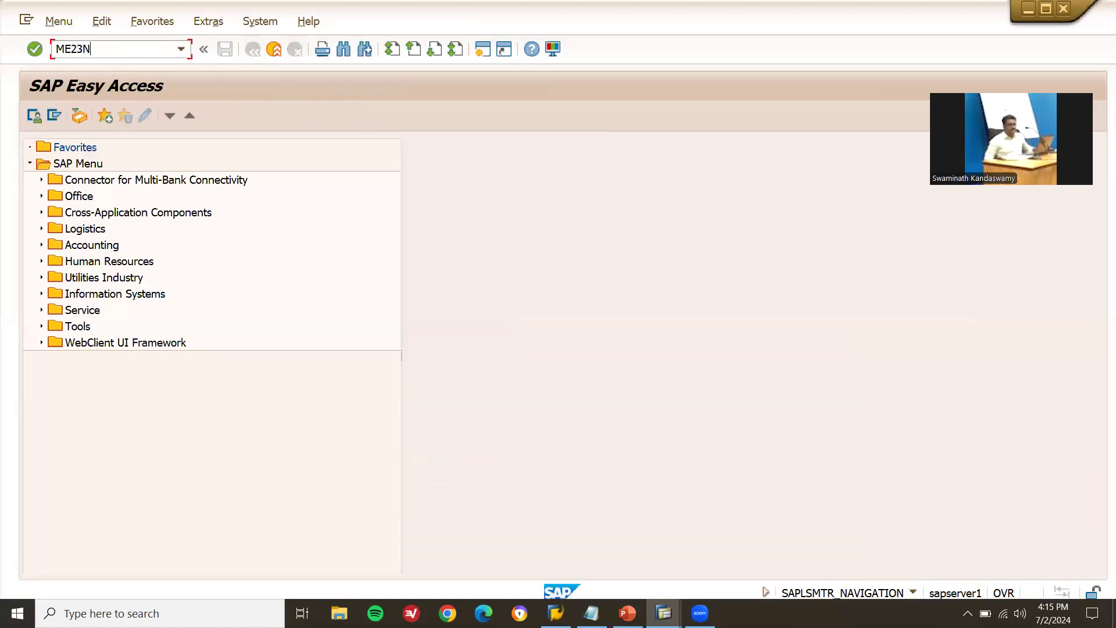
pyautogui.press('Enter')
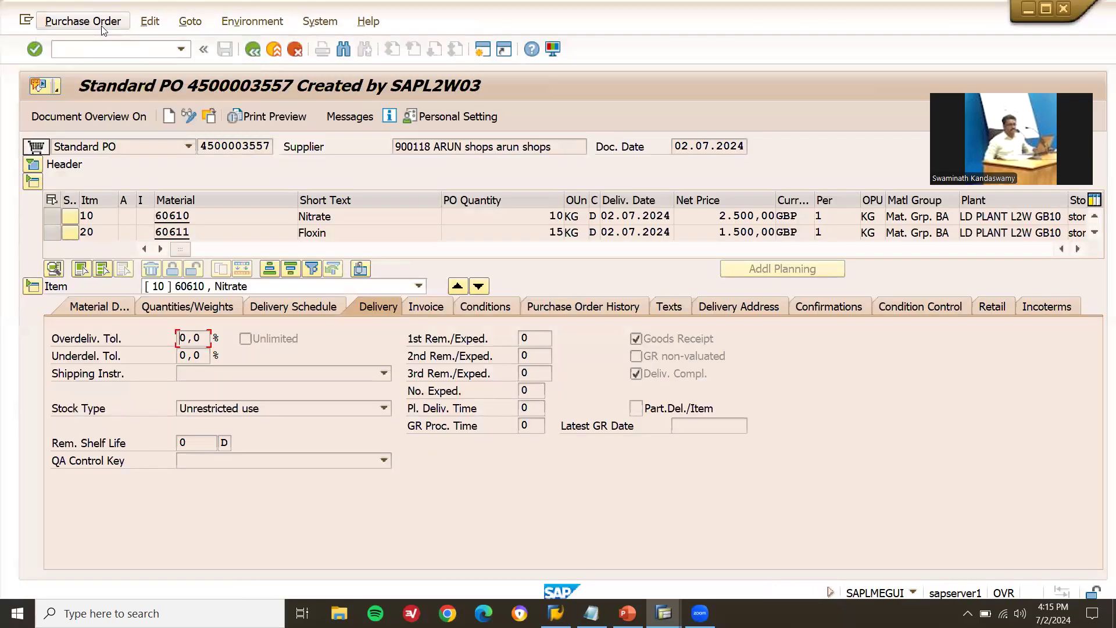
pyautogui.click(82, 21)
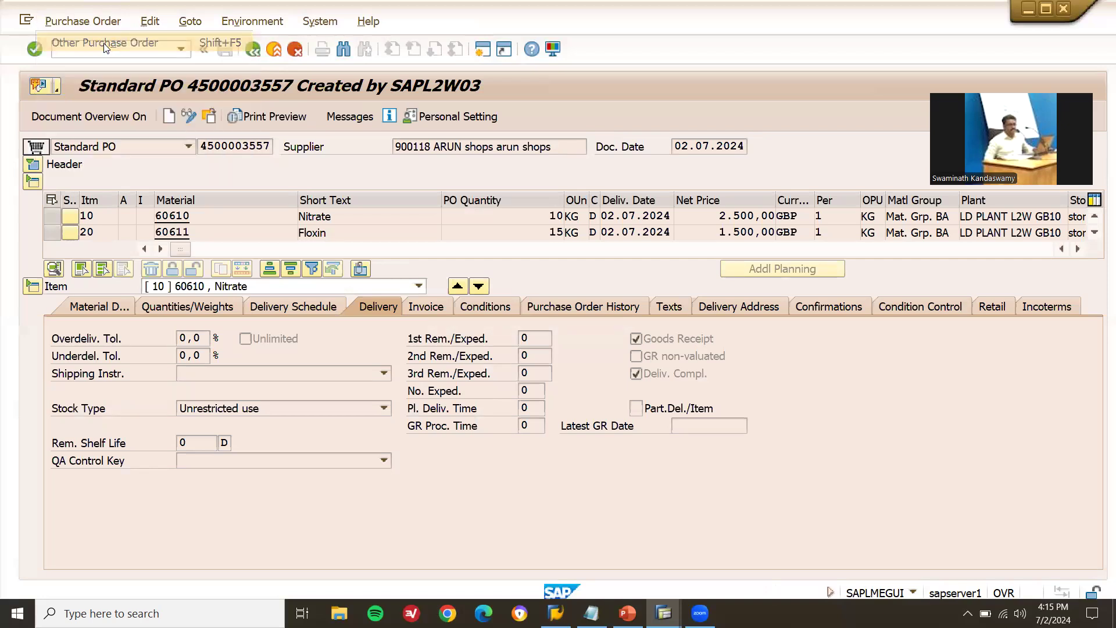
pyautogui.click(104, 43)
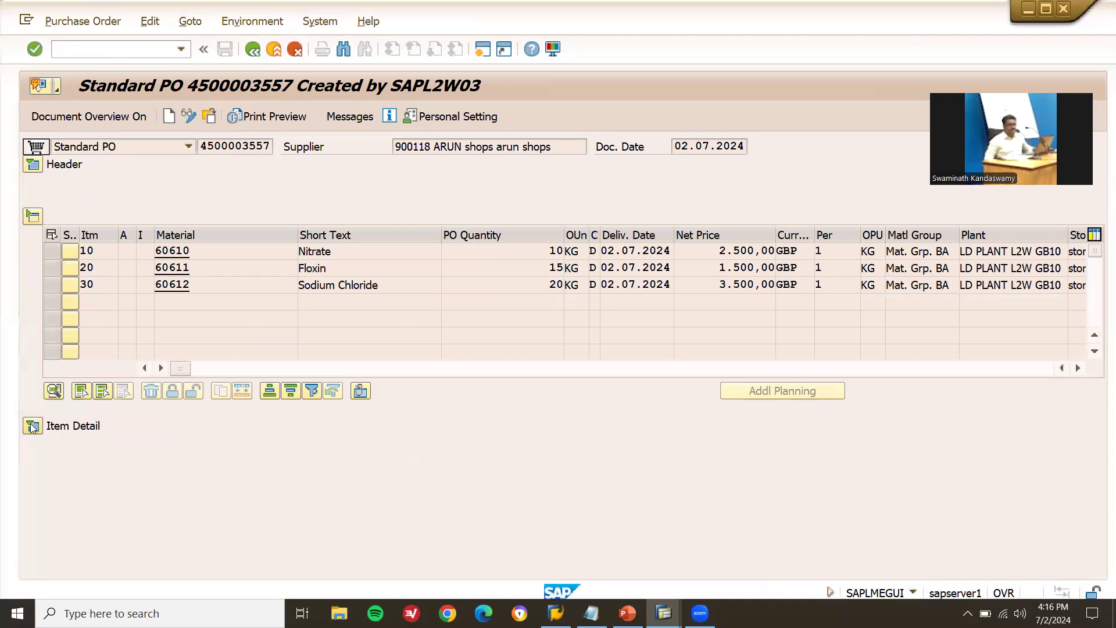
pyautogui.click(32, 425)
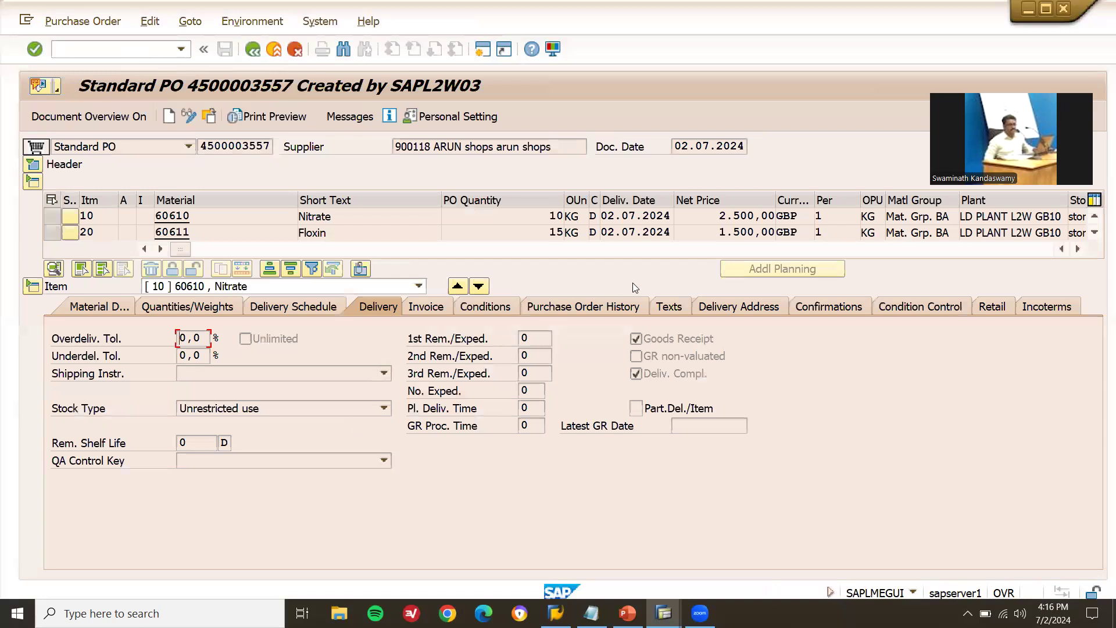
pyautogui.click(584, 305)
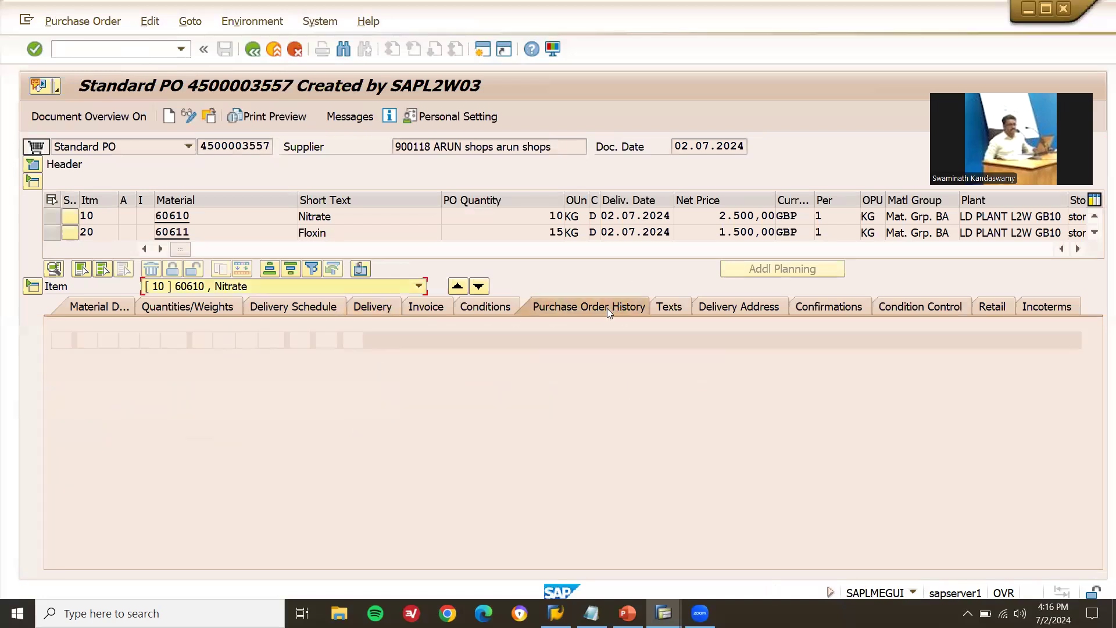
pyautogui.click(588, 306)
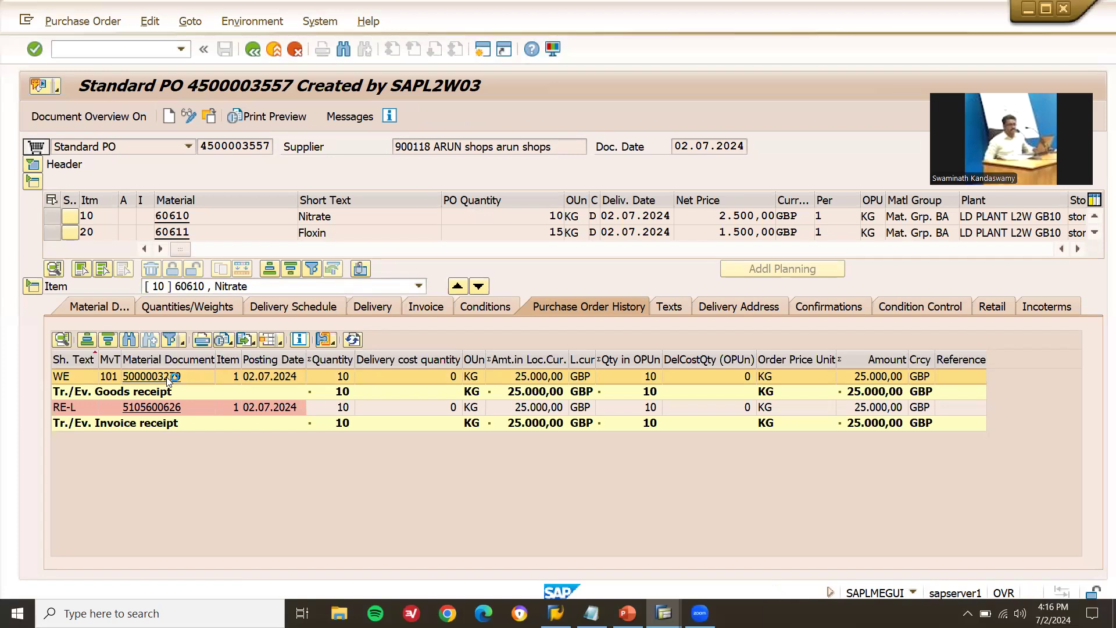
pyautogui.click(150, 375)
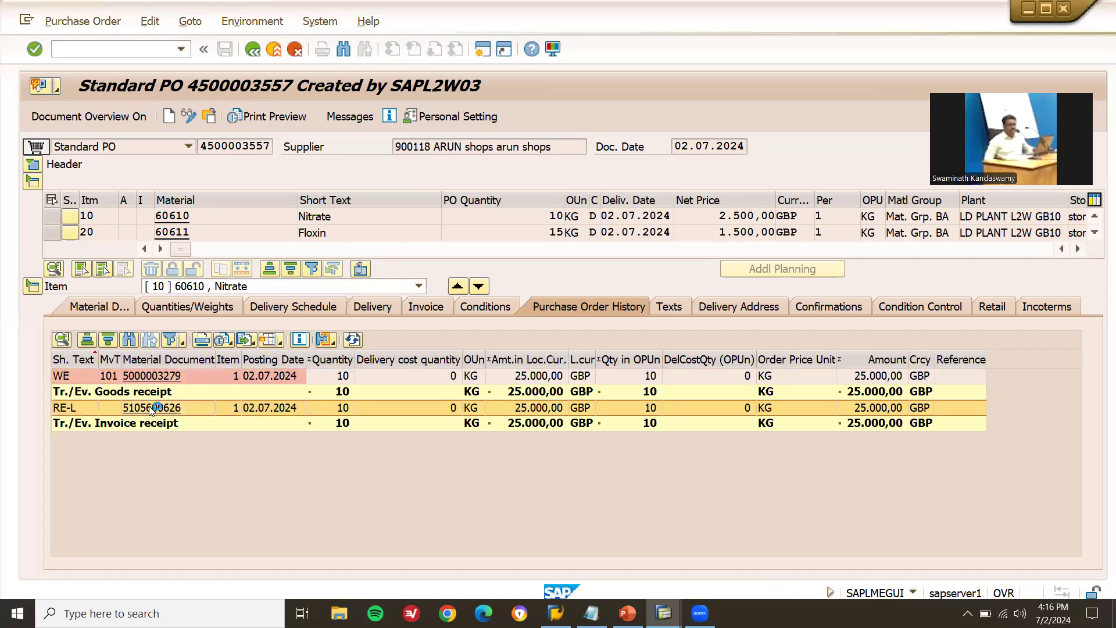
pyautogui.click(151, 407)
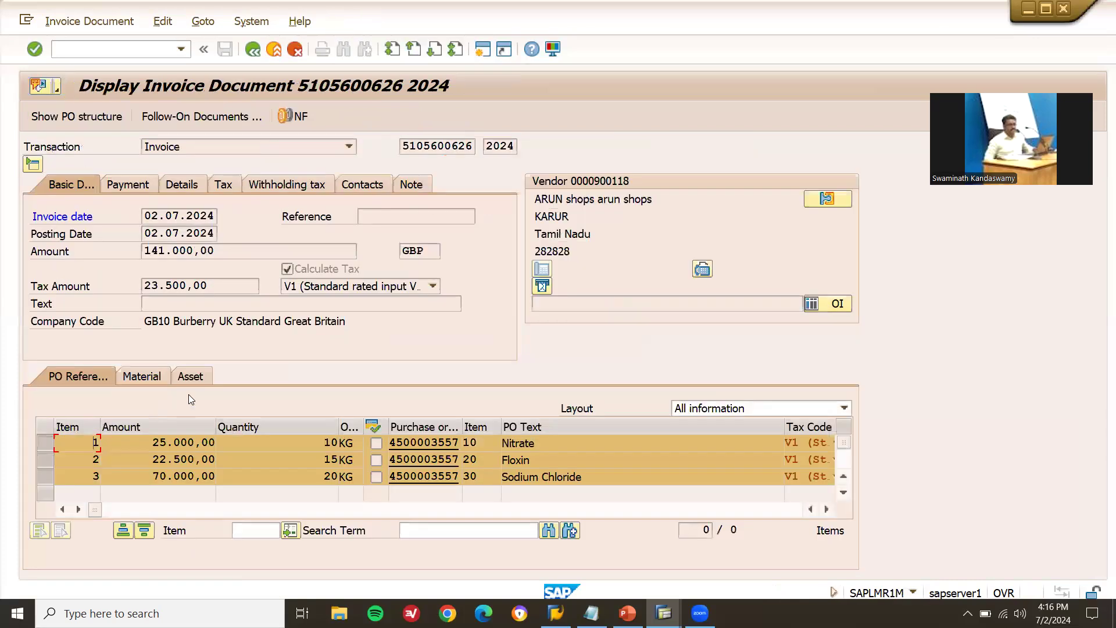
pyautogui.moveTo(338, 340)
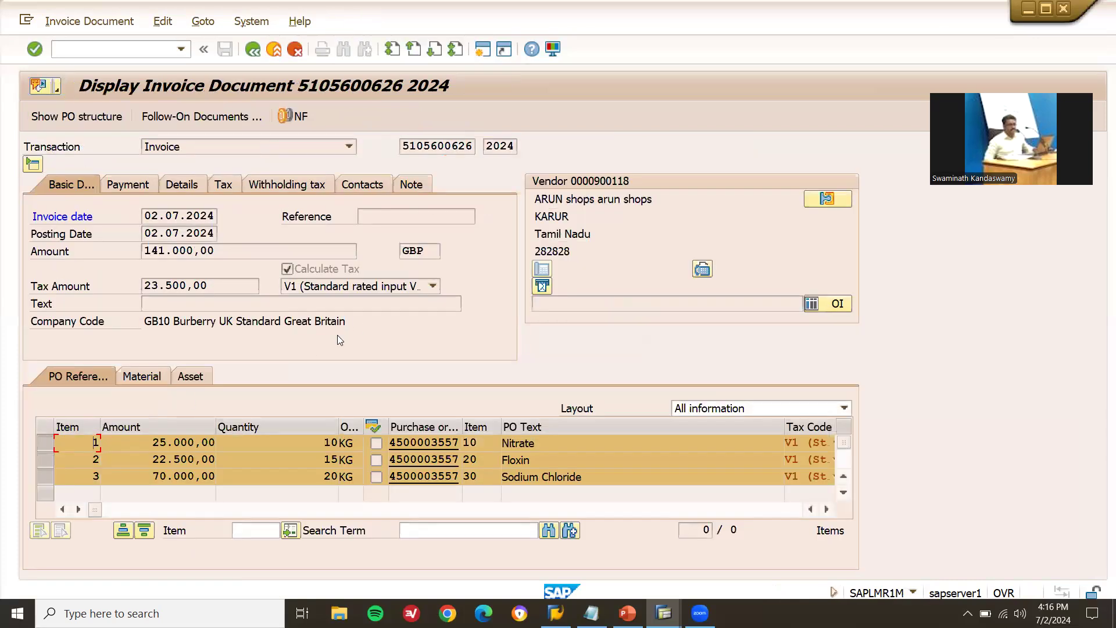